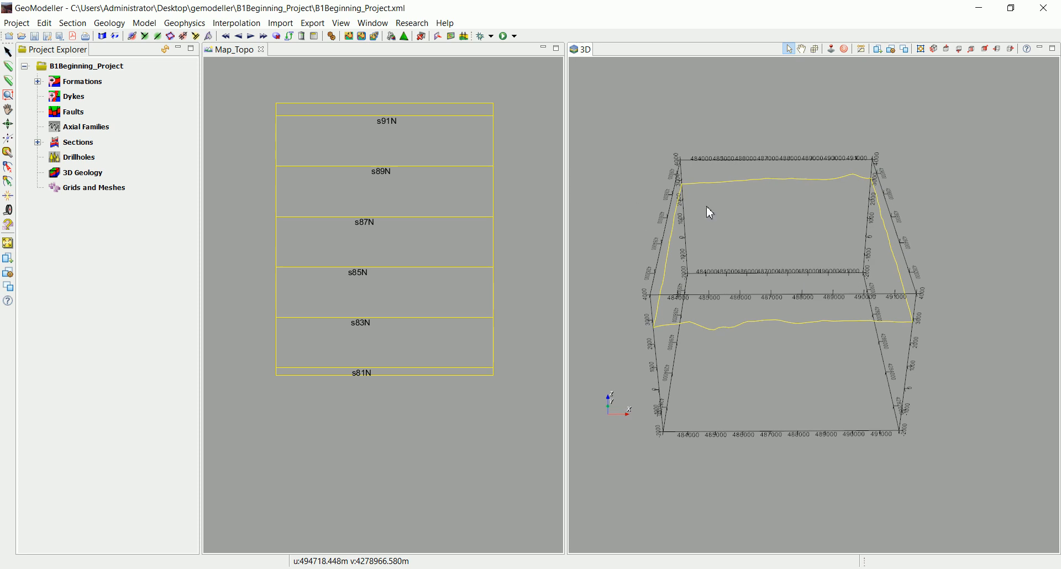
mouse_move(670, 216)
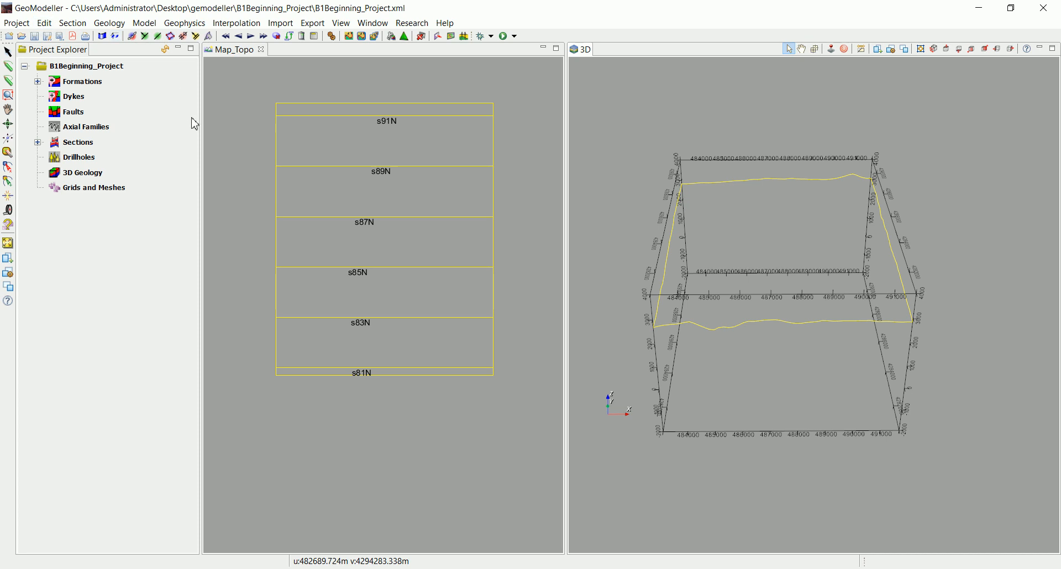
mouse_move(494, 135)
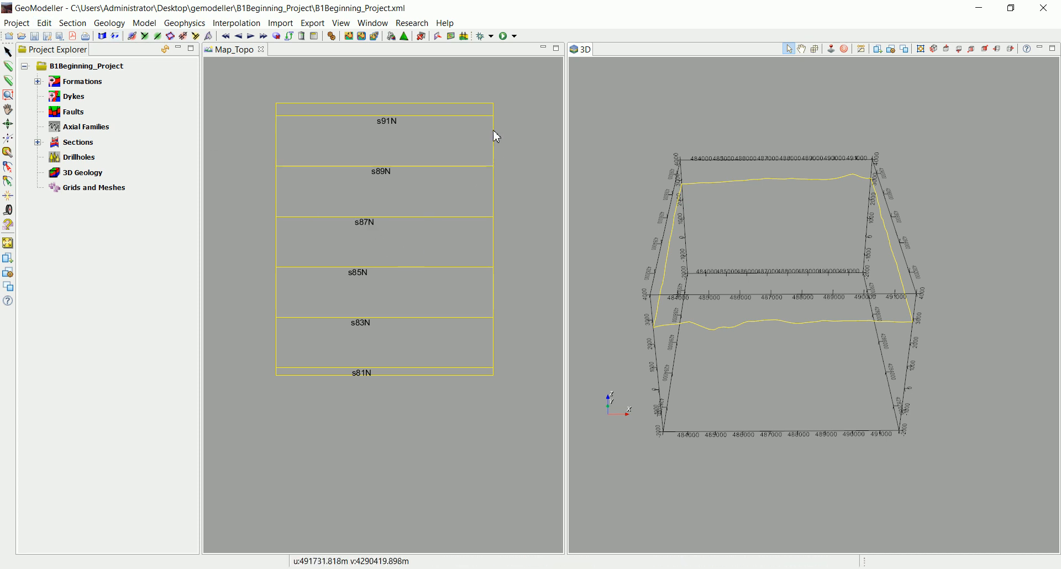
mouse_move(437, 359)
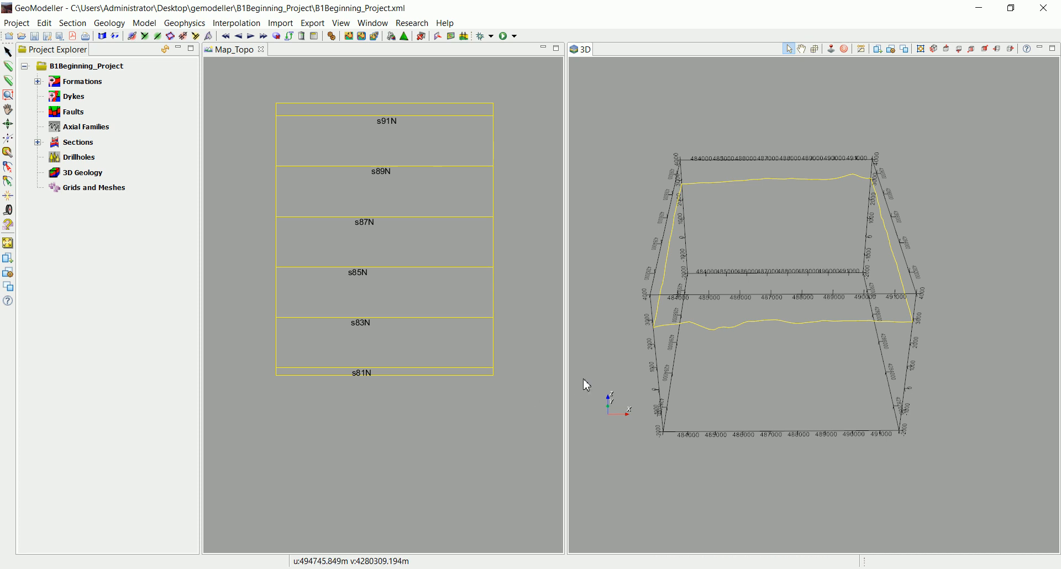
mouse_move(394, 355)
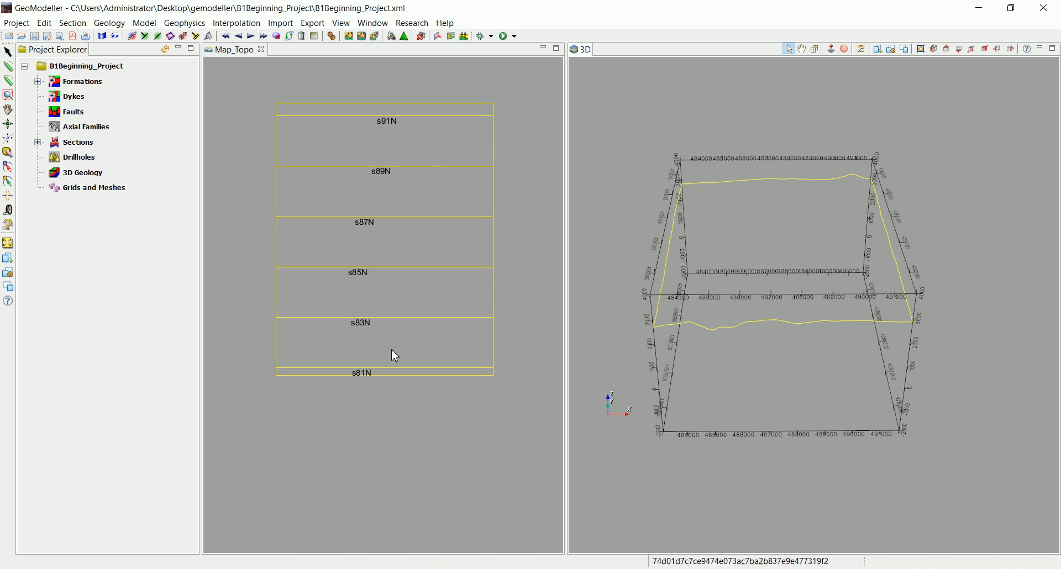
Orbit the 3D scene to view the model bounding box and topography outline from another angle
left_click(781, 427)
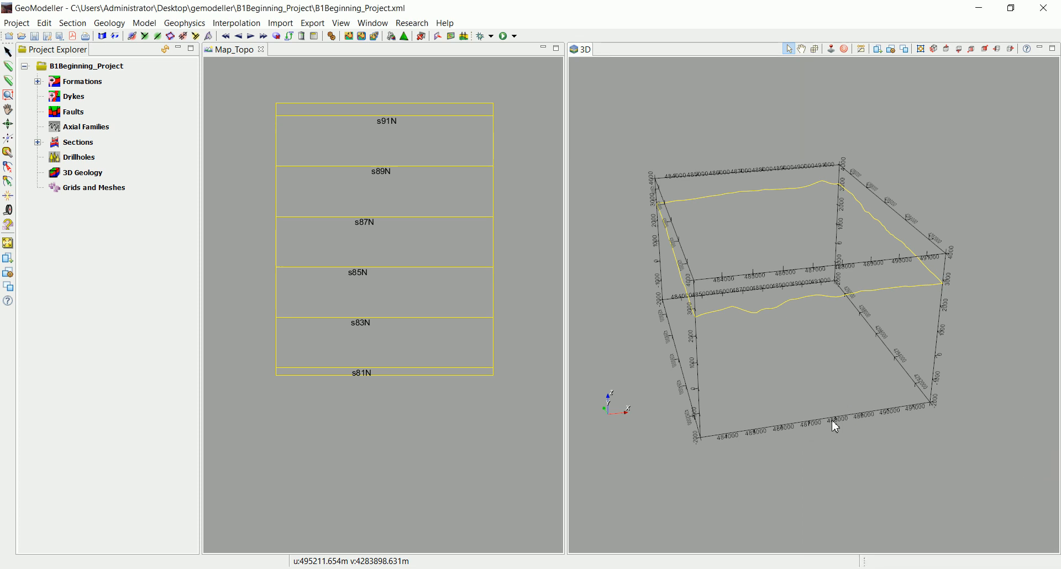
mouse_move(796, 418)
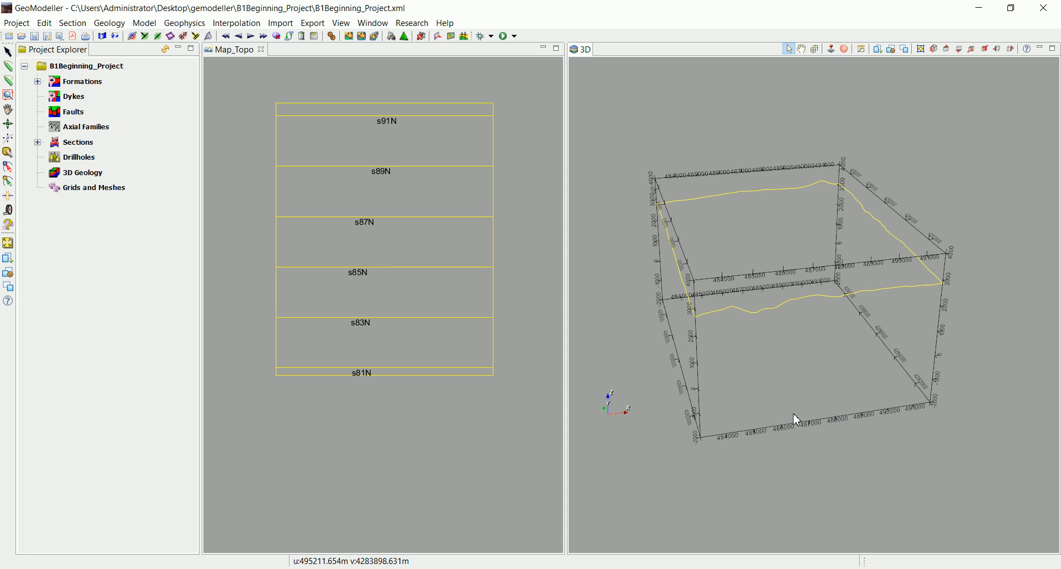
mouse_move(782, 402)
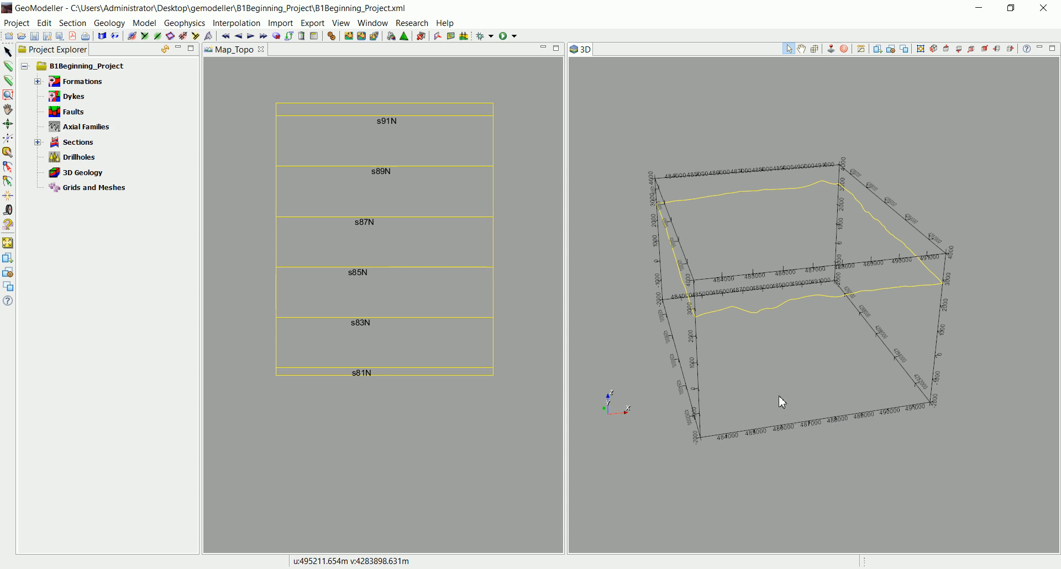
mouse_move(679, 388)
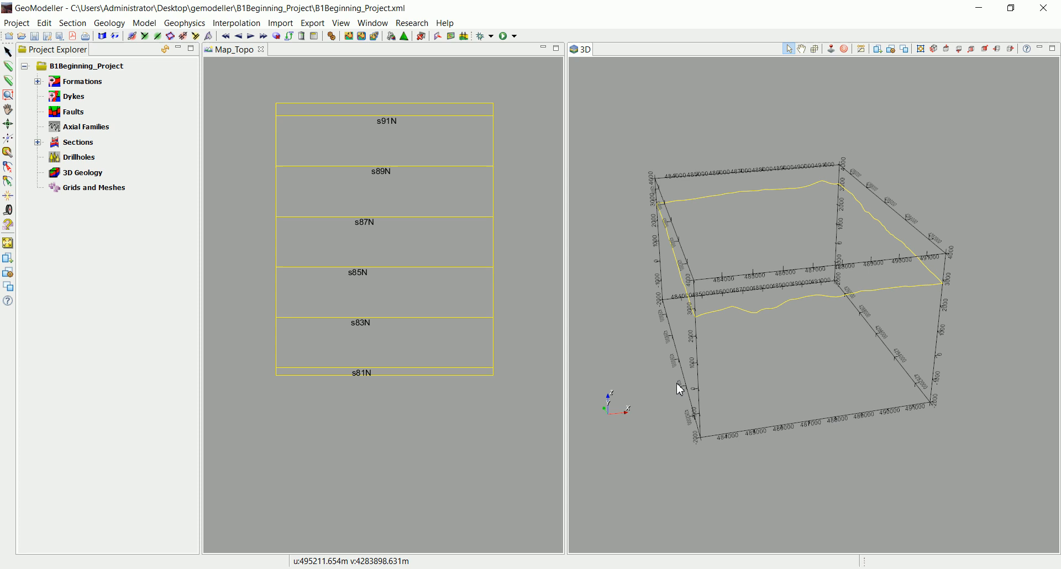
mouse_move(214, 205)
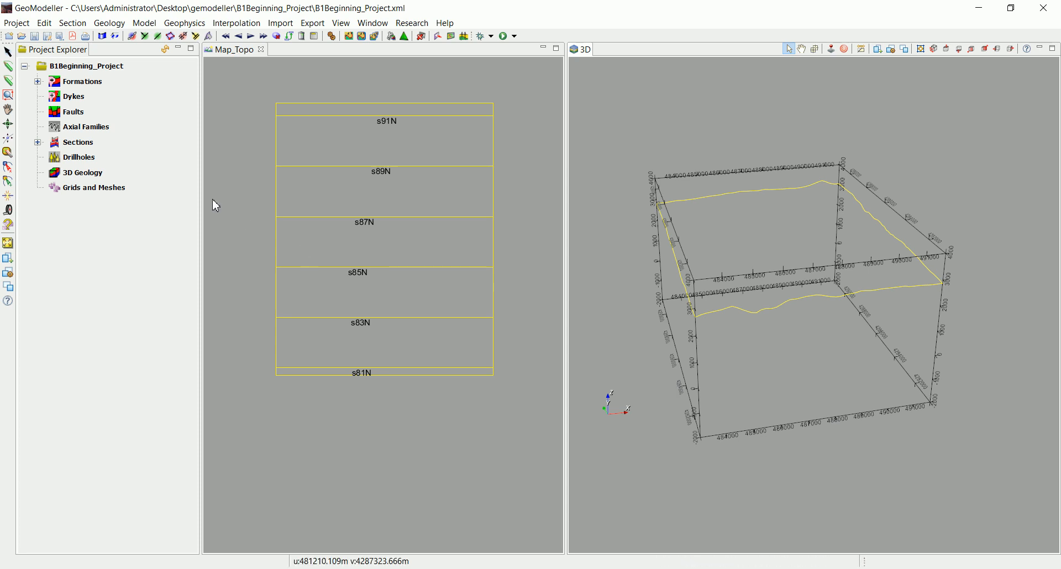
left_click(79, 157)
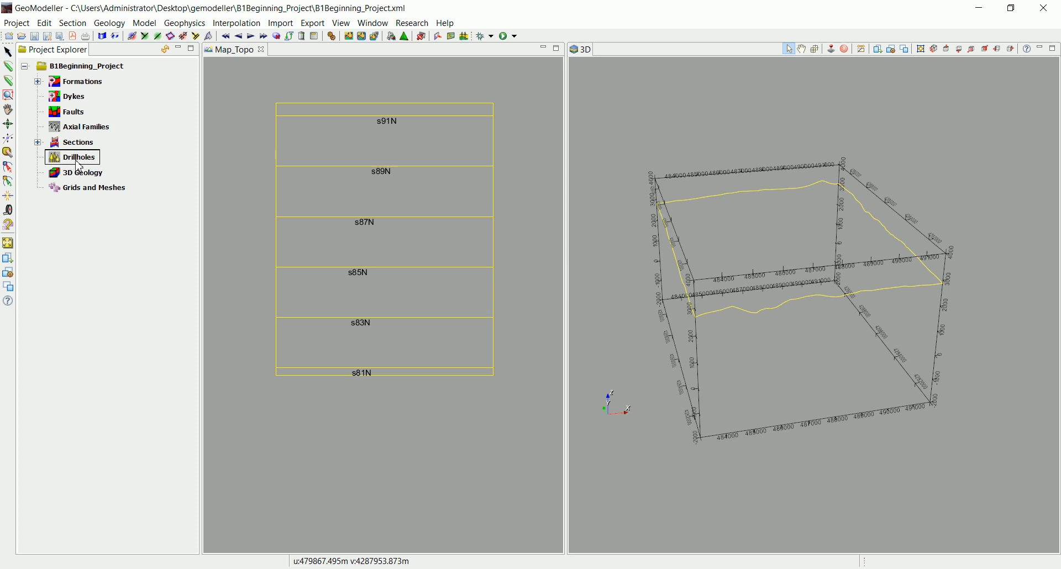
right_click(77, 157)
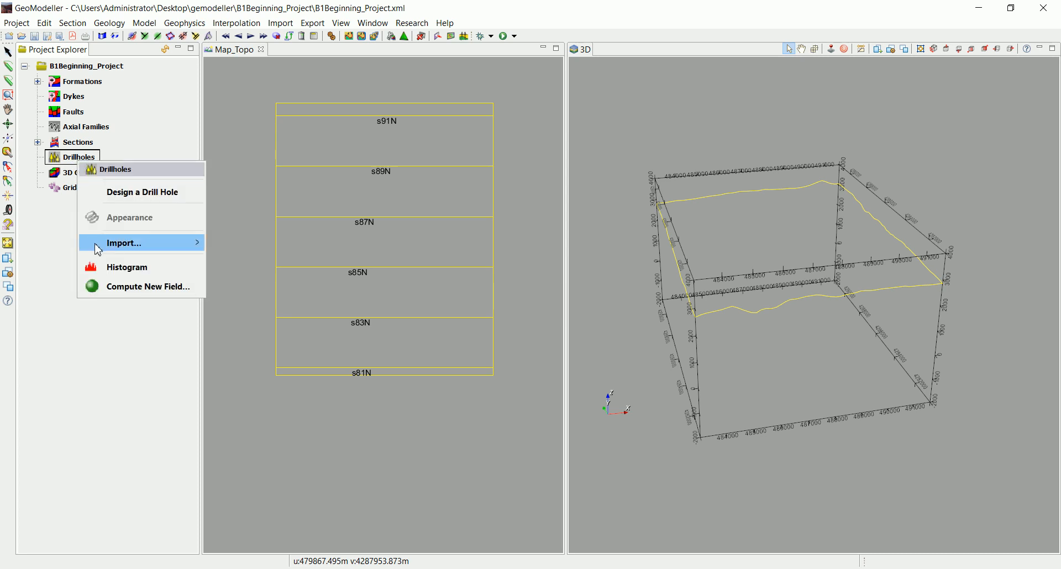
mouse_move(123, 243)
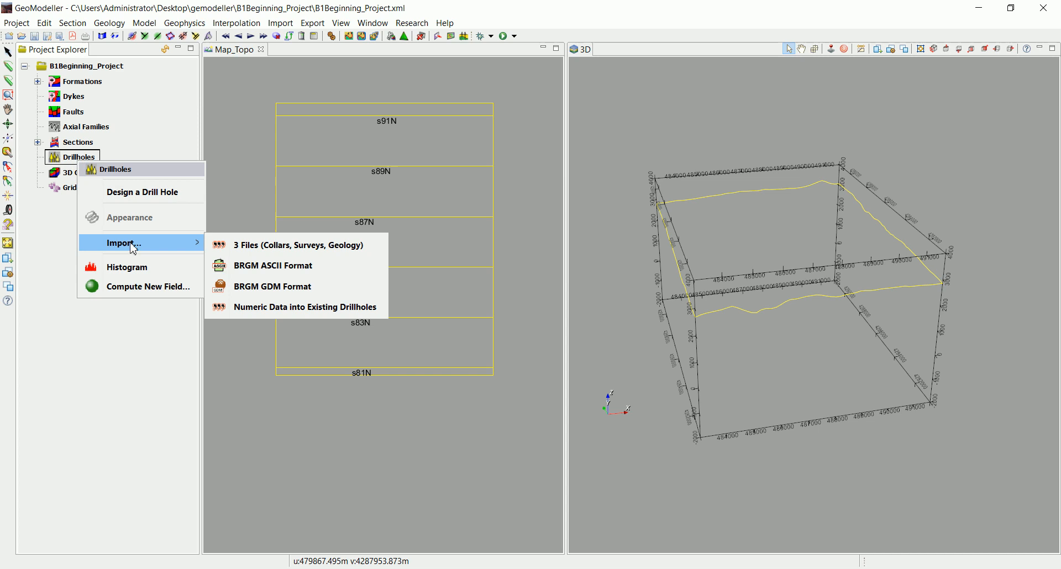
mouse_move(297, 244)
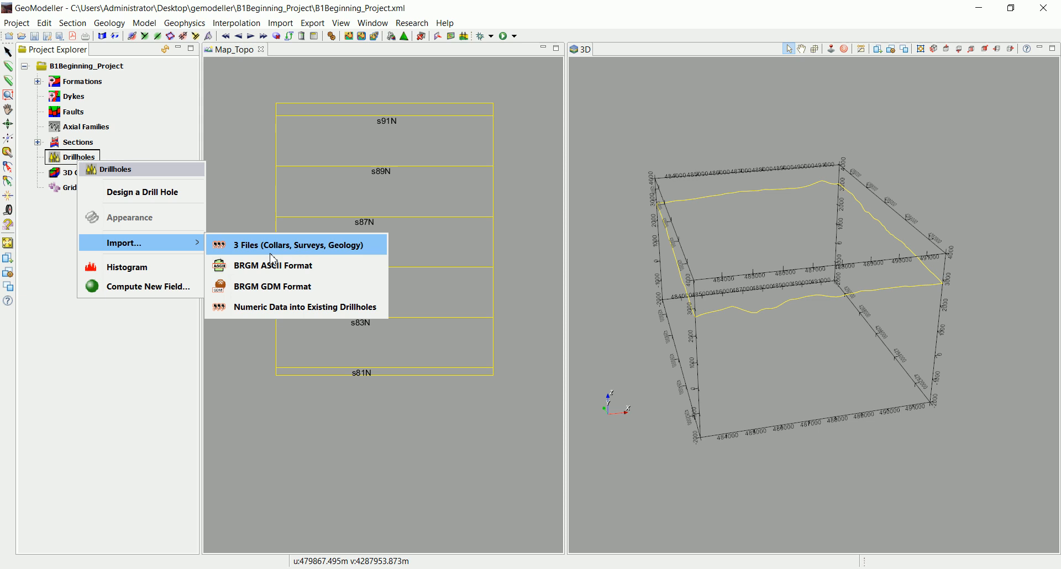
mouse_move(276, 257)
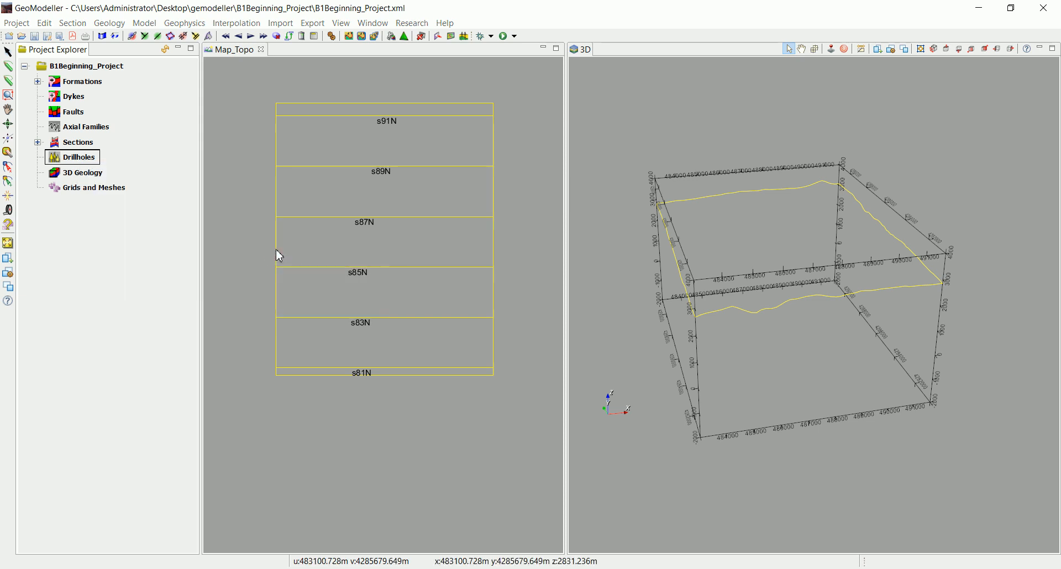
Launch the CSV drillhole data import wizard from the menu bar
left_click(281, 22)
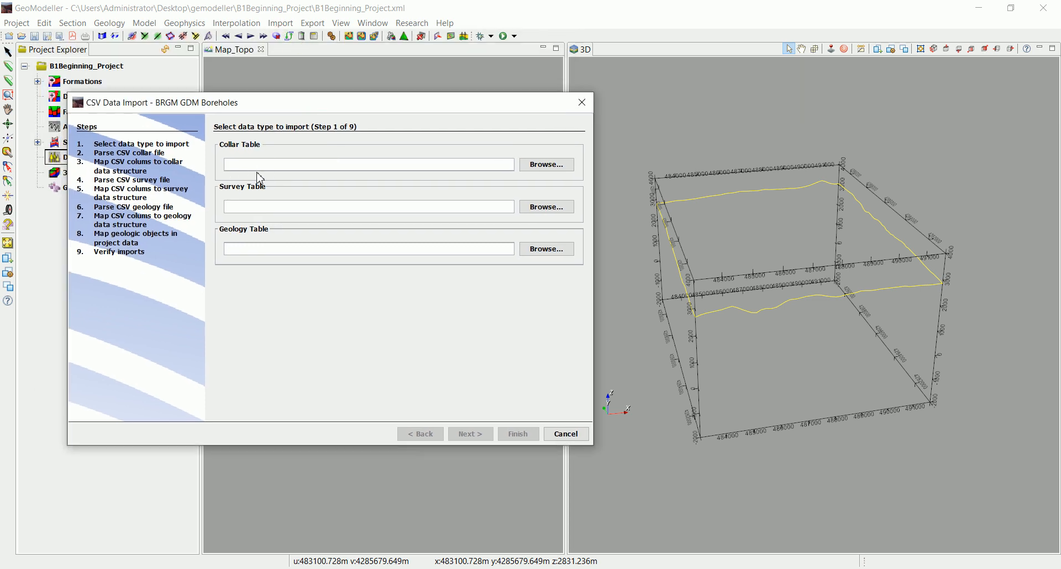
mouse_move(283, 166)
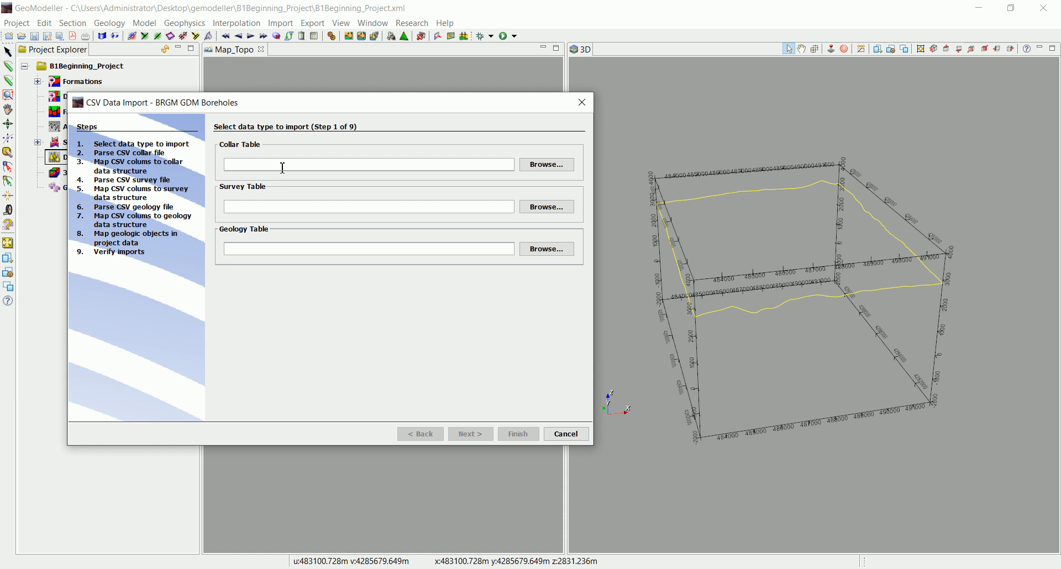
mouse_move(244, 161)
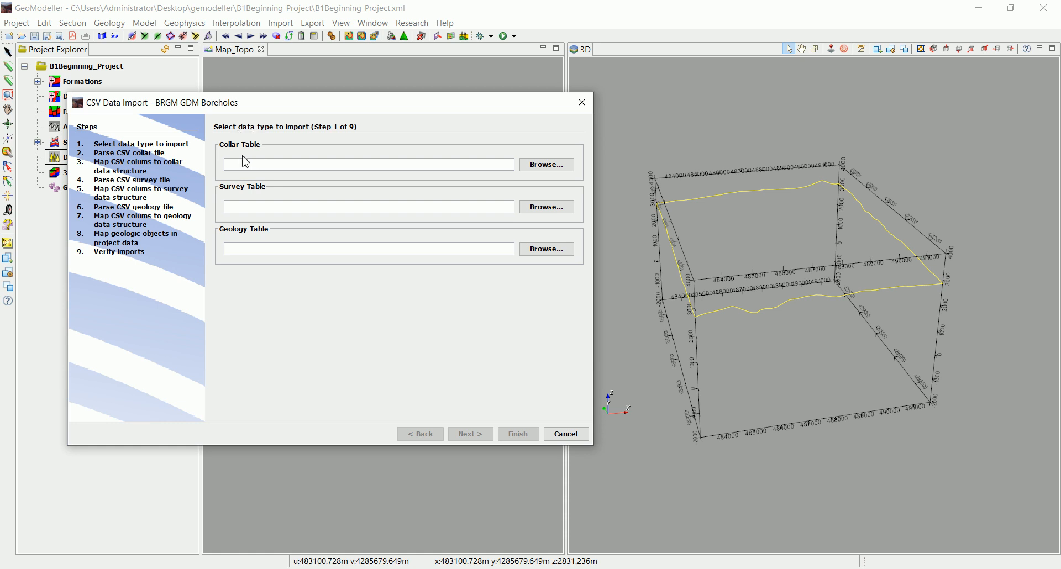
mouse_move(253, 154)
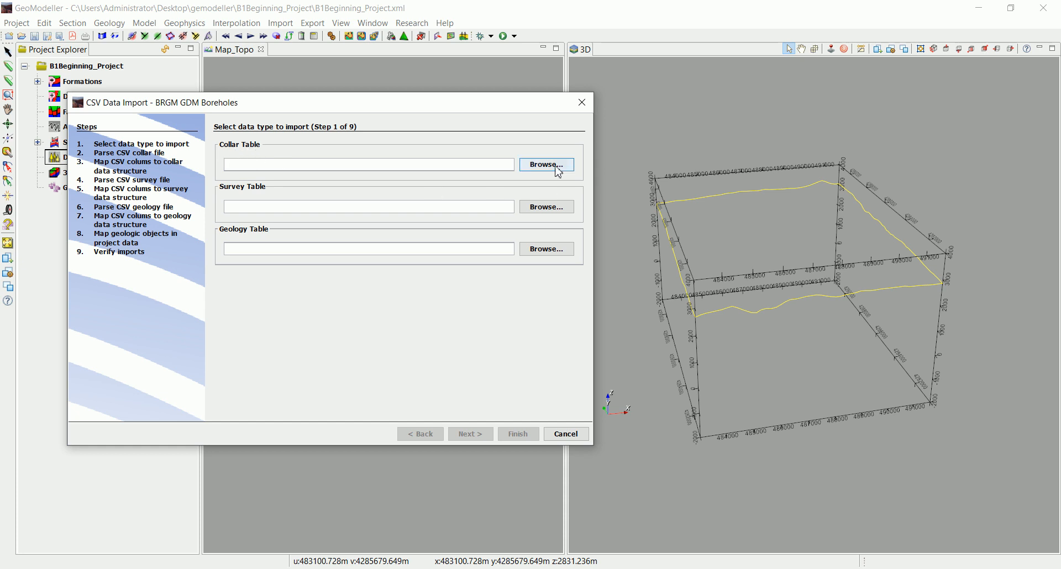
Load VDH40Holes_Collars from Desktop/gemodeller/Drilling as the collar table
left_click(545, 164)
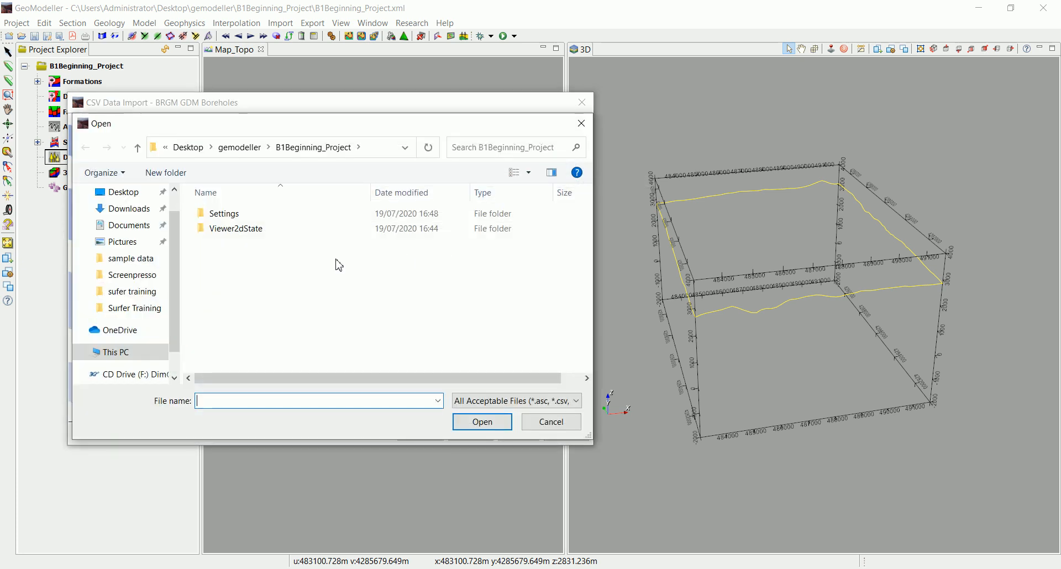
left_click(123, 192)
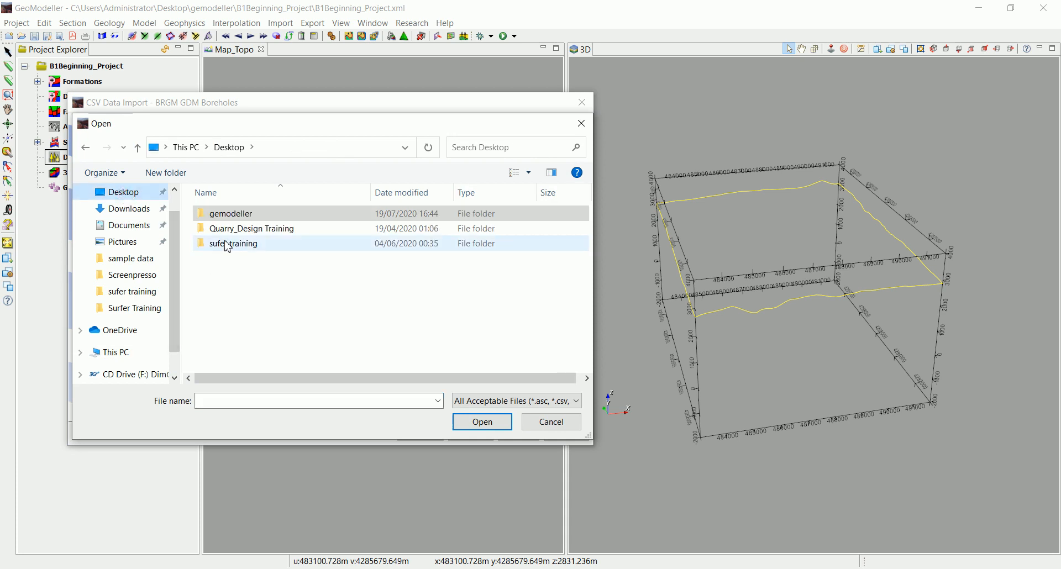
double_click(232, 213)
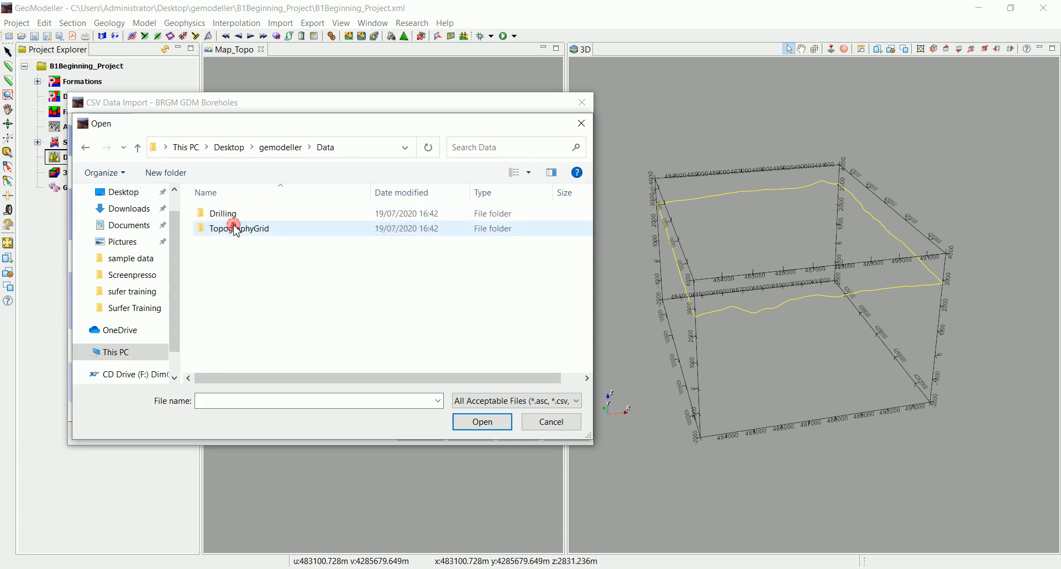
double_click(224, 213)
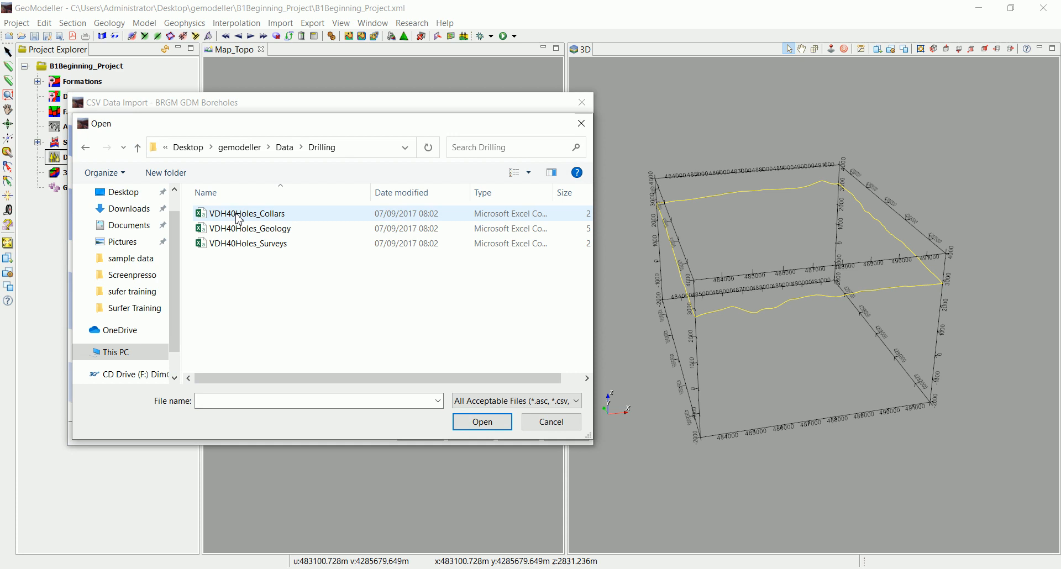
left_click(245, 214)
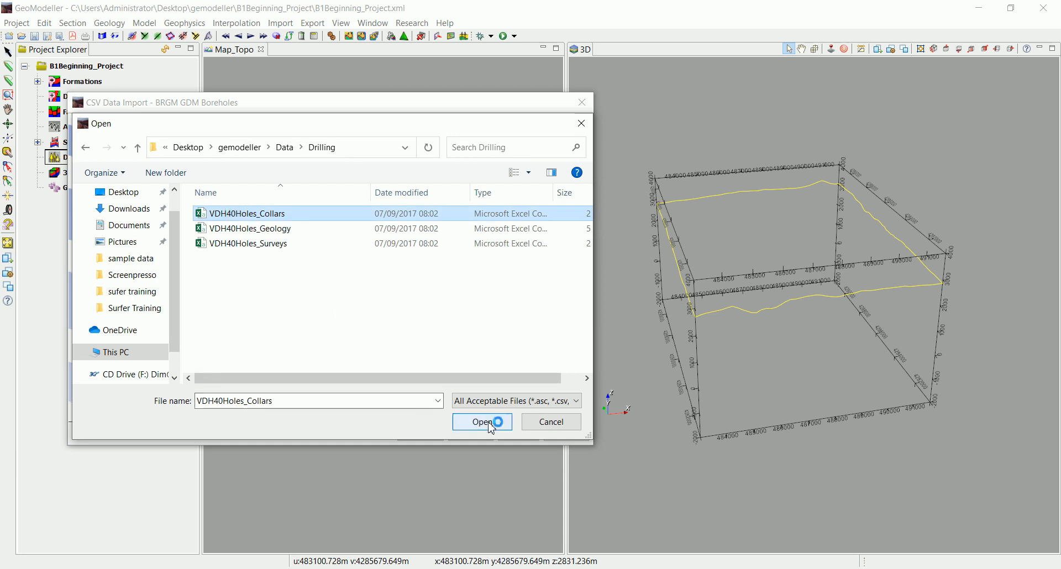
left_click(482, 422)
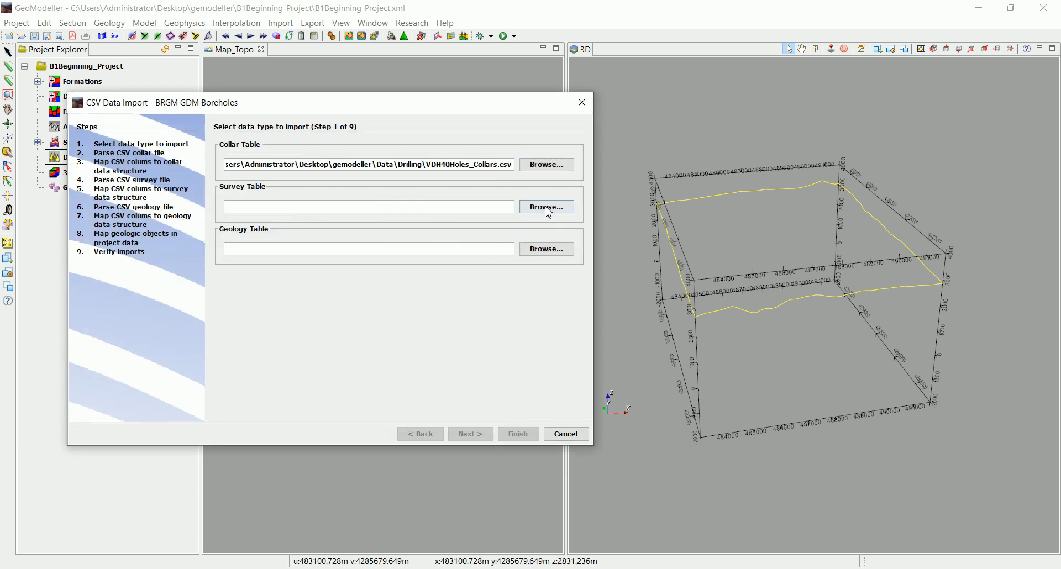
Load the VDH40Holes survey and geology CSV files as the remaining tables, then advance
left_click(546, 207)
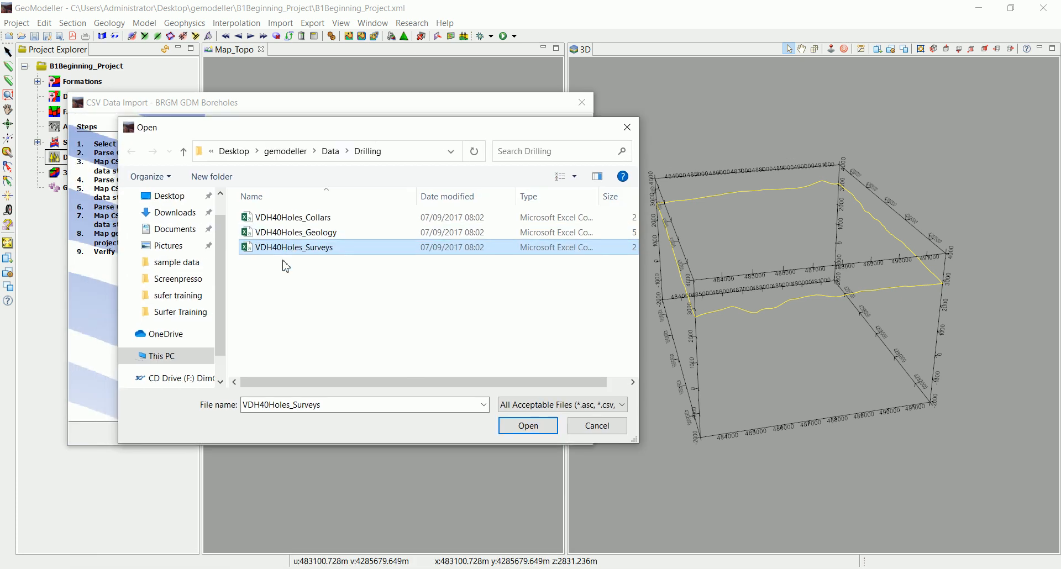
left_click(527, 426)
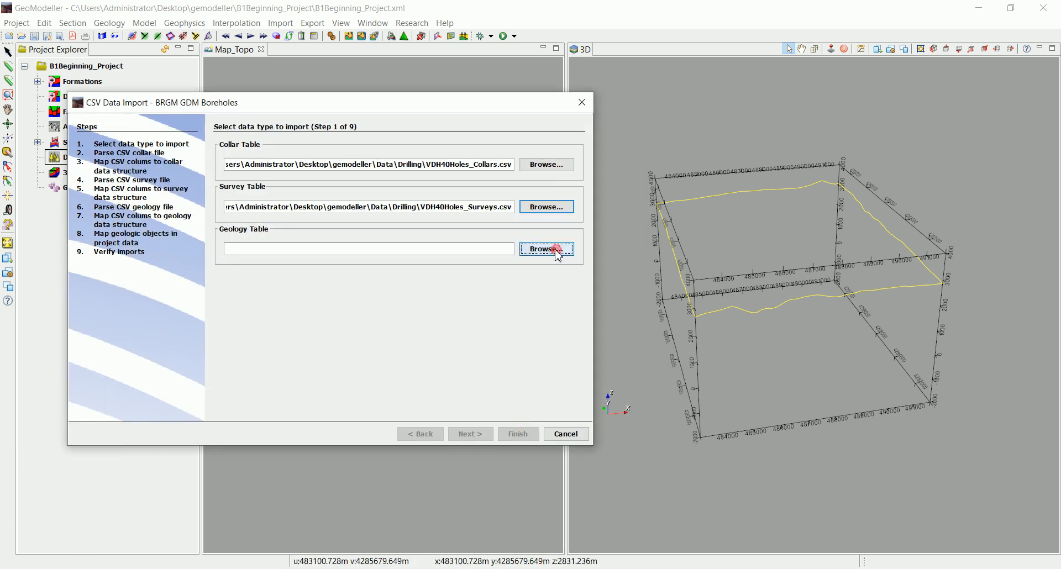
left_click(545, 248)
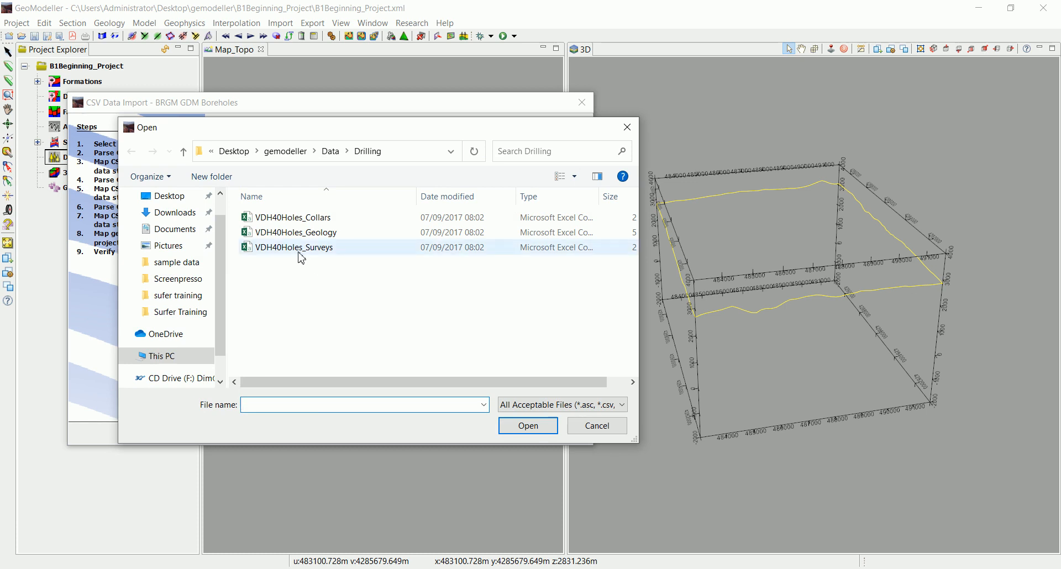
left_click(295, 232)
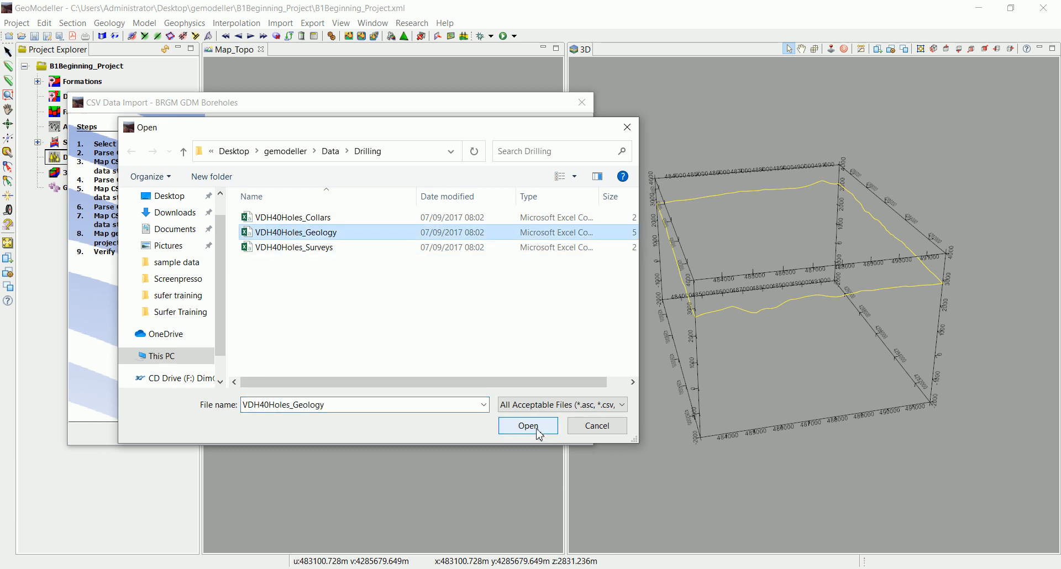
left_click(527, 426)
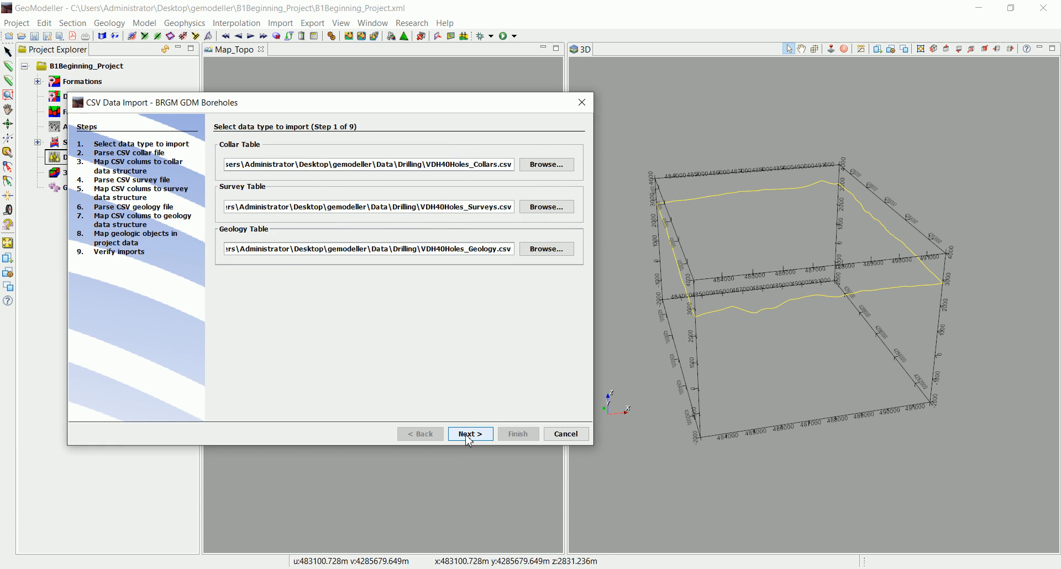
Parse the collar file with only the Comma separator checked, then proceed to column mapping
left_click(470, 433)
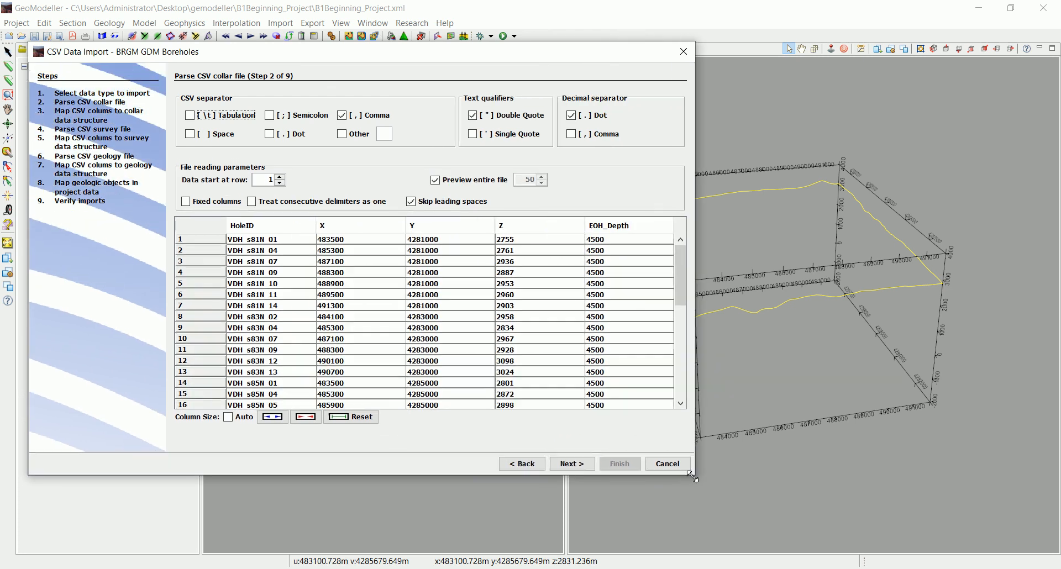
mouse_move(342, 272)
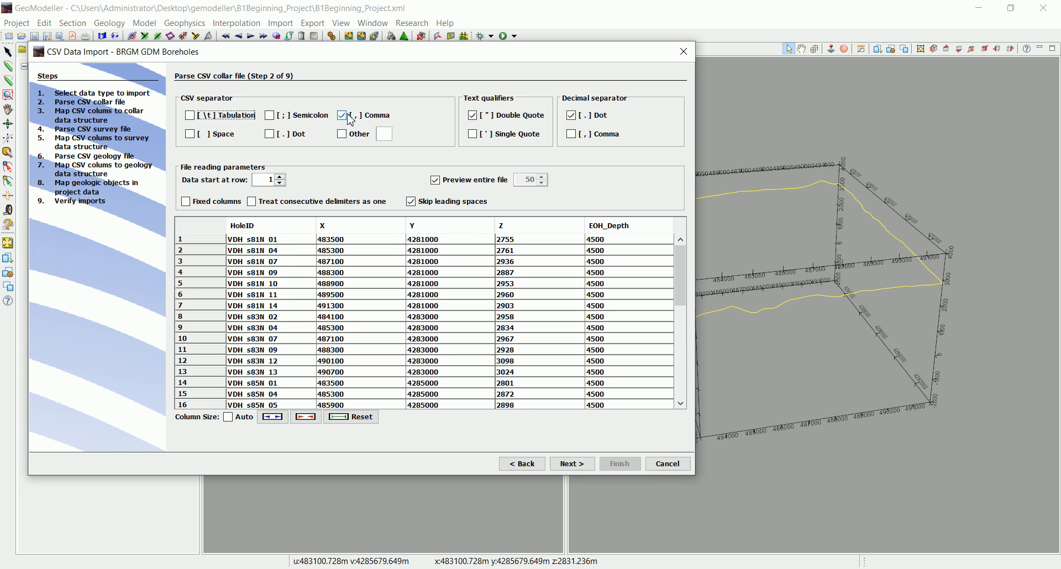
left_click(190, 114)
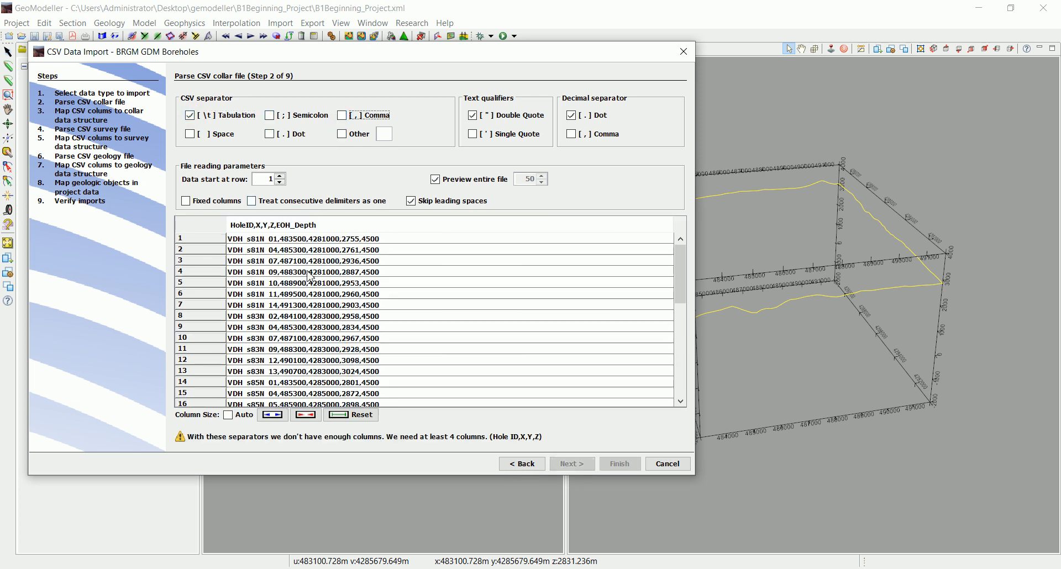
mouse_move(344, 283)
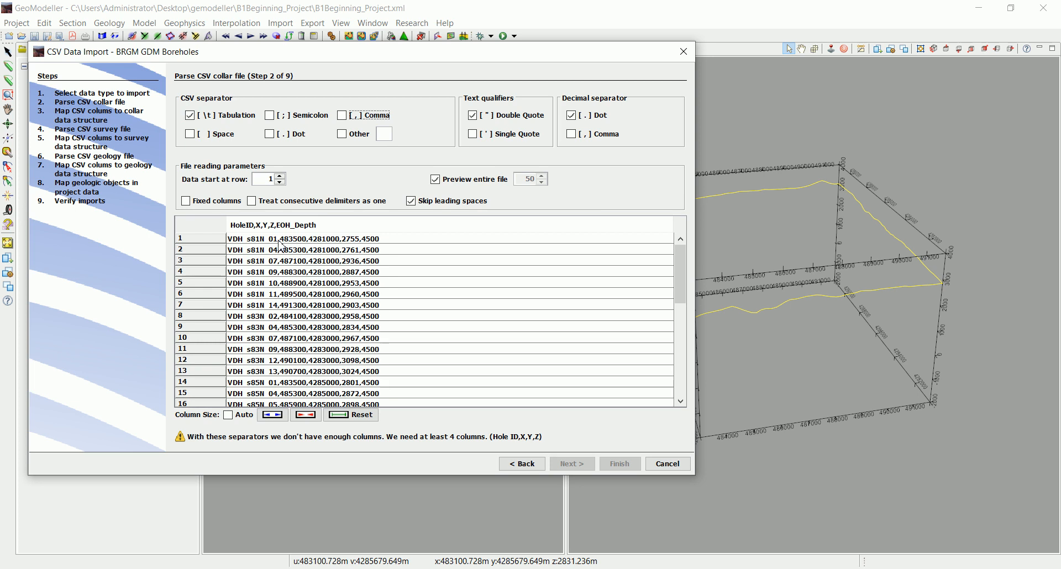
left_click(342, 115)
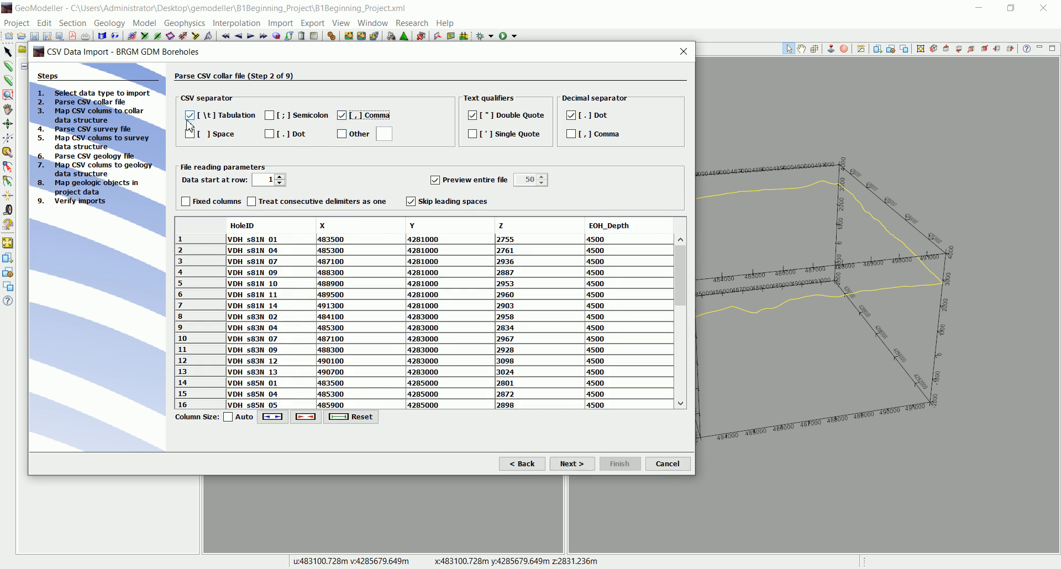
left_click(190, 115)
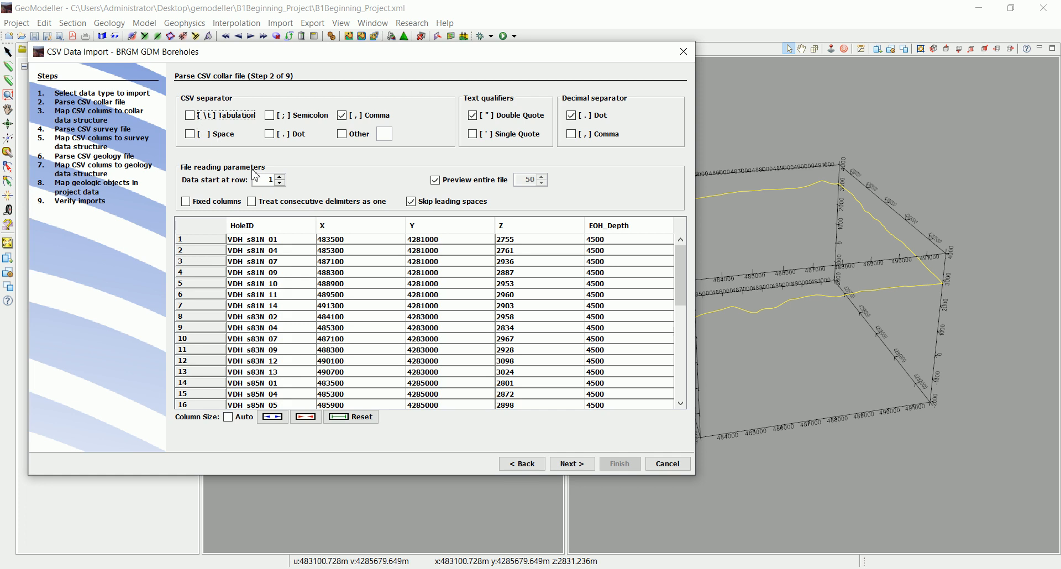
mouse_move(485, 247)
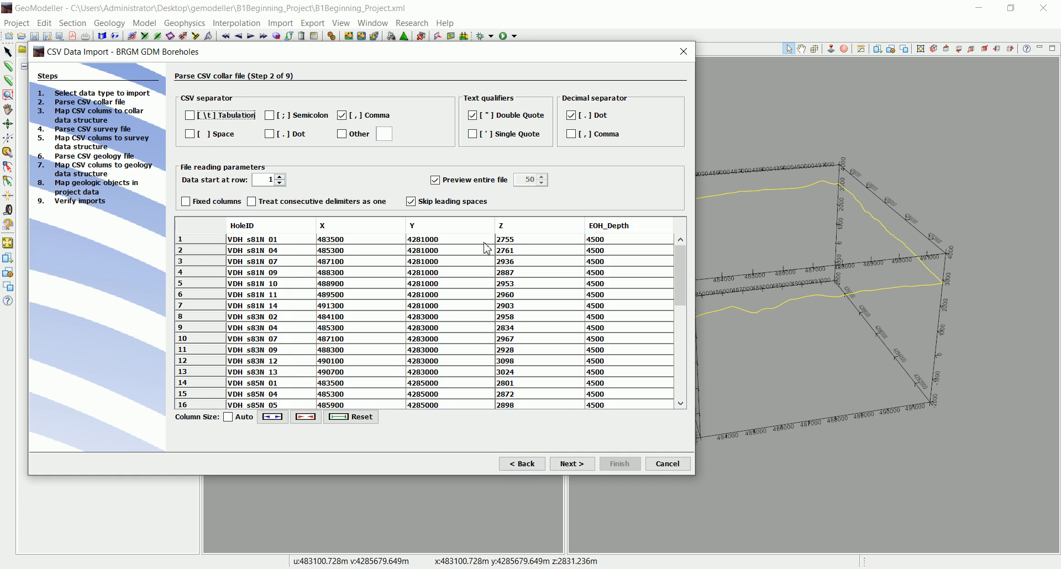
mouse_move(294, 253)
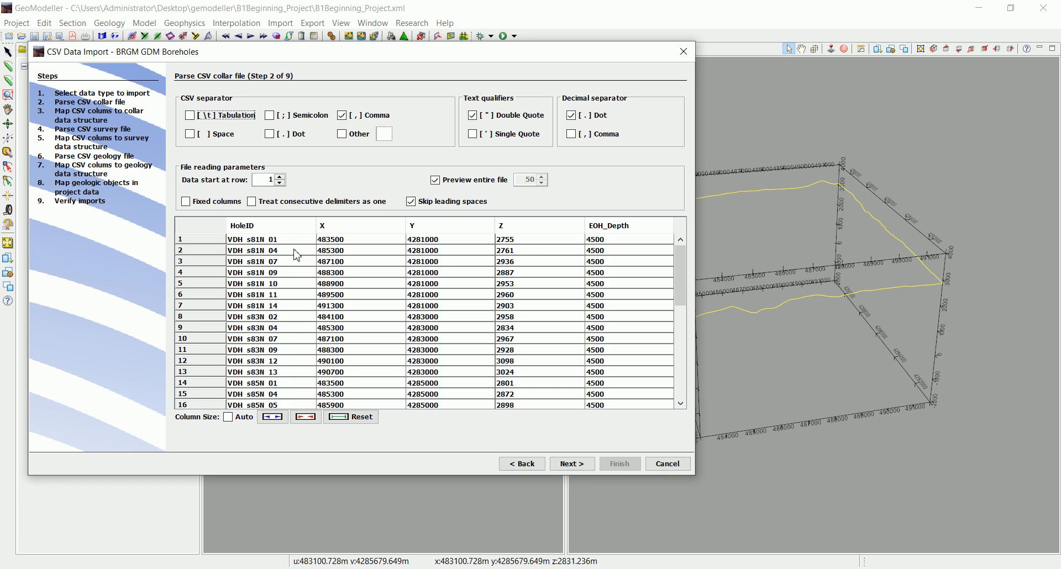
mouse_move(591, 292)
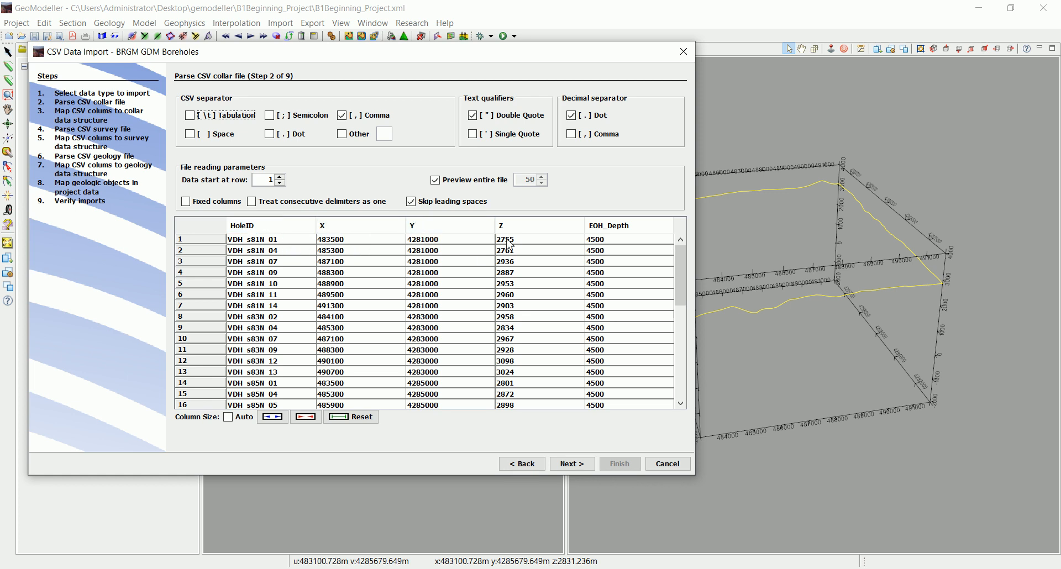
mouse_move(525, 255)
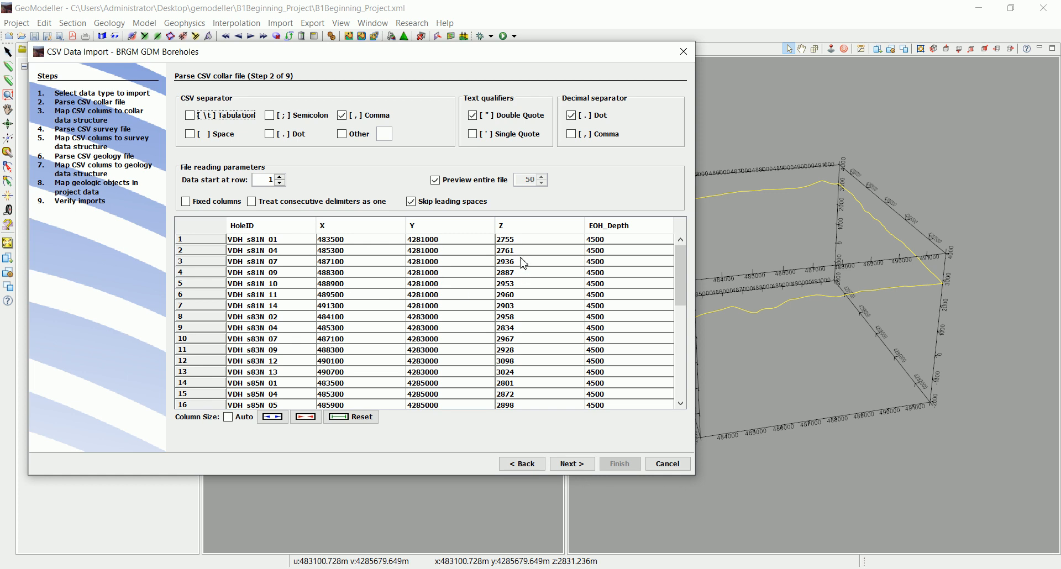
mouse_move(840, 252)
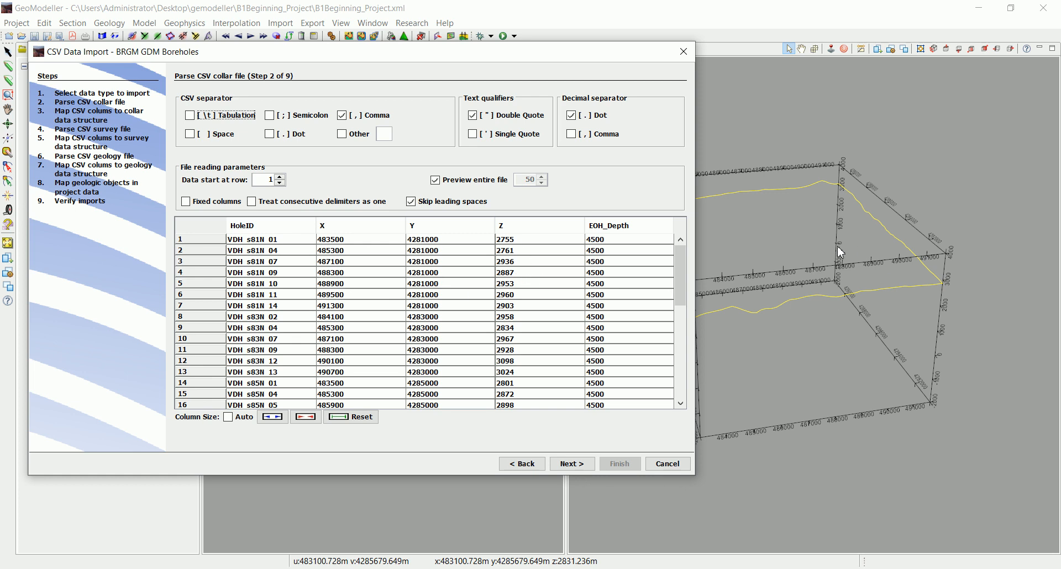
mouse_move(756, 271)
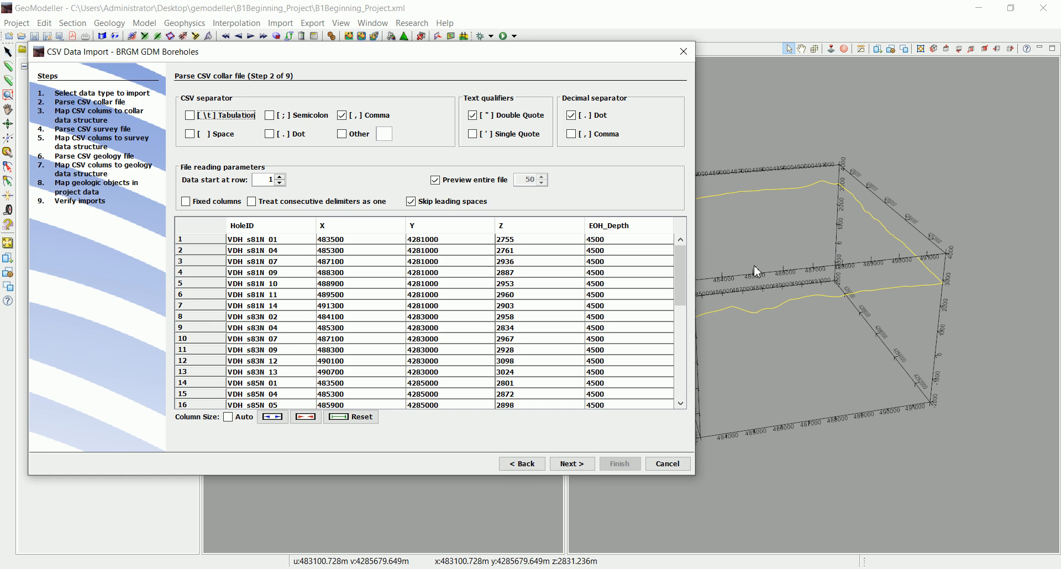
mouse_move(671, 280)
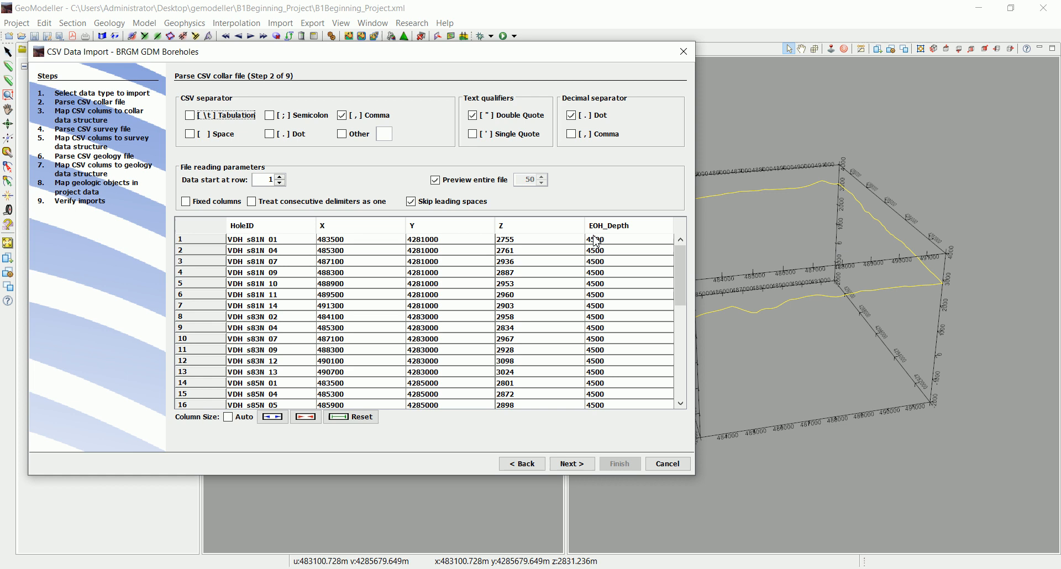
mouse_move(606, 244)
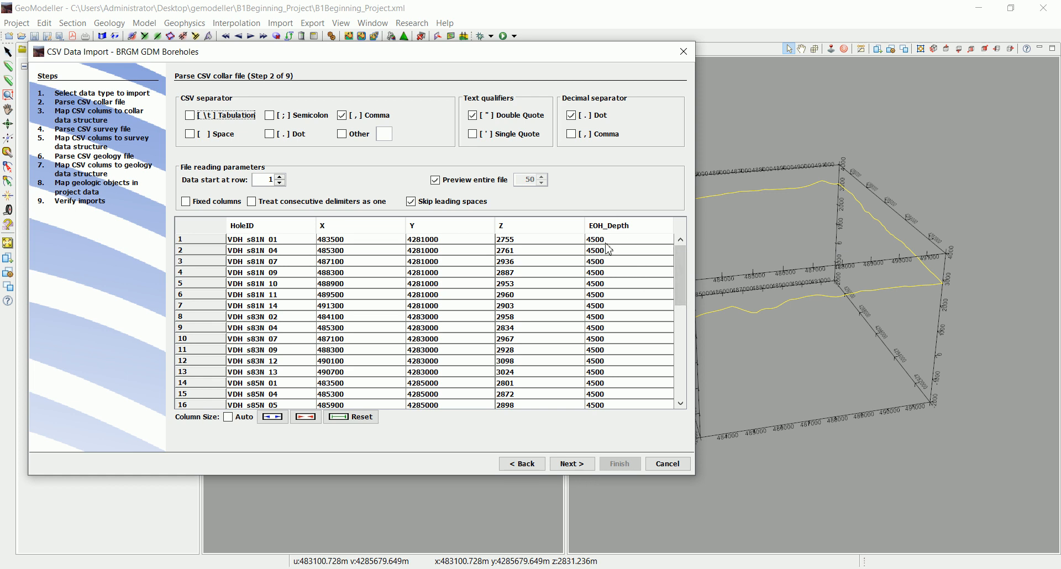
mouse_move(594, 366)
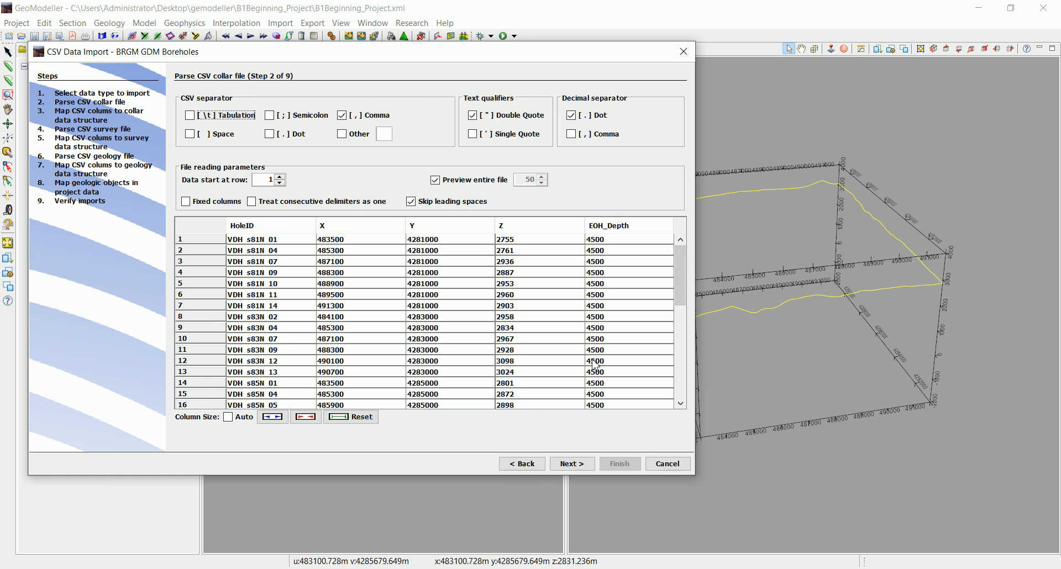
left_click(571, 464)
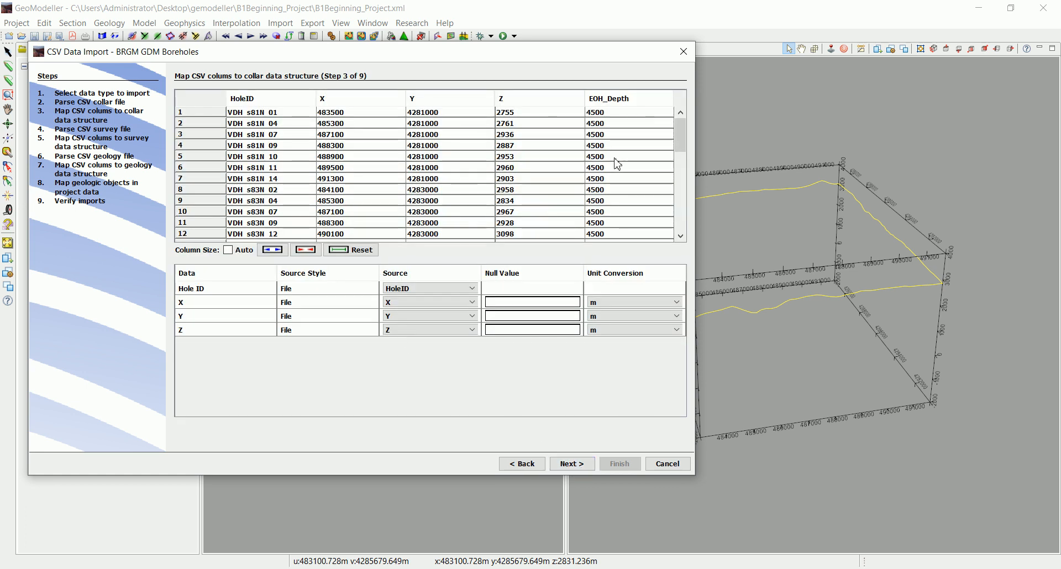
mouse_move(624, 168)
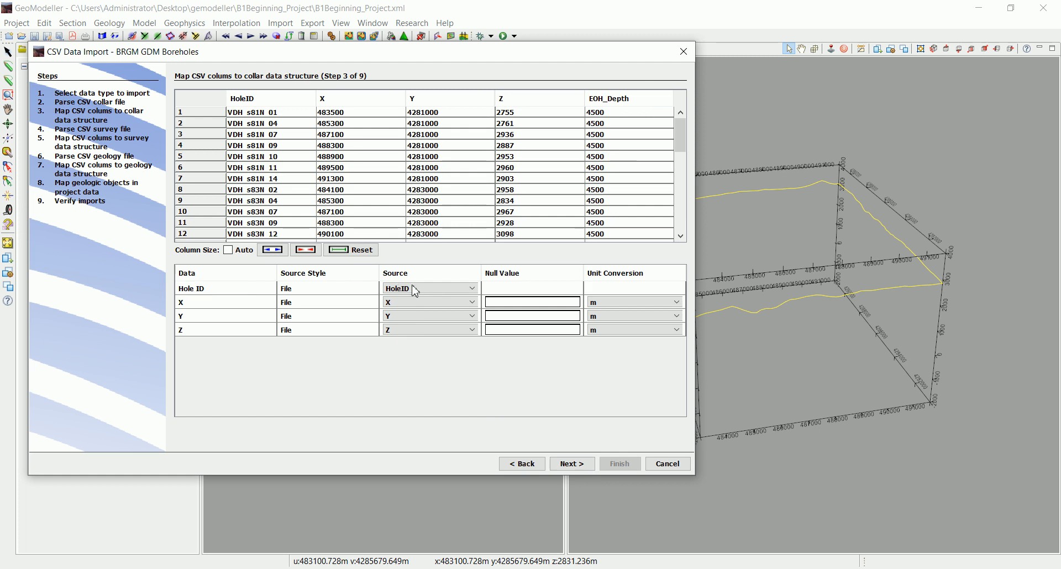
Keep HoleID as the Hole ID source with X, Y, Z mapped, and continue
left_click(428, 289)
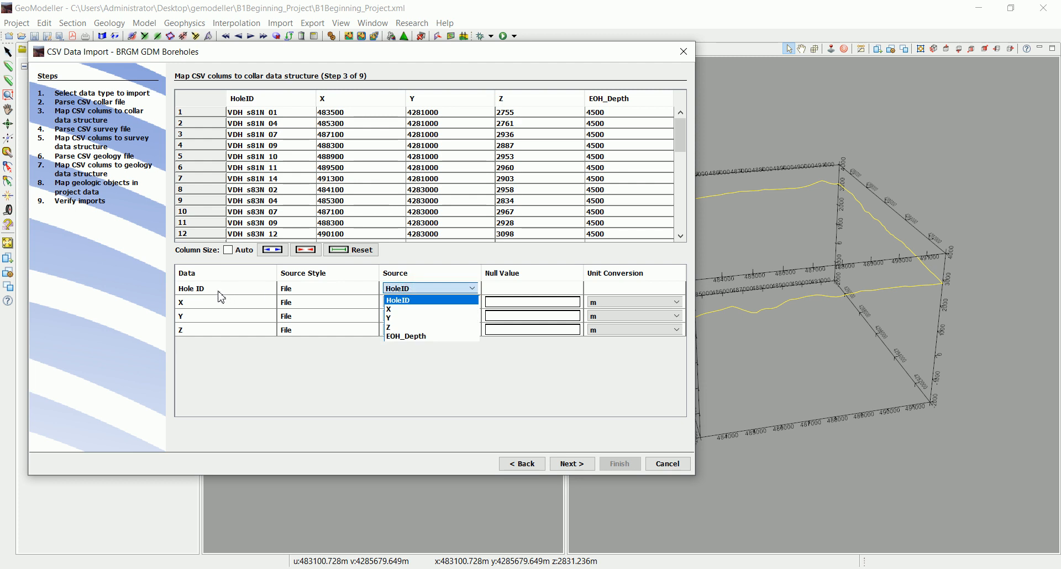
left_click(398, 300)
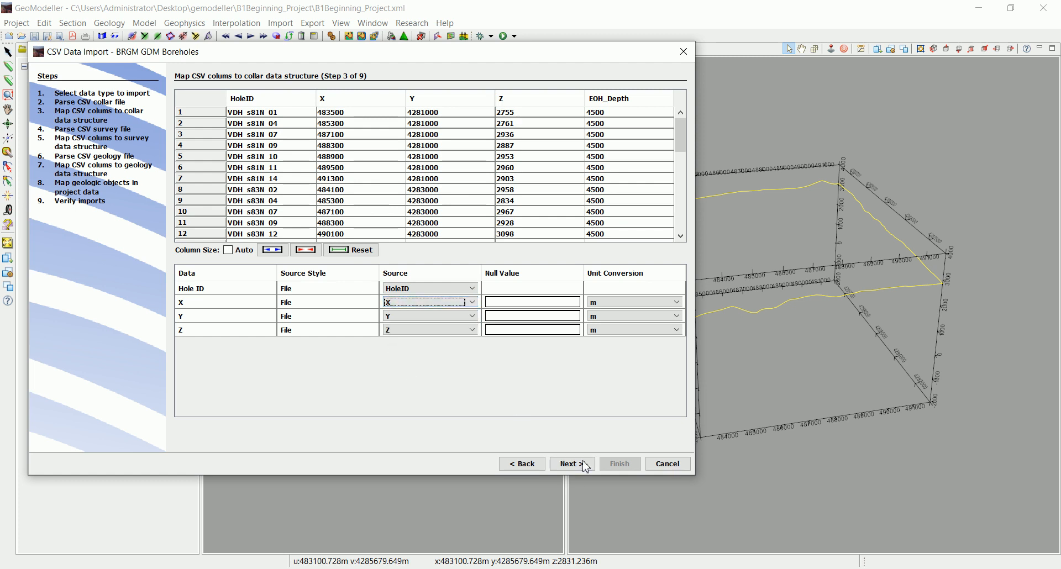
left_click(571, 464)
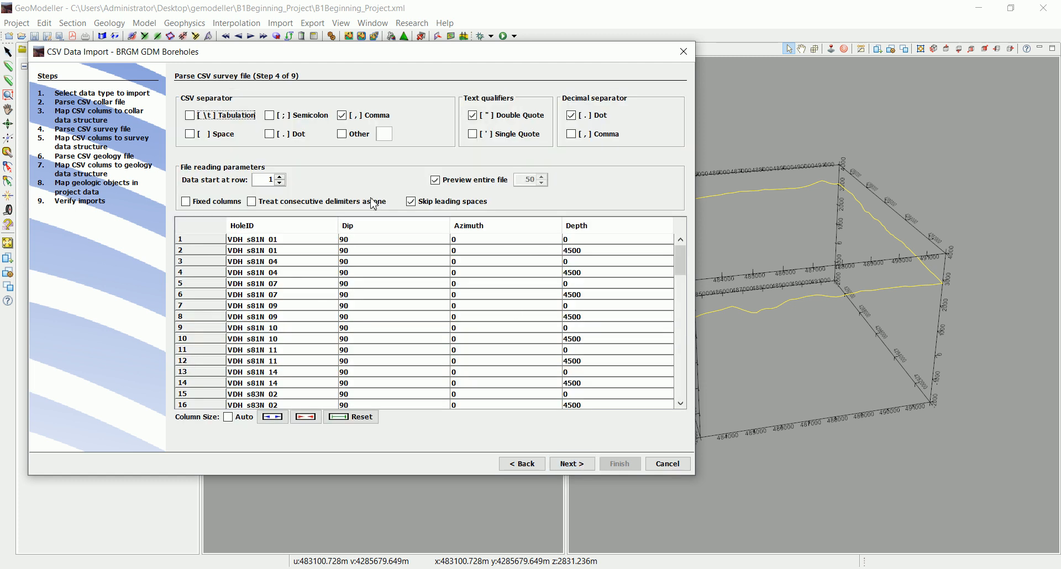
mouse_move(315, 255)
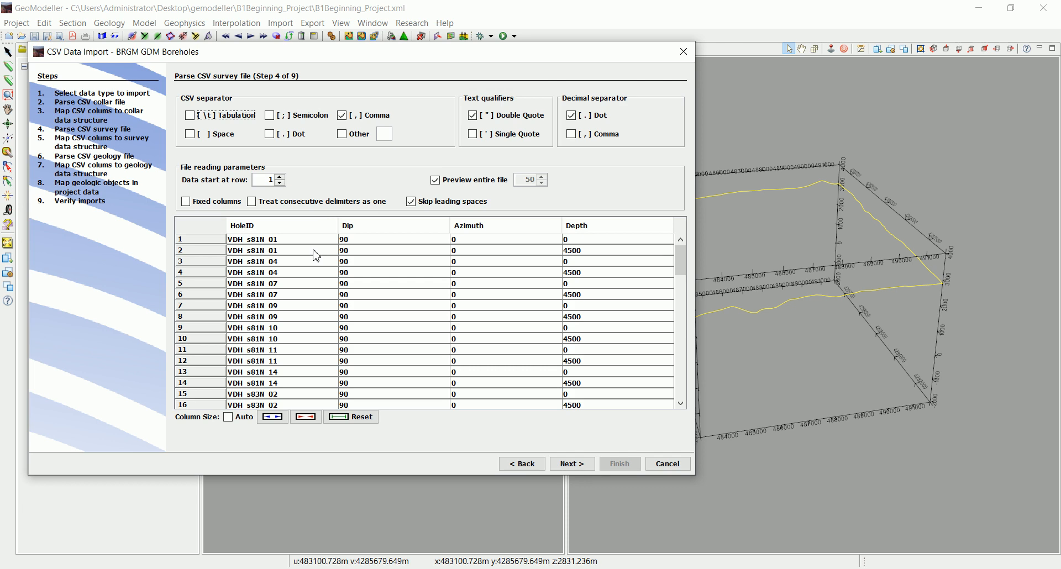
mouse_move(312, 253)
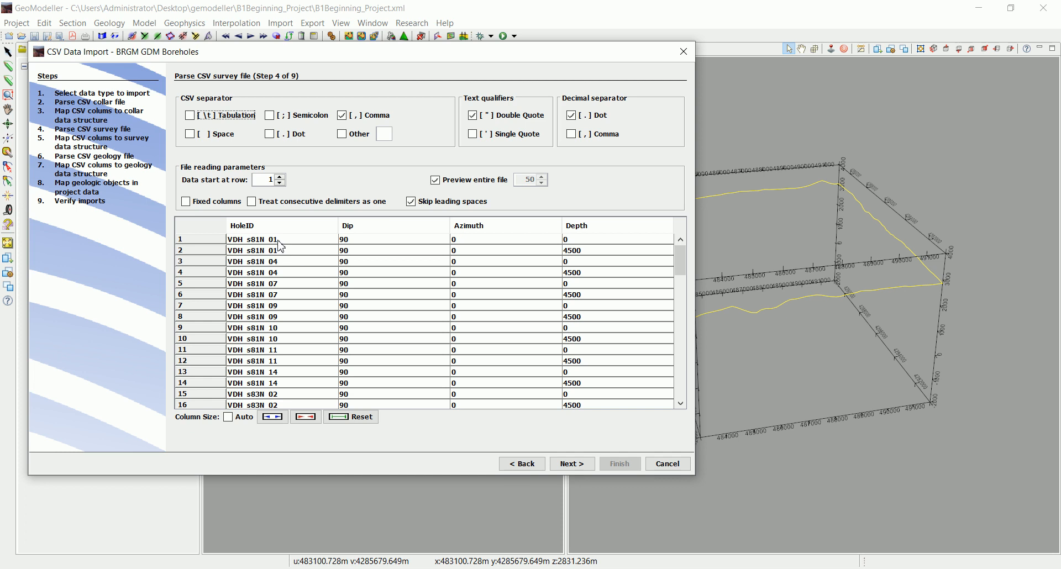
mouse_move(242, 249)
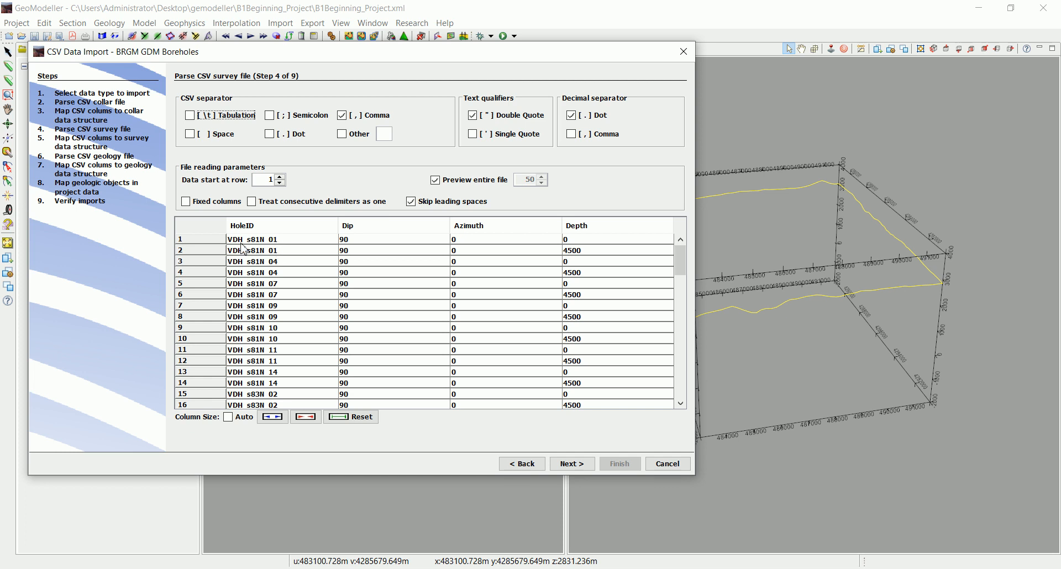
mouse_move(242, 249)
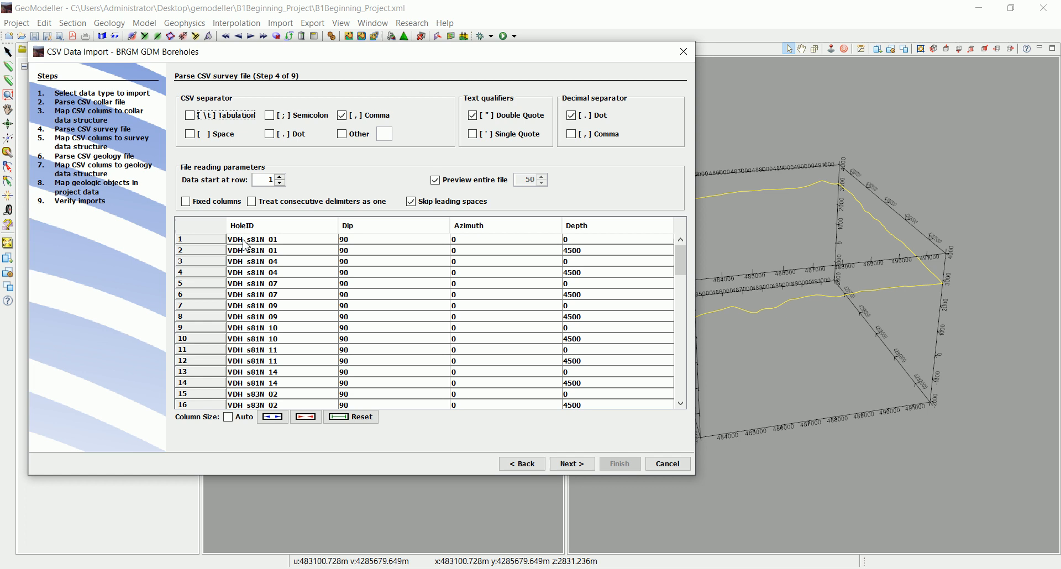
mouse_move(274, 330)
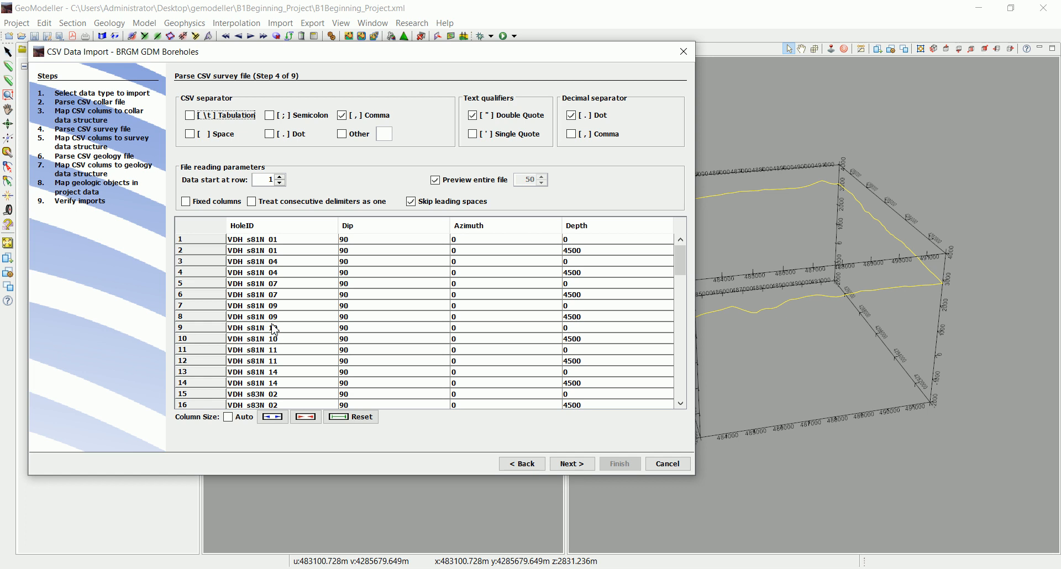
mouse_move(274, 295)
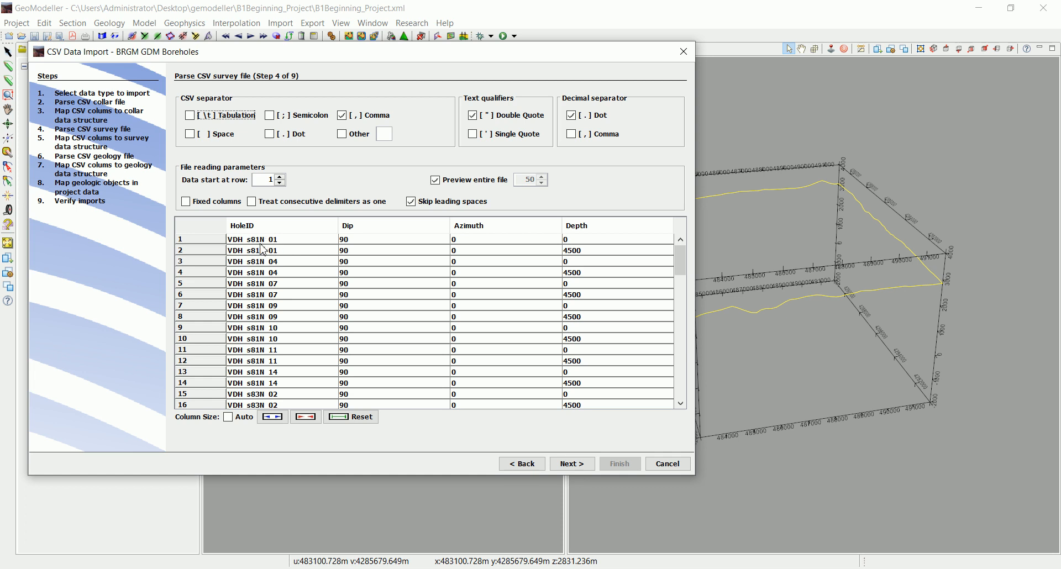
mouse_move(245, 246)
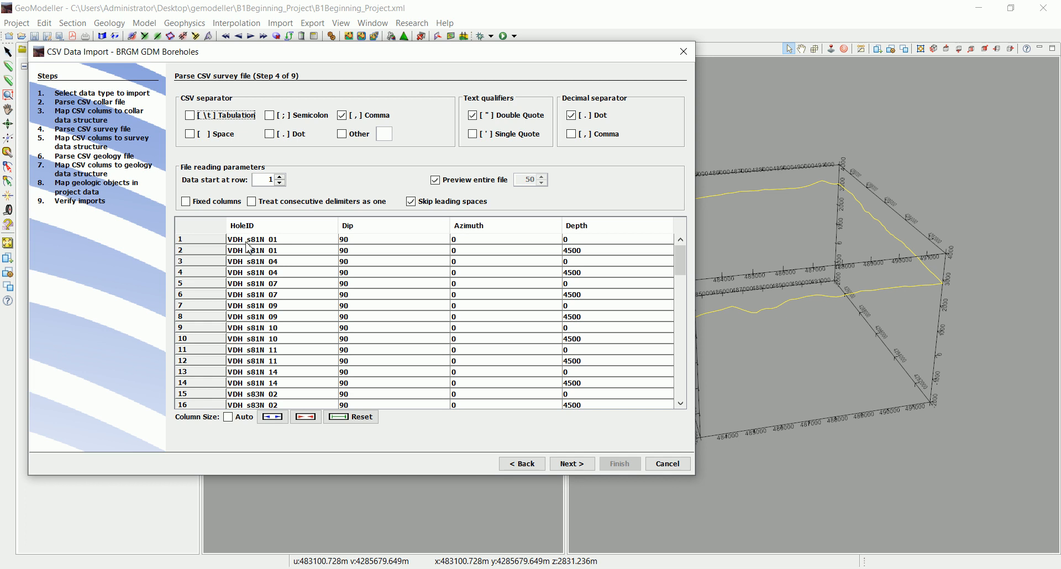
mouse_move(279, 297)
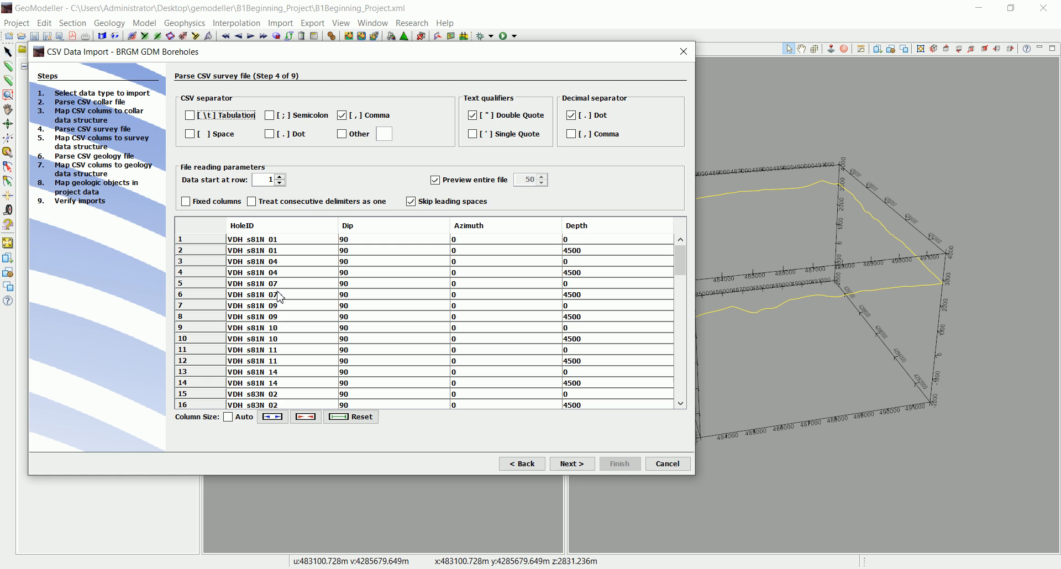
mouse_move(264, 280)
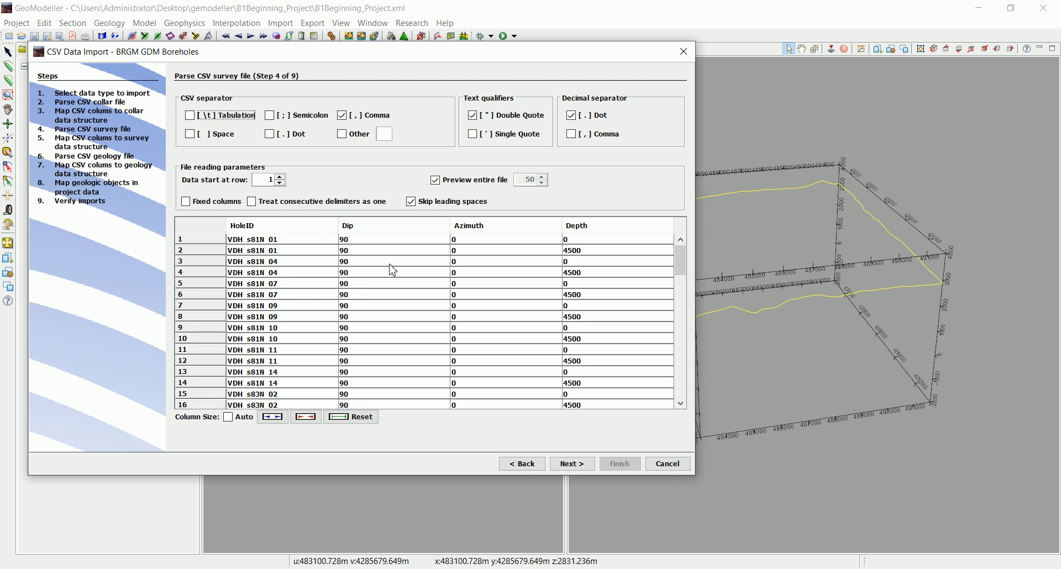
mouse_move(485, 268)
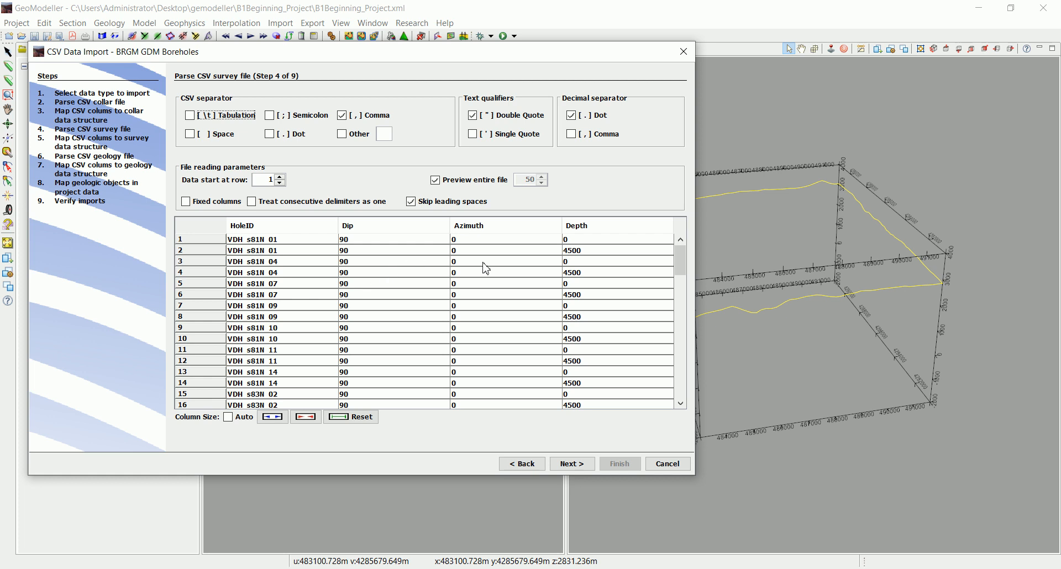
mouse_move(447, 115)
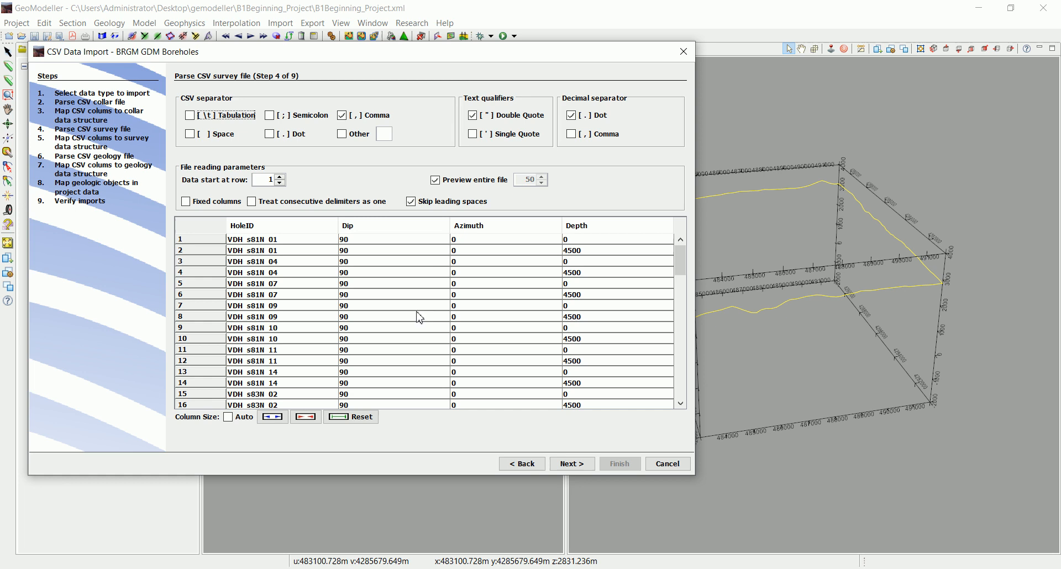
mouse_move(387, 255)
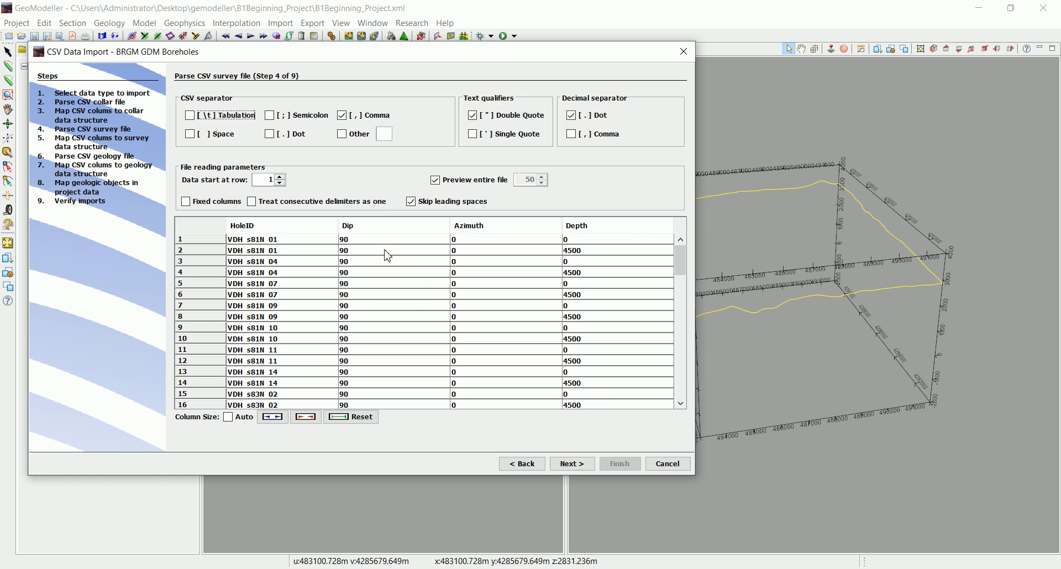
mouse_move(362, 248)
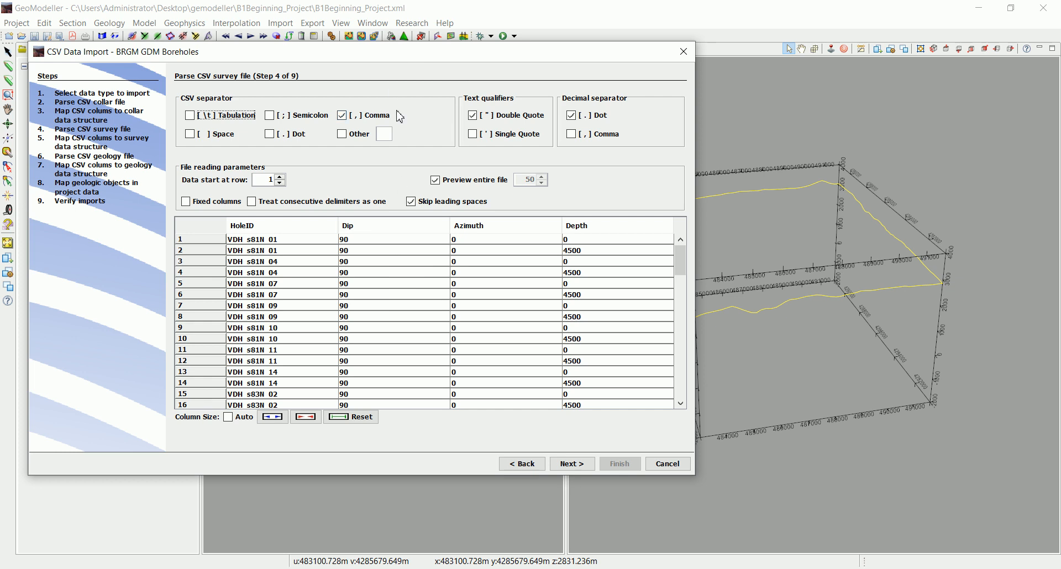
mouse_move(476, 249)
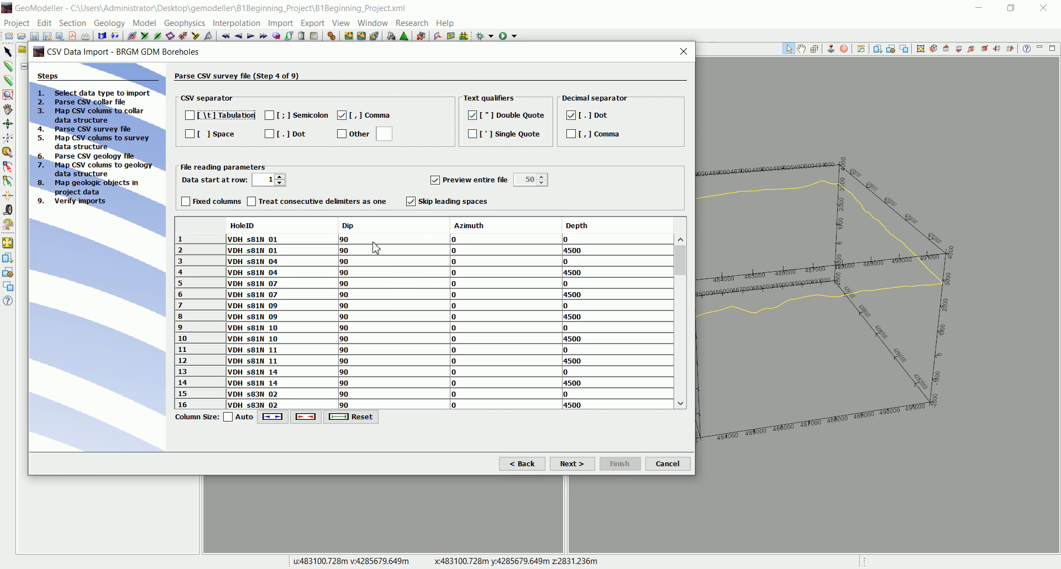
mouse_move(365, 249)
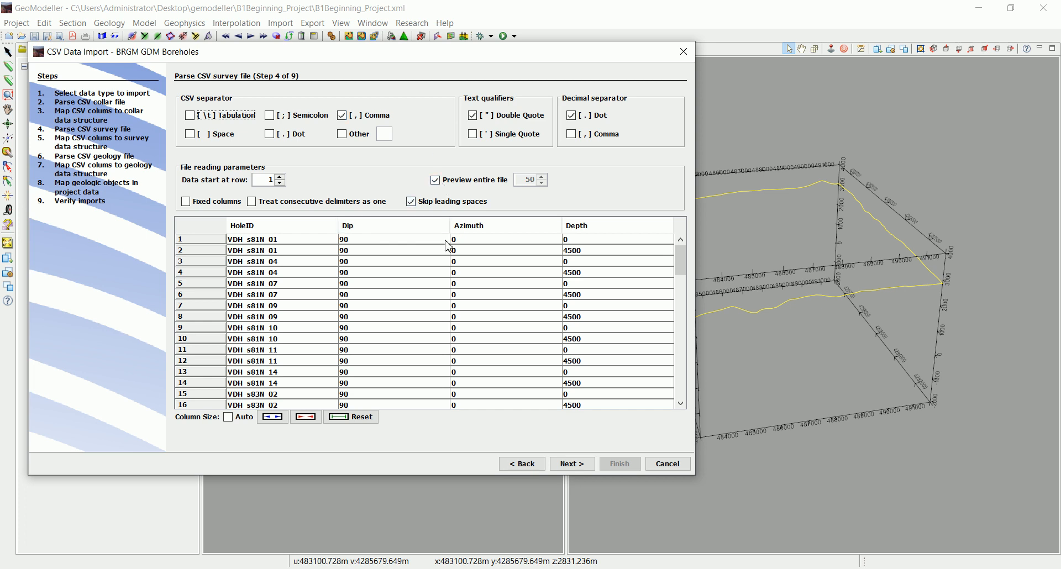
mouse_move(467, 253)
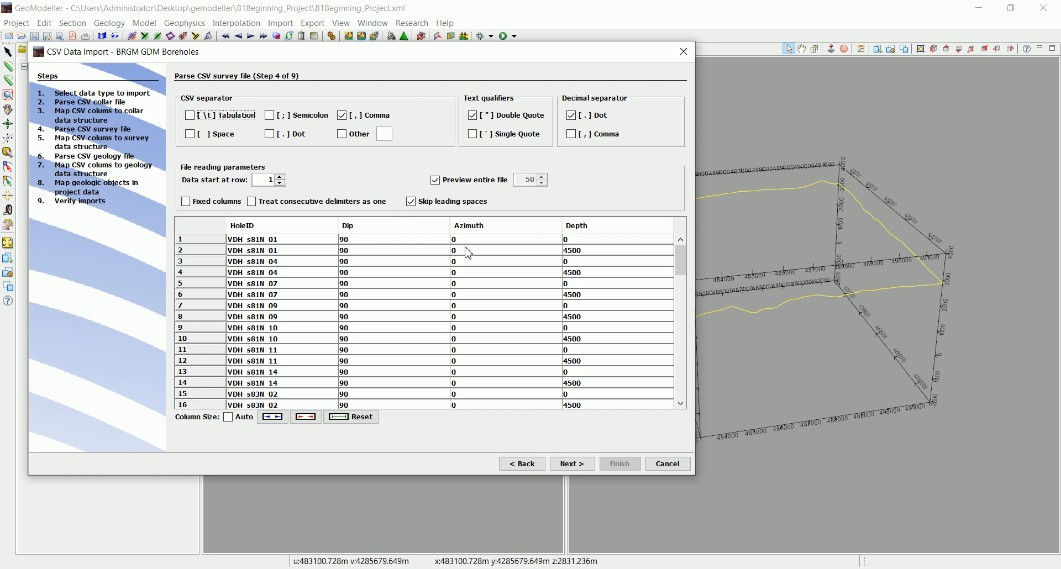
mouse_move(482, 240)
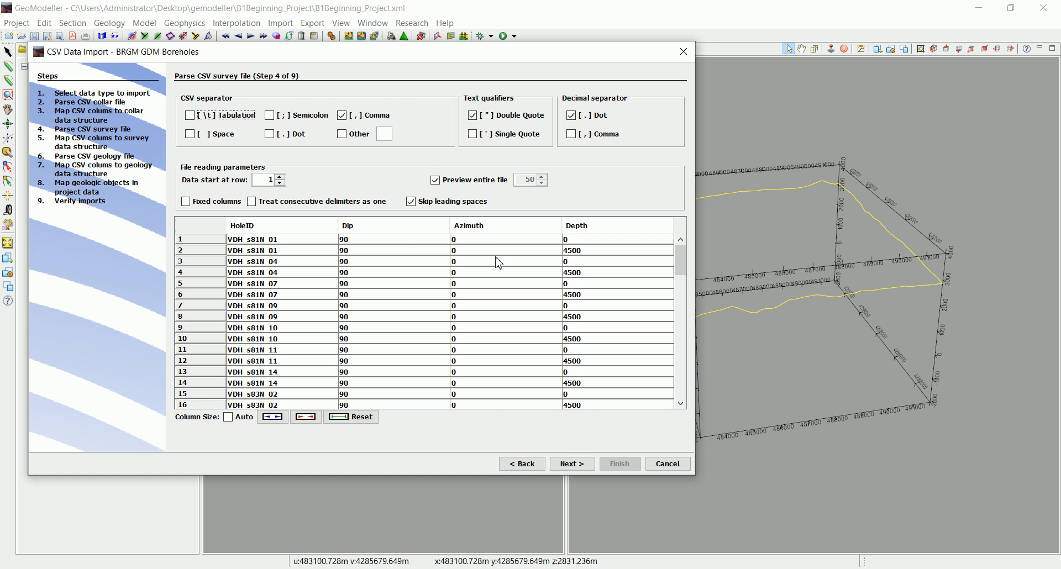
mouse_move(492, 255)
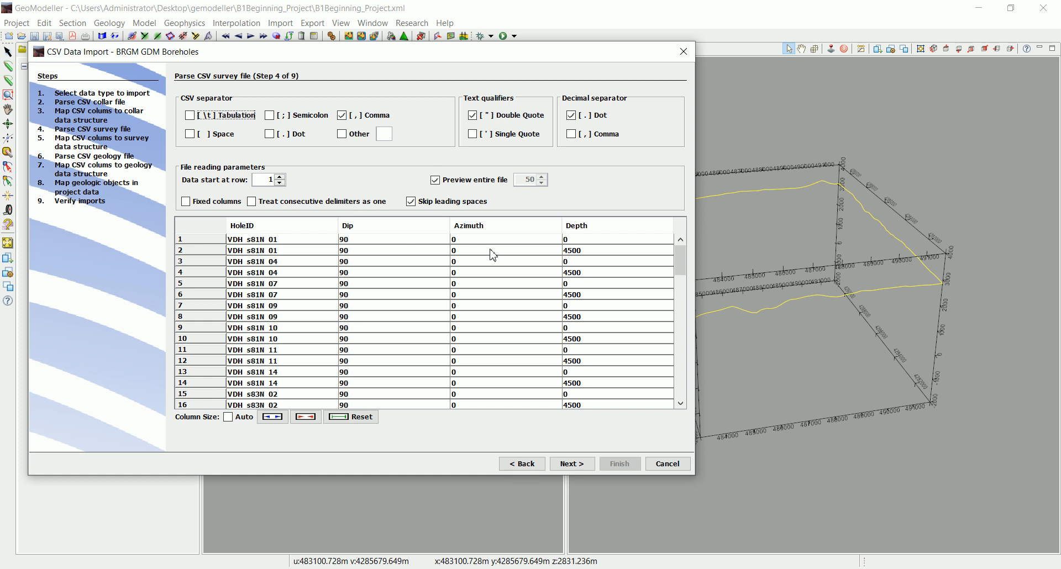
mouse_move(567, 269)
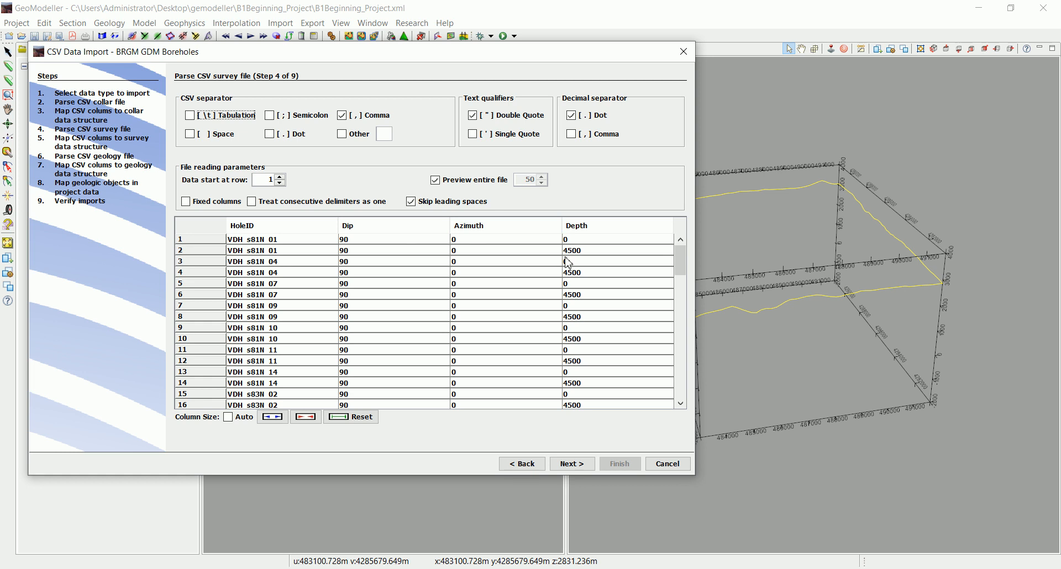
mouse_move(401, 263)
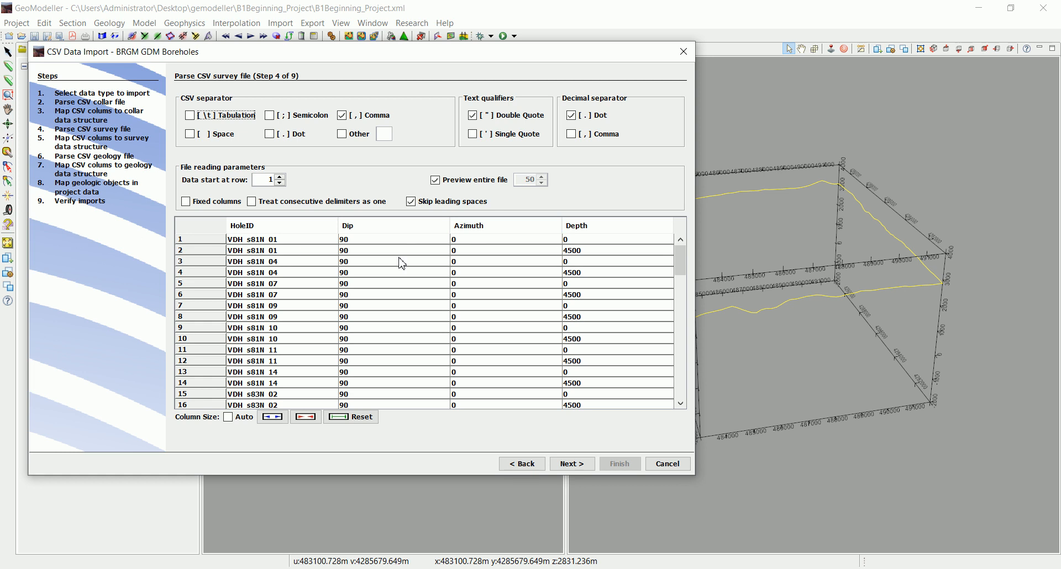
mouse_move(584, 260)
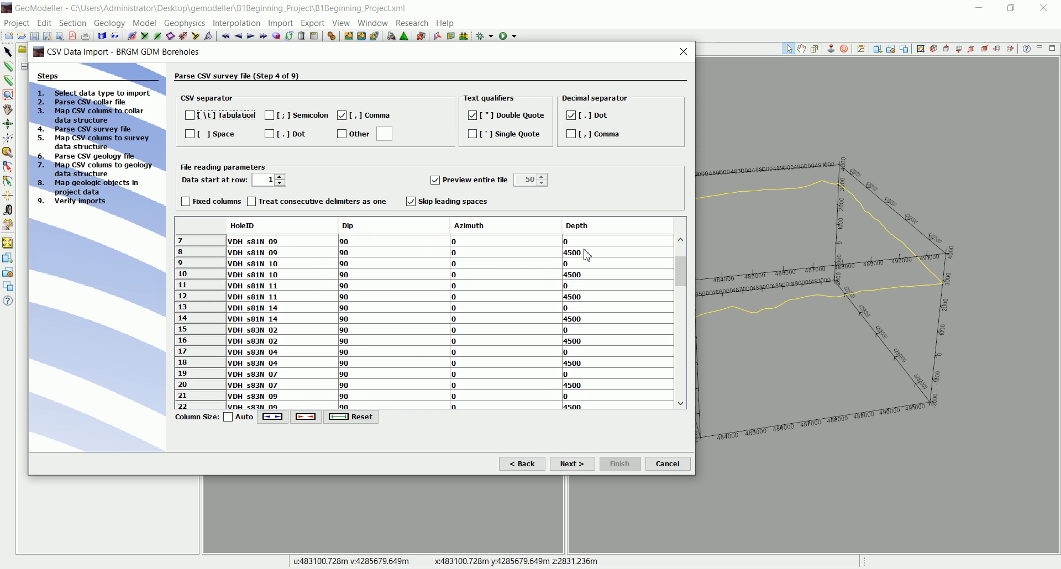
mouse_move(538, 282)
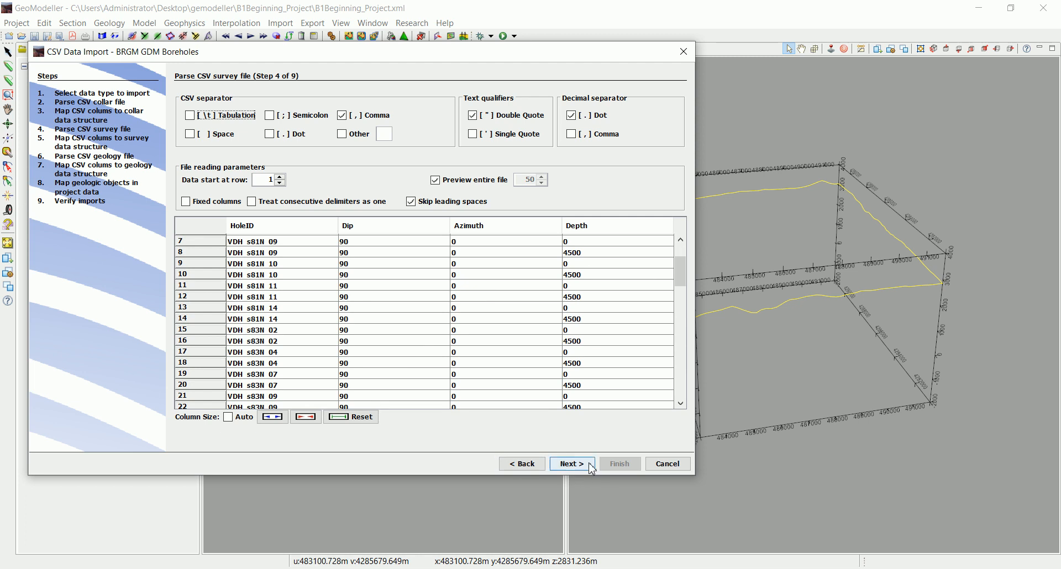
Accept the survey preview with Comma separator and Double Quote qualifier
left_click(572, 464)
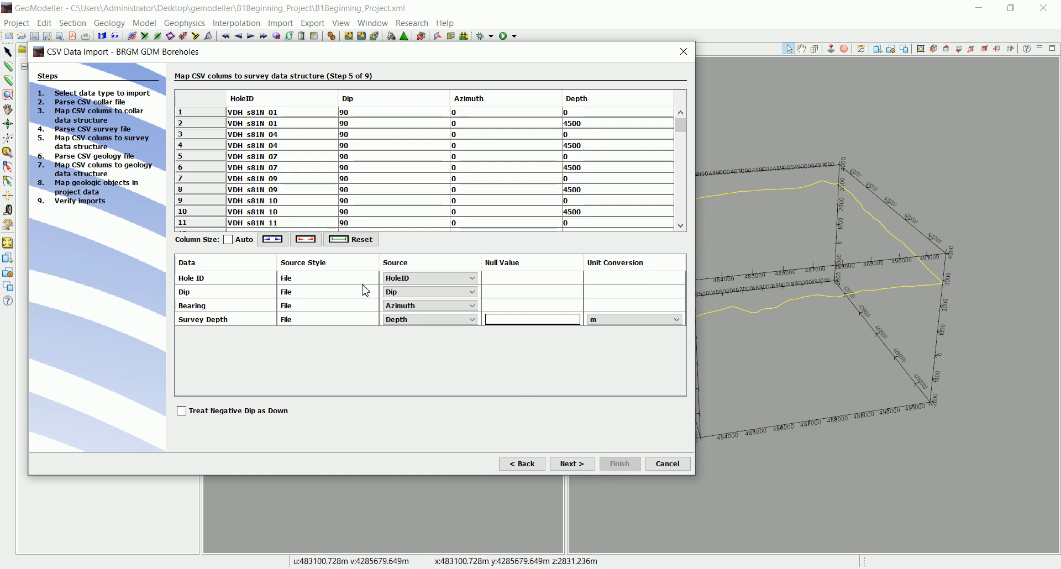
mouse_move(326, 217)
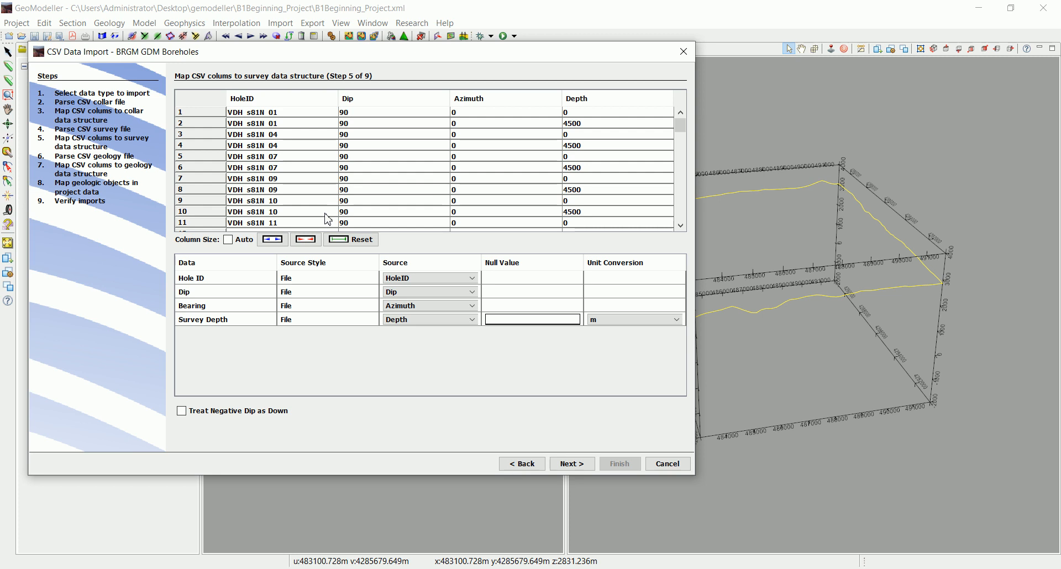
mouse_move(310, 158)
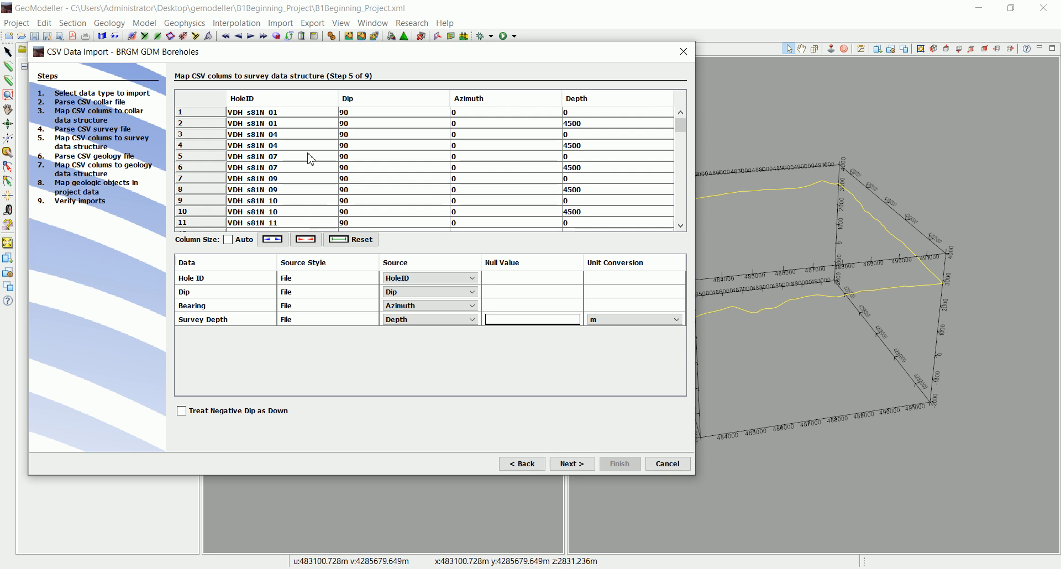
mouse_move(514, 186)
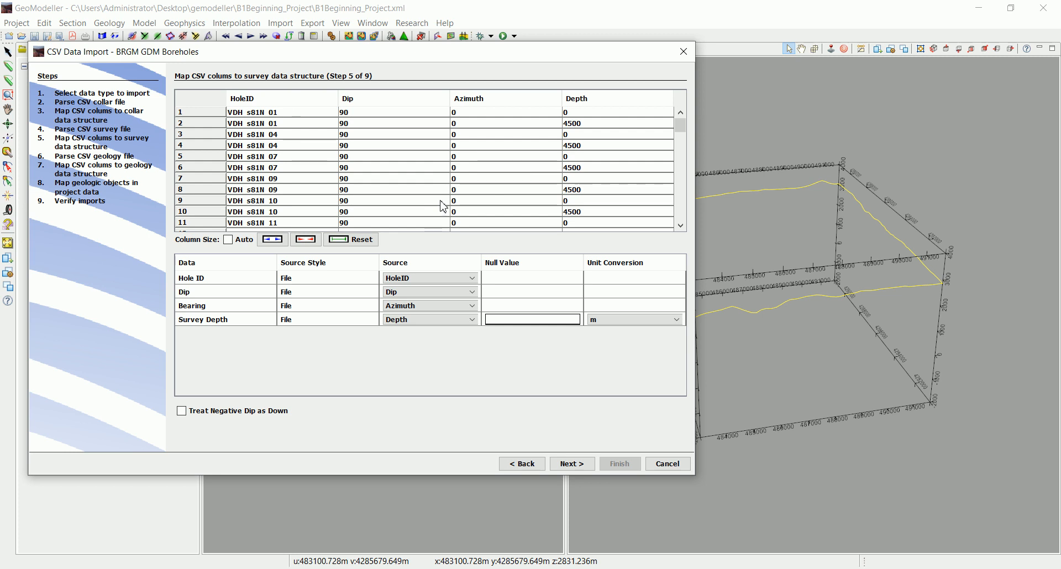
Accept the HoleID, Dip, Azimuth and Depth survey mapping with depth in metres
scroll("down", 3)
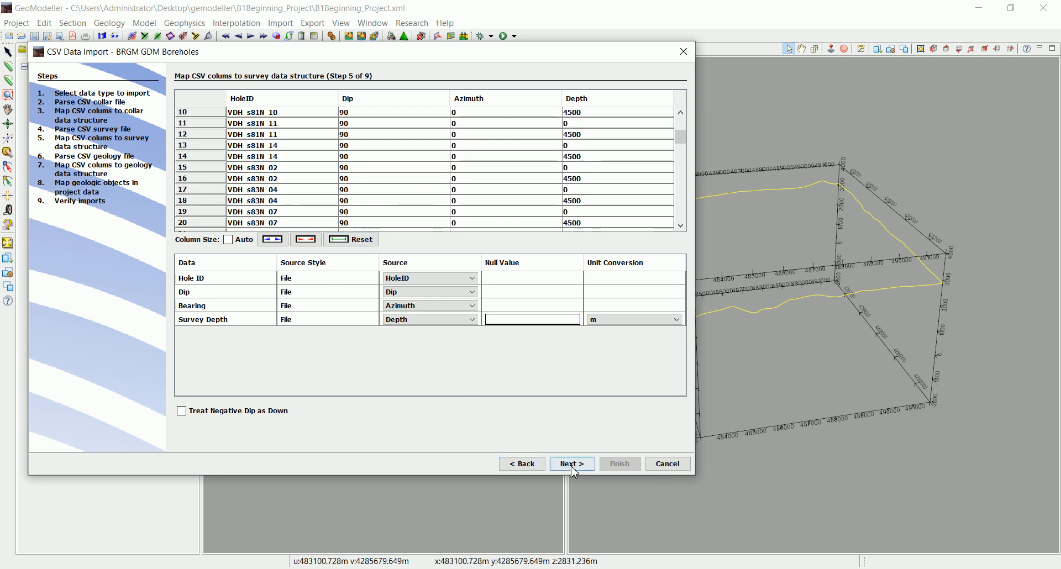
left_click(571, 463)
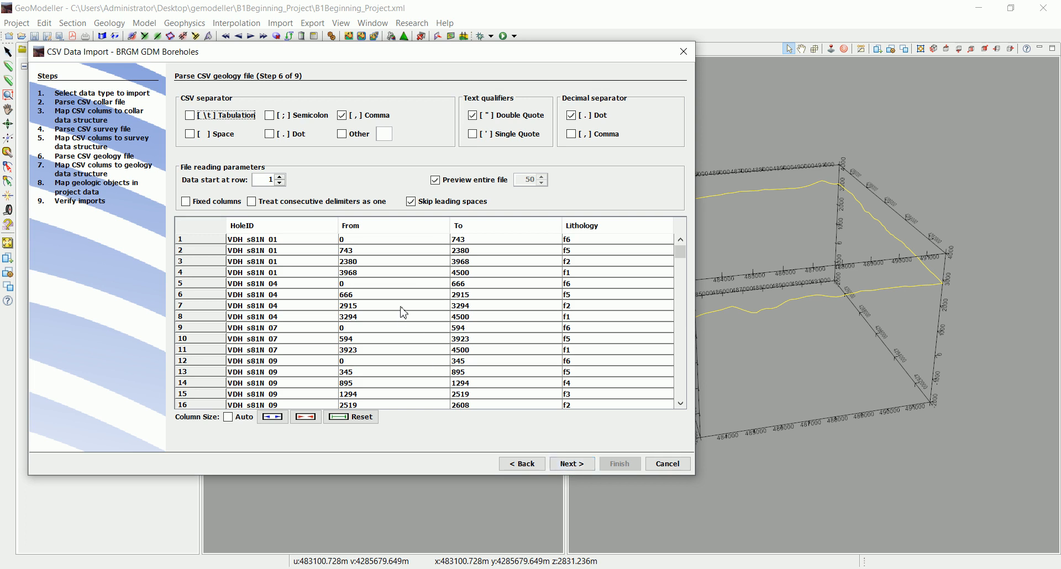
mouse_move(459, 364)
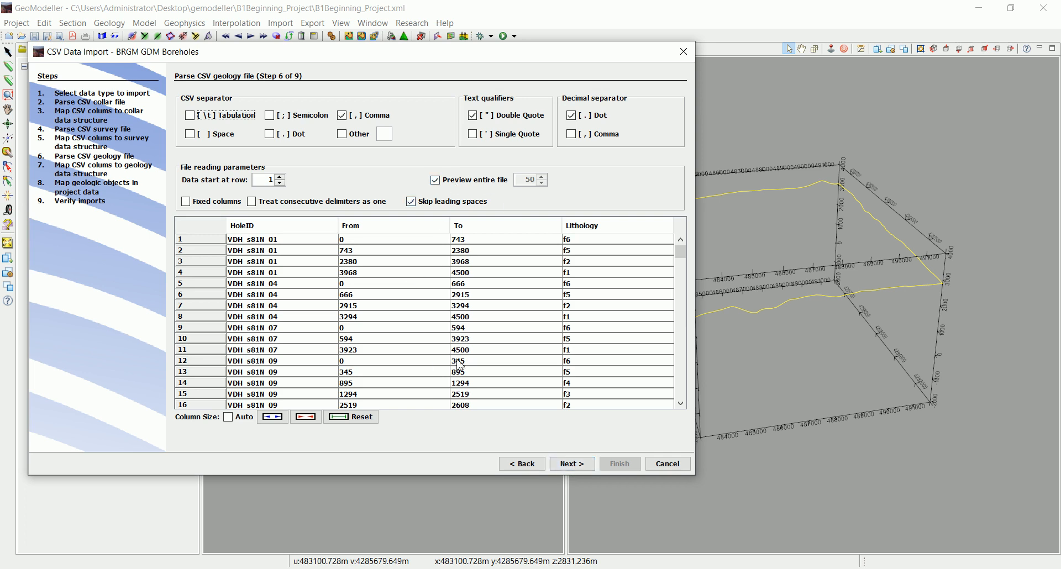
Accept the geology preview of HoleID, From, To and Lithology columns
left_click(571, 464)
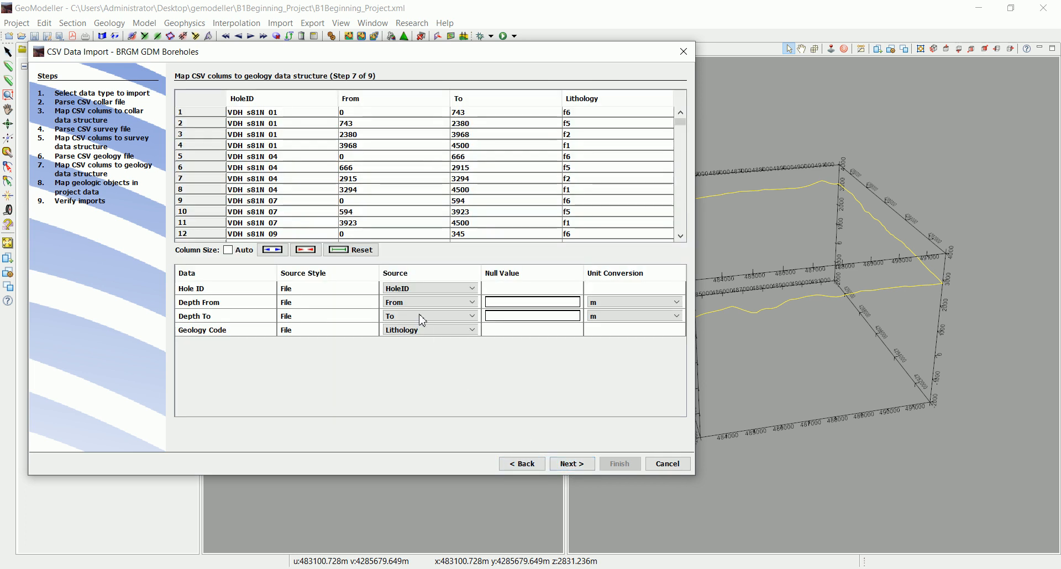
mouse_move(267, 304)
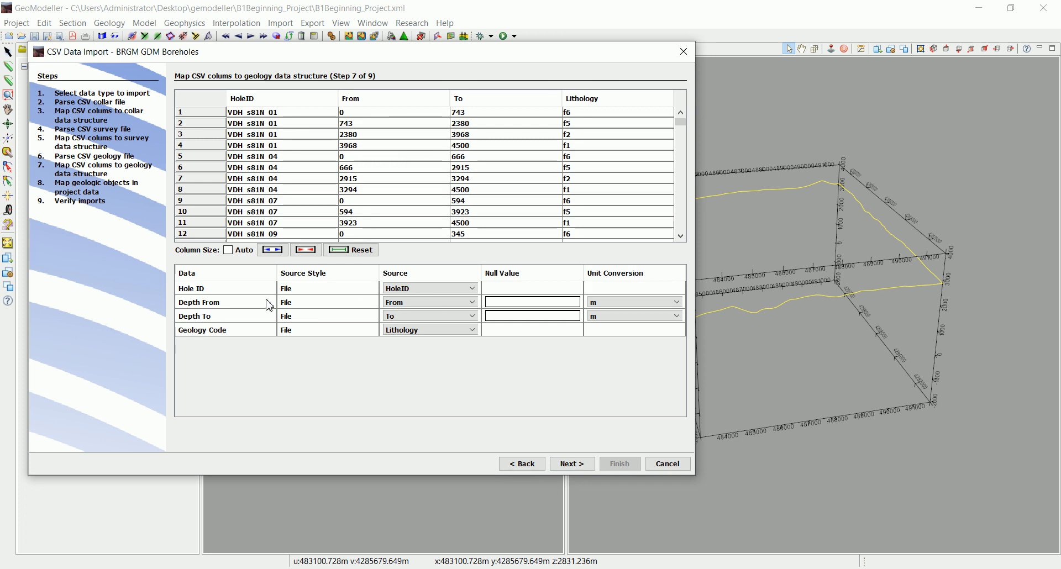
mouse_move(422, 310)
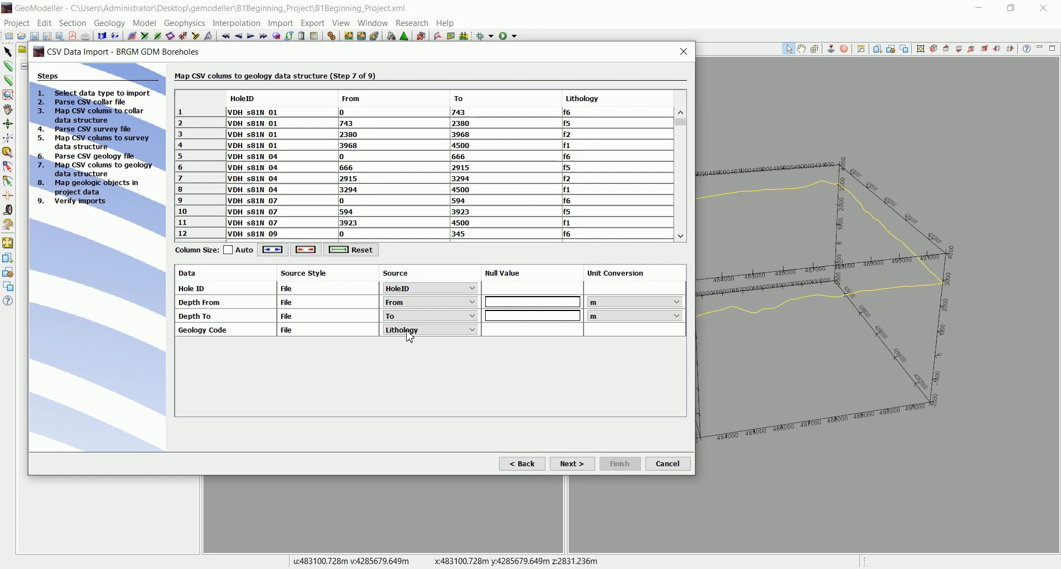
mouse_move(291, 348)
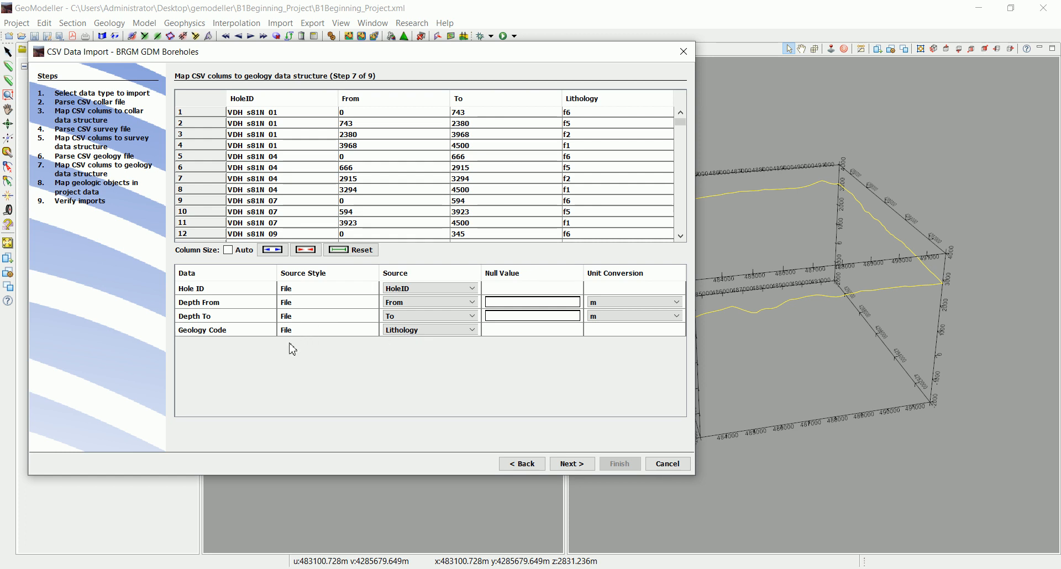
mouse_move(570, 128)
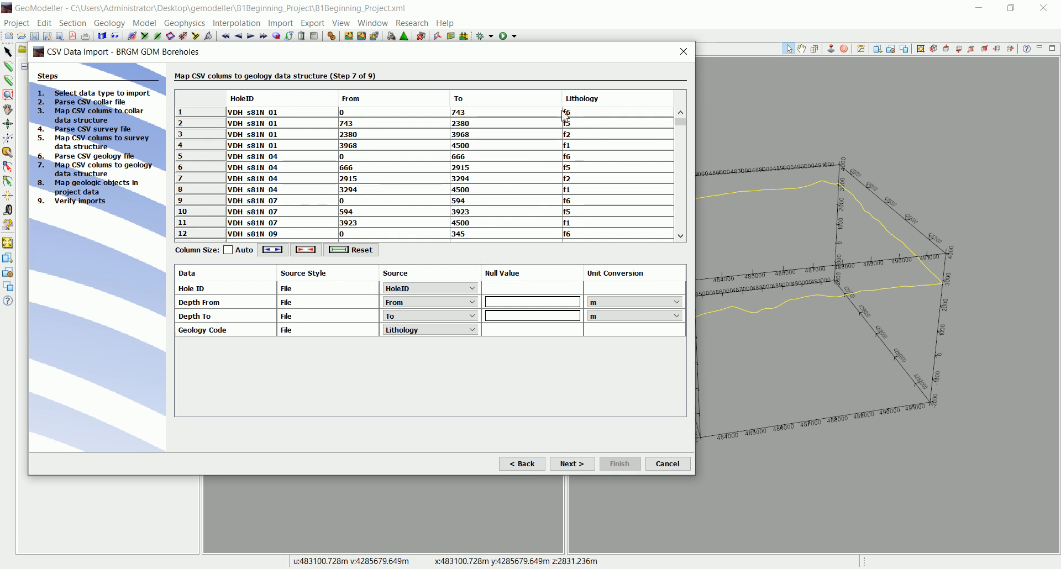
mouse_move(277, 169)
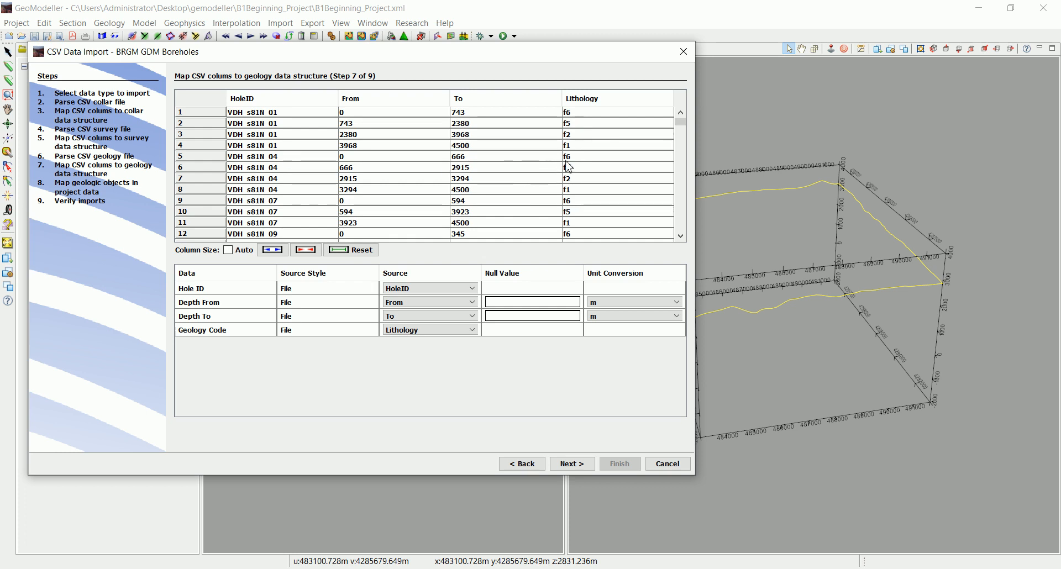
mouse_move(585, 421)
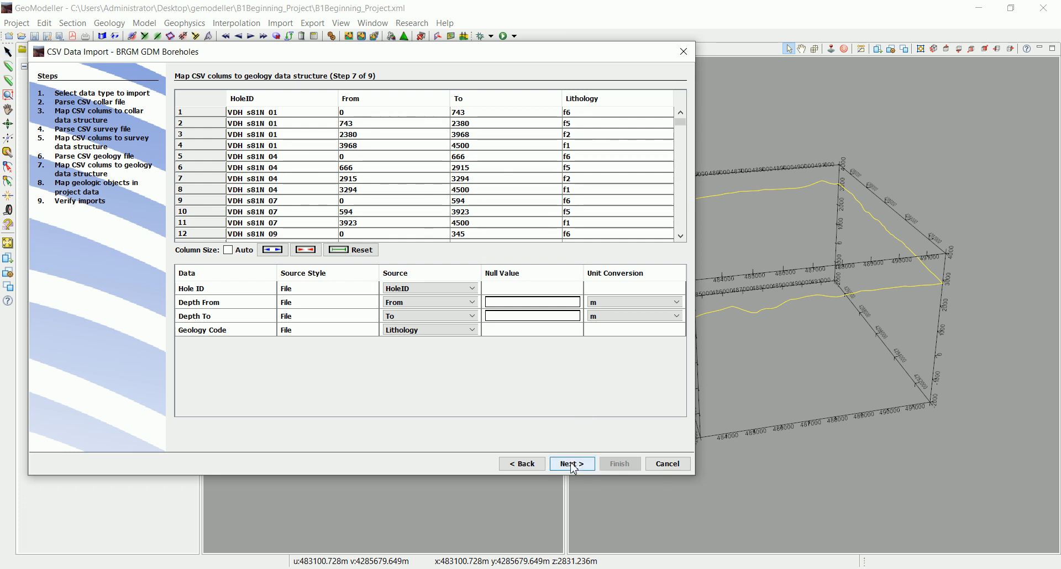
Accept the geology mapping and keep units f1–f6 set to Import via the ALL dropdown
left_click(571, 464)
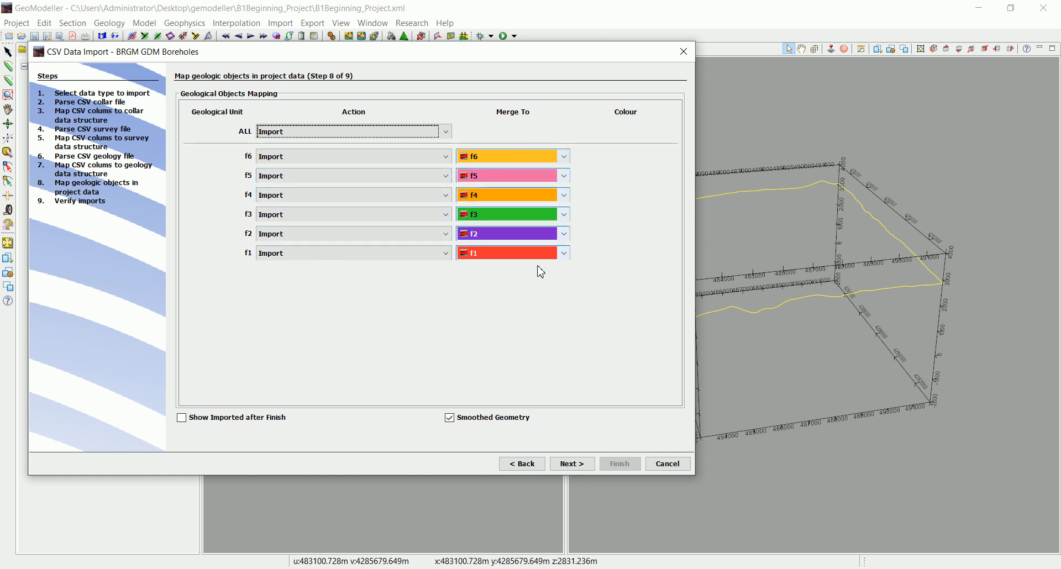
mouse_move(453, 295)
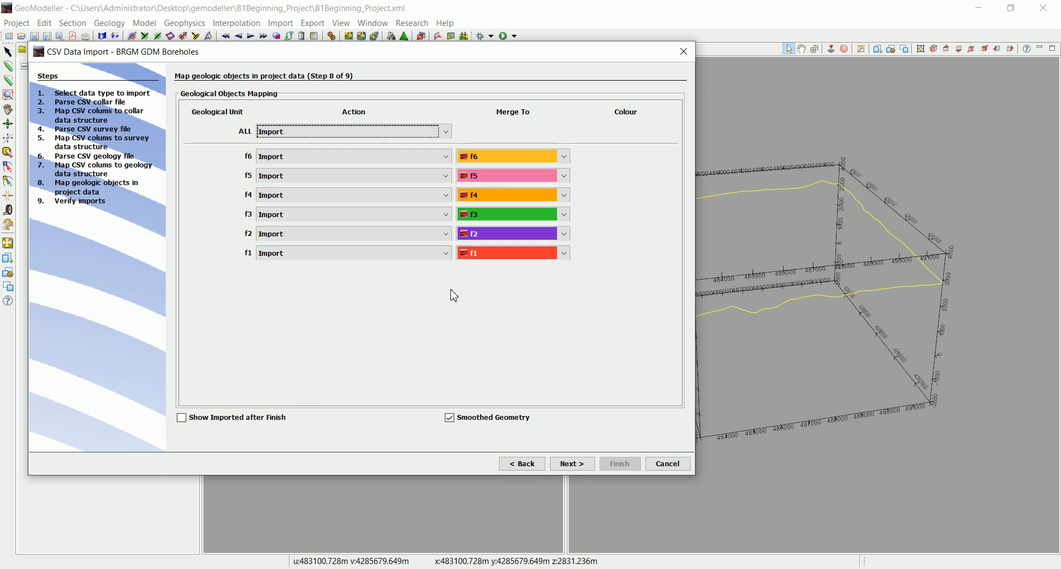
left_click(352, 252)
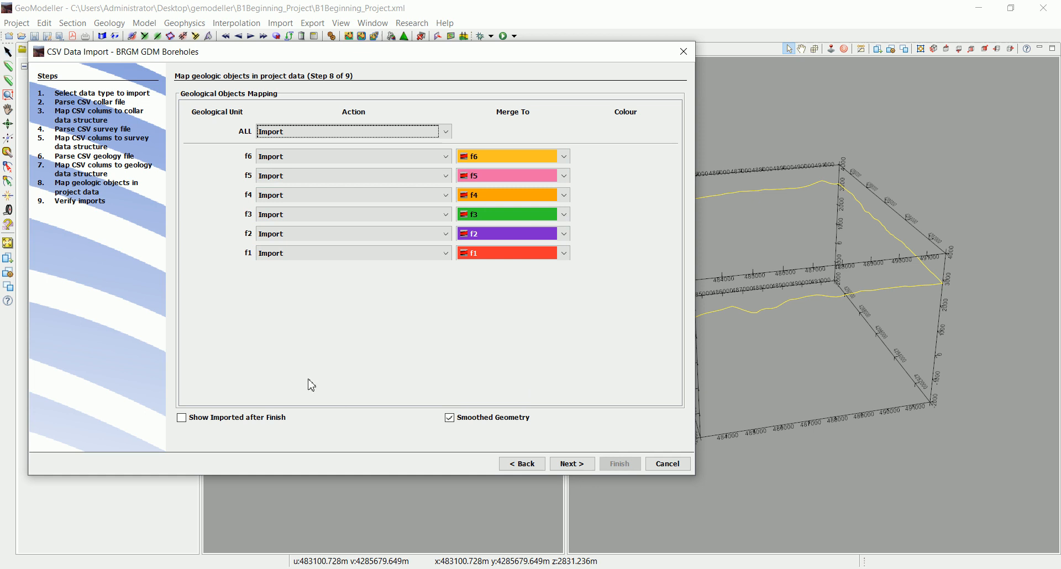
mouse_move(509, 283)
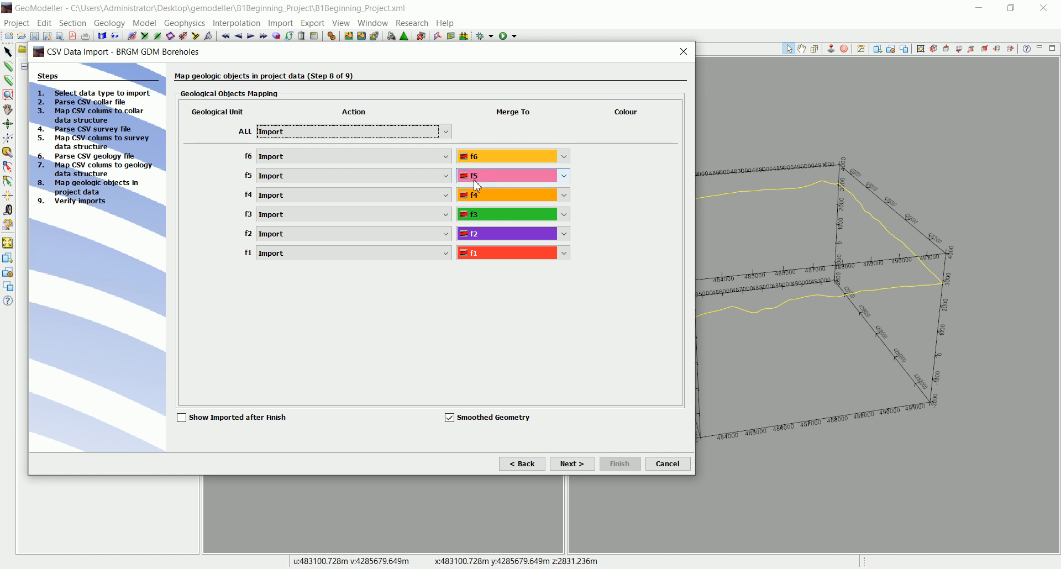
left_click(352, 132)
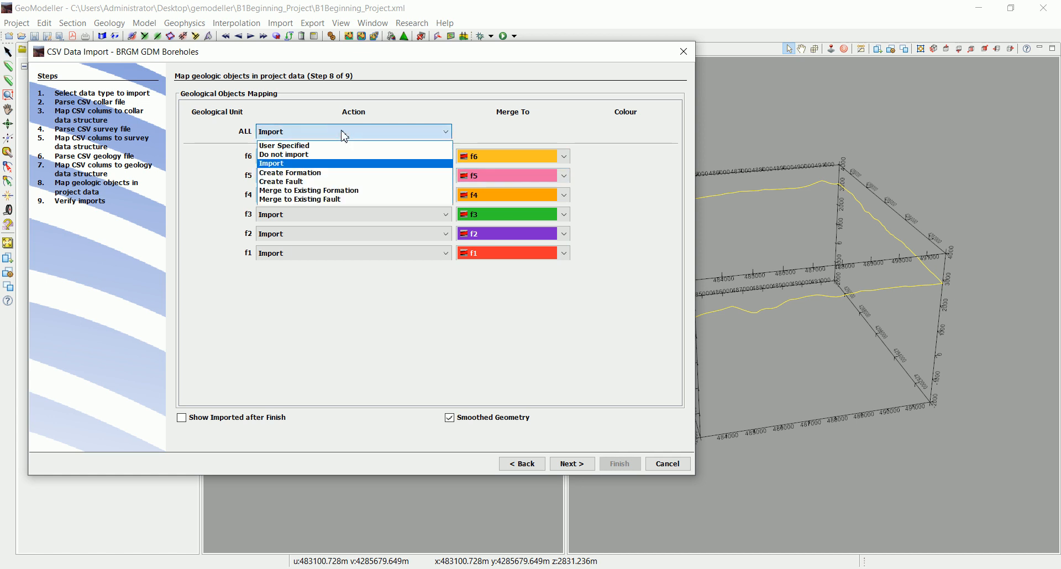
mouse_move(289, 173)
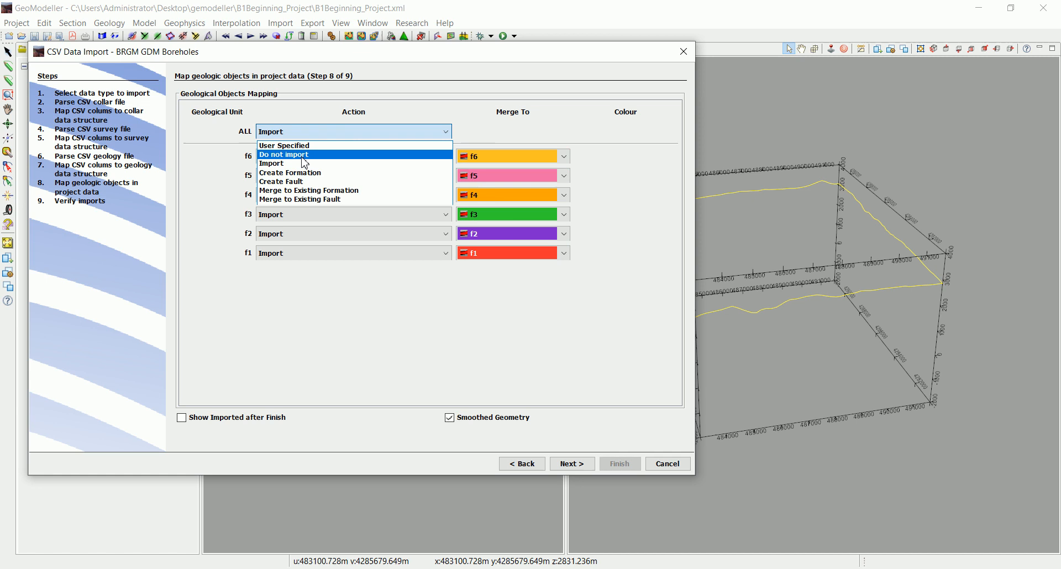
mouse_move(318, 199)
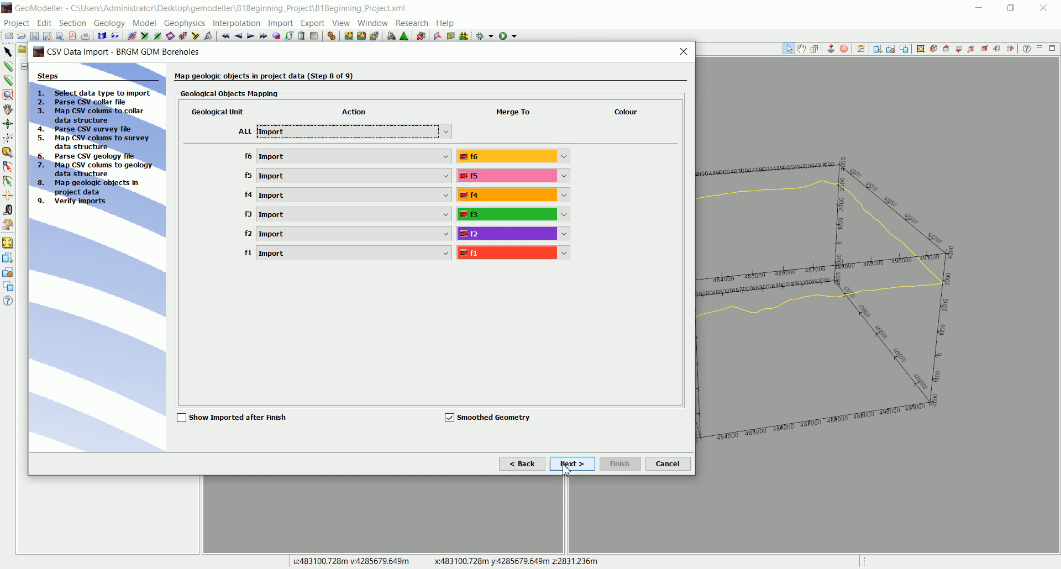
Check all 40 holes show green validation flags, then finish the import
left_click(570, 463)
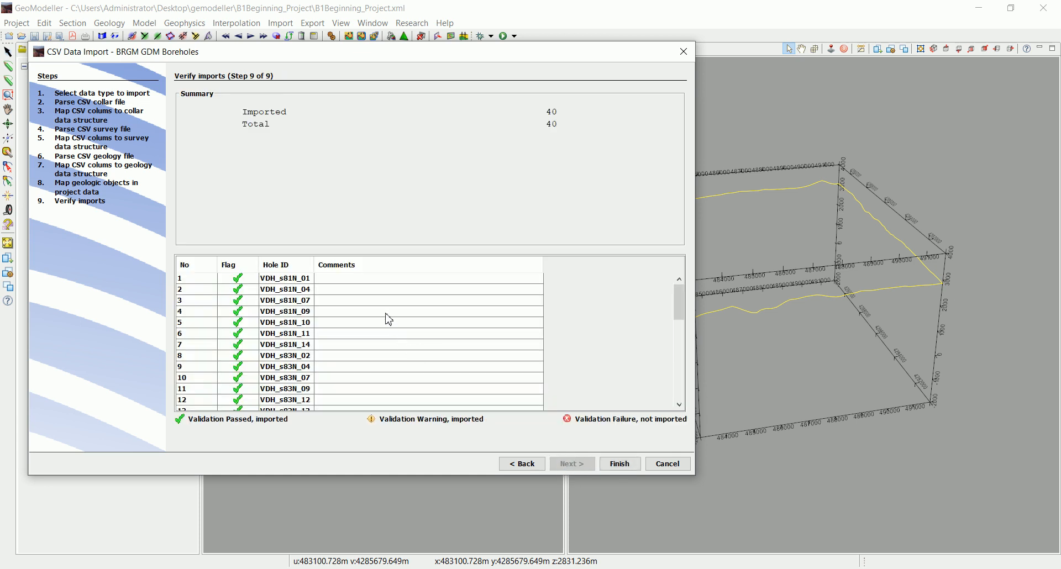
scroll("down", 3)
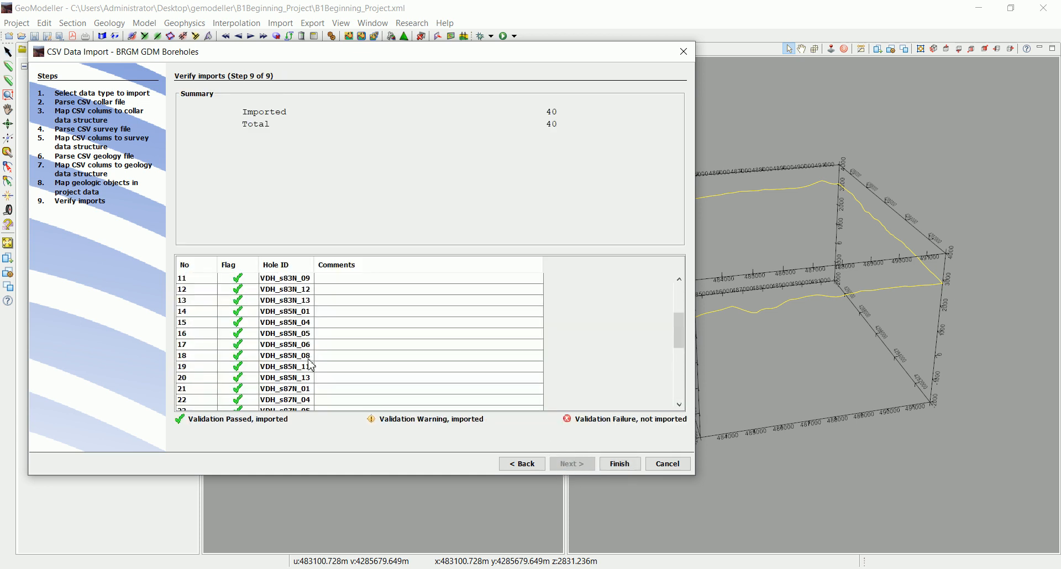
scroll("down", 3)
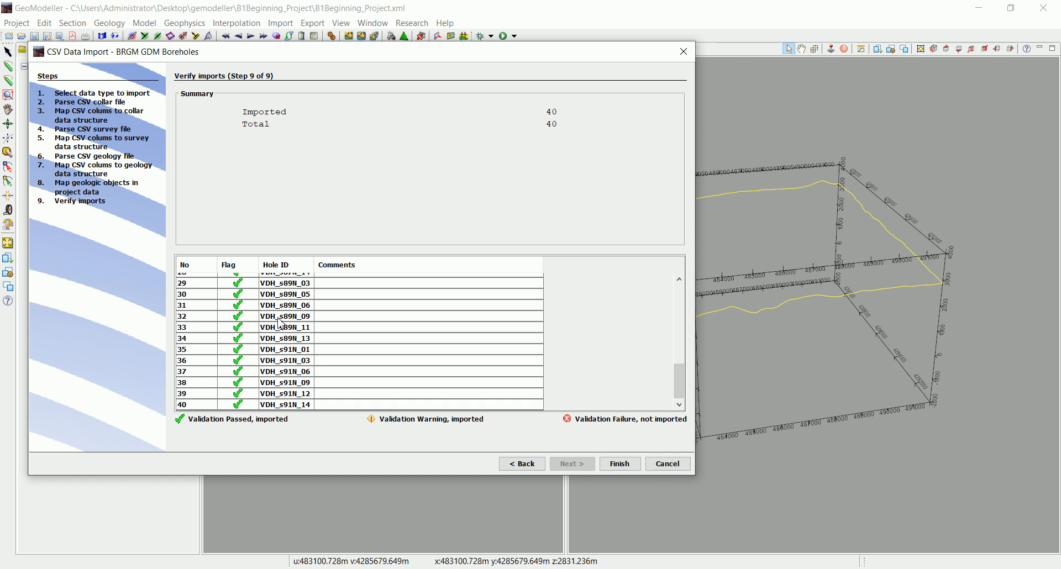
mouse_move(338, 308)
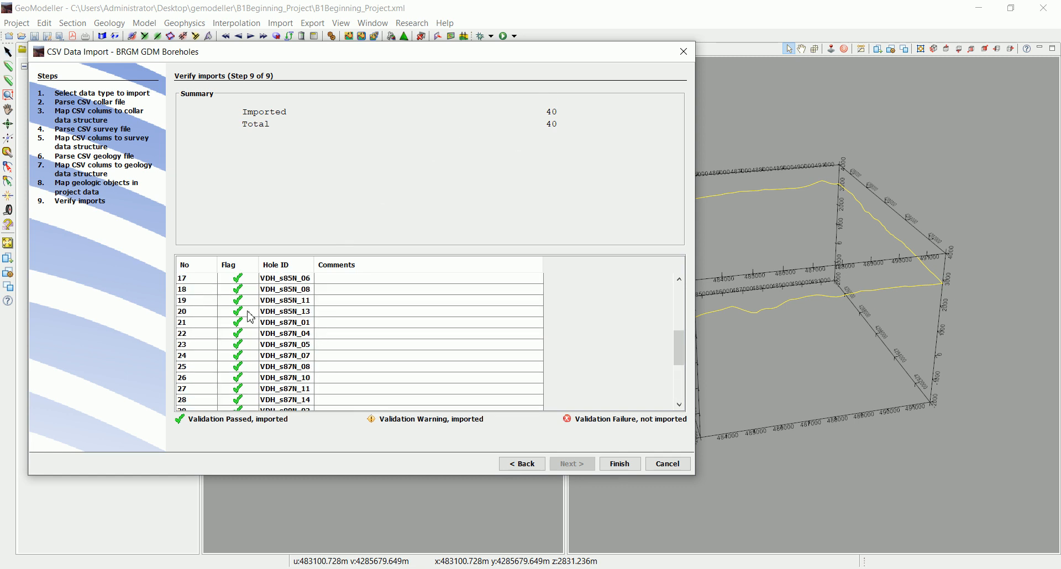
scroll("down", 3)
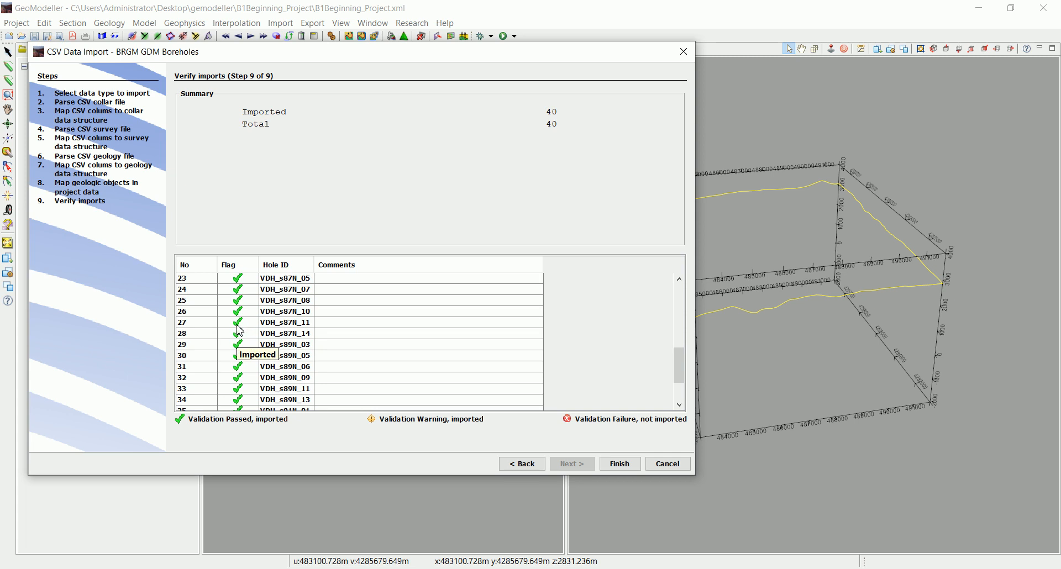
mouse_move(382, 328)
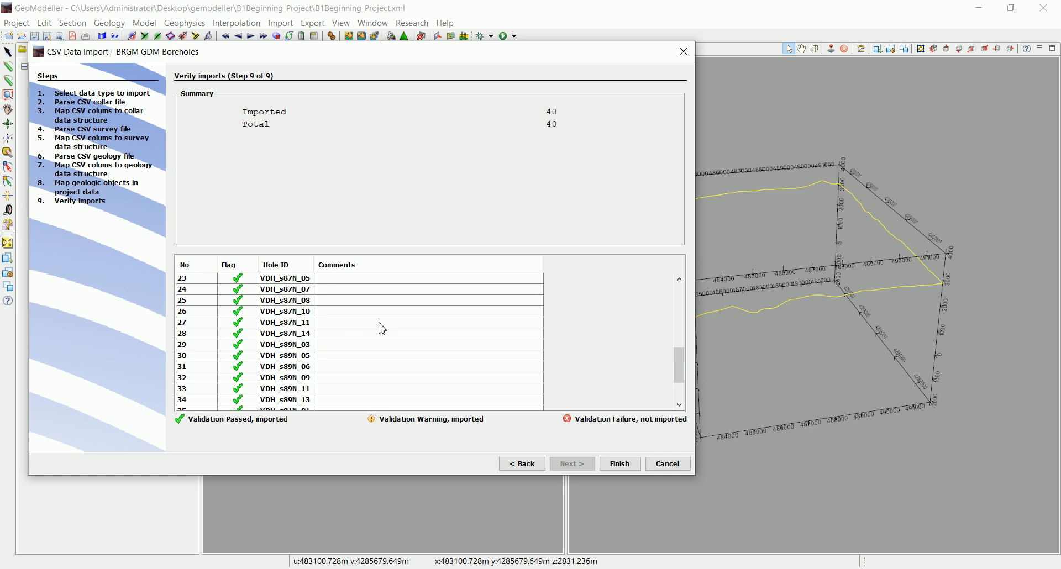
mouse_move(333, 333)
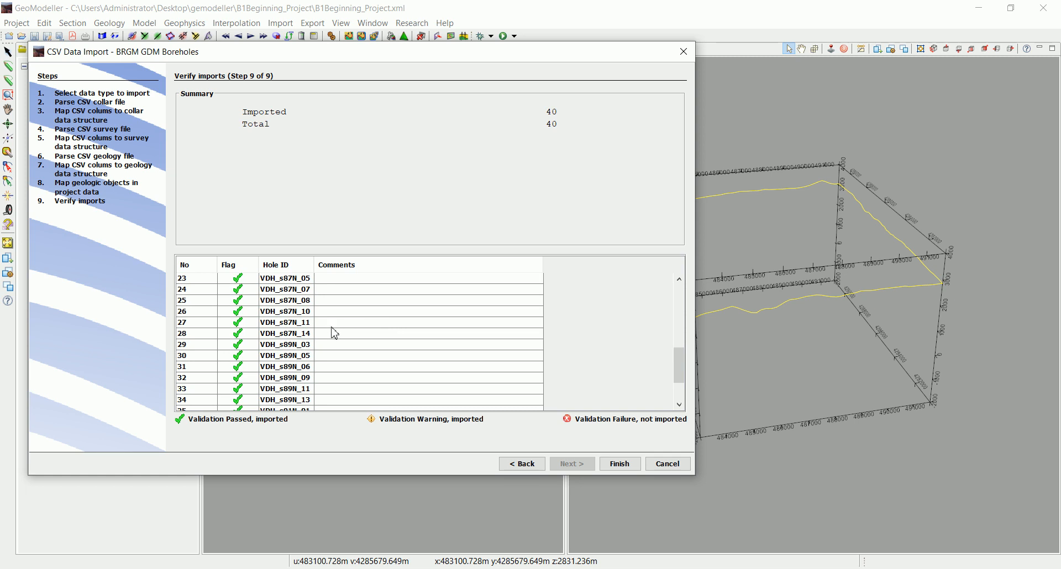
mouse_move(290, 315)
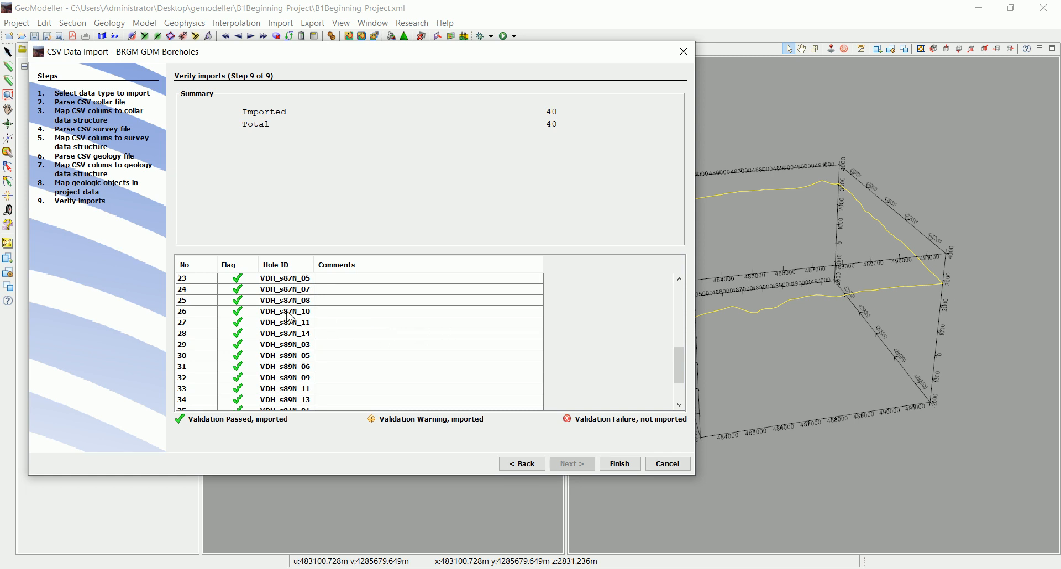
left_click(617, 463)
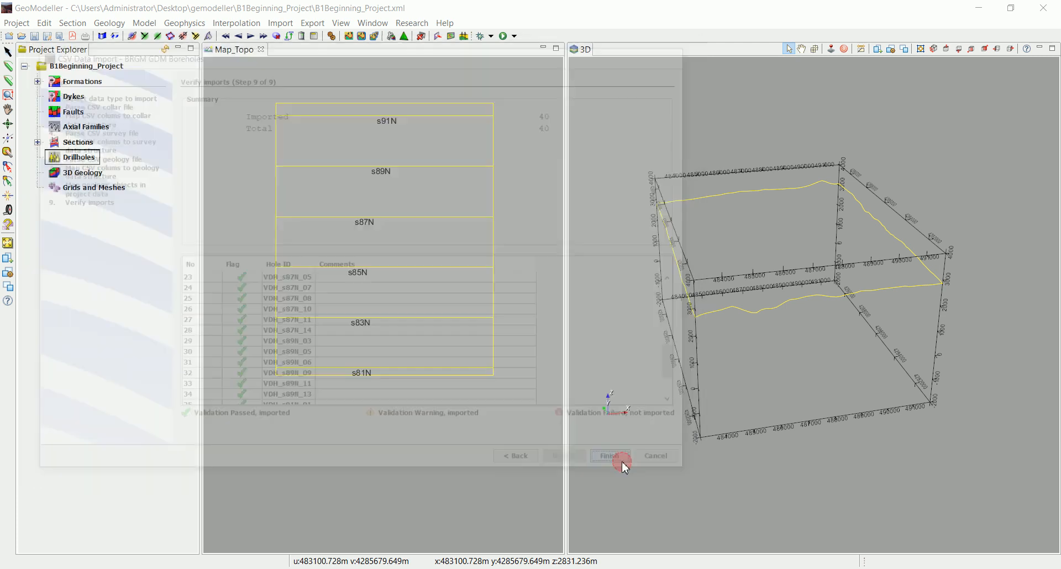
Show the drillholes as coloured traces in the 3D model box, then hide them again
left_click(609, 455)
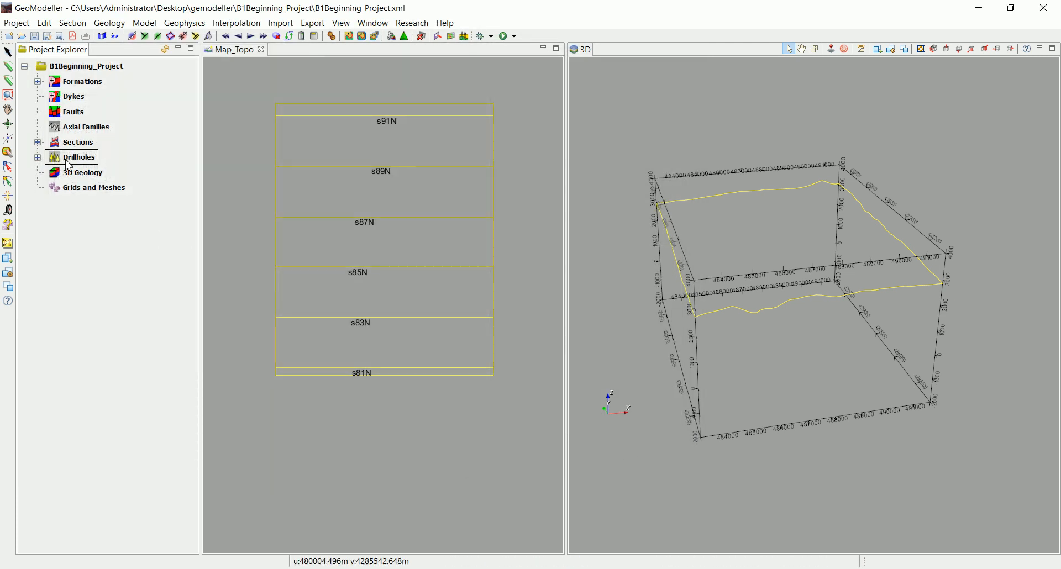
right_click(79, 156)
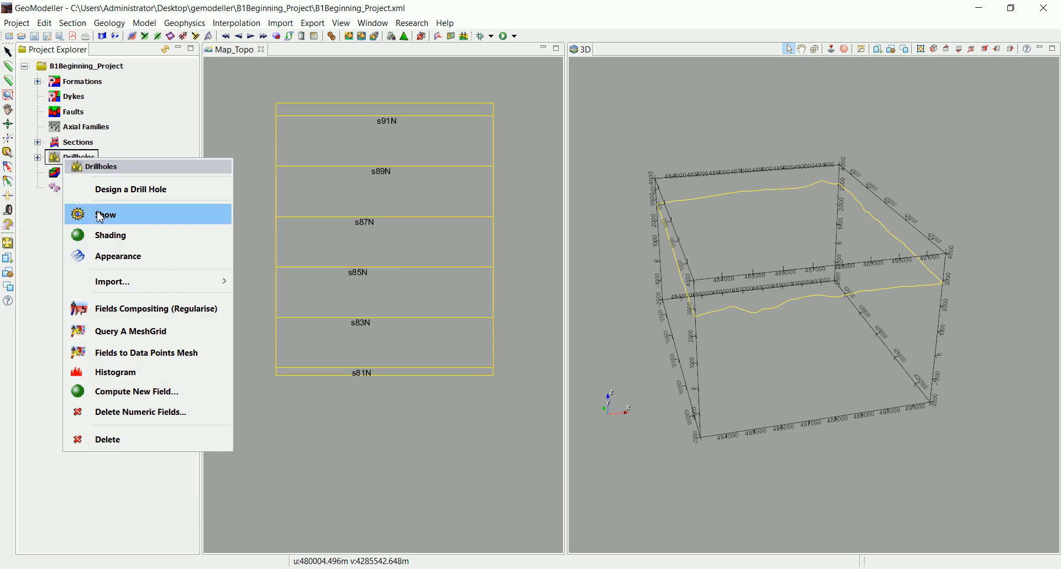
left_click(105, 215)
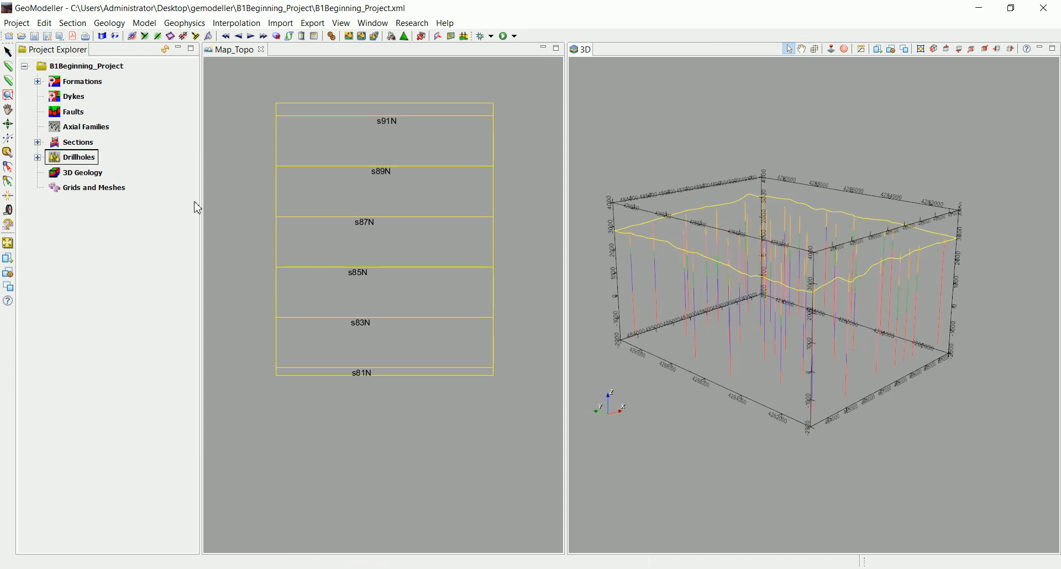
right_click(79, 156)
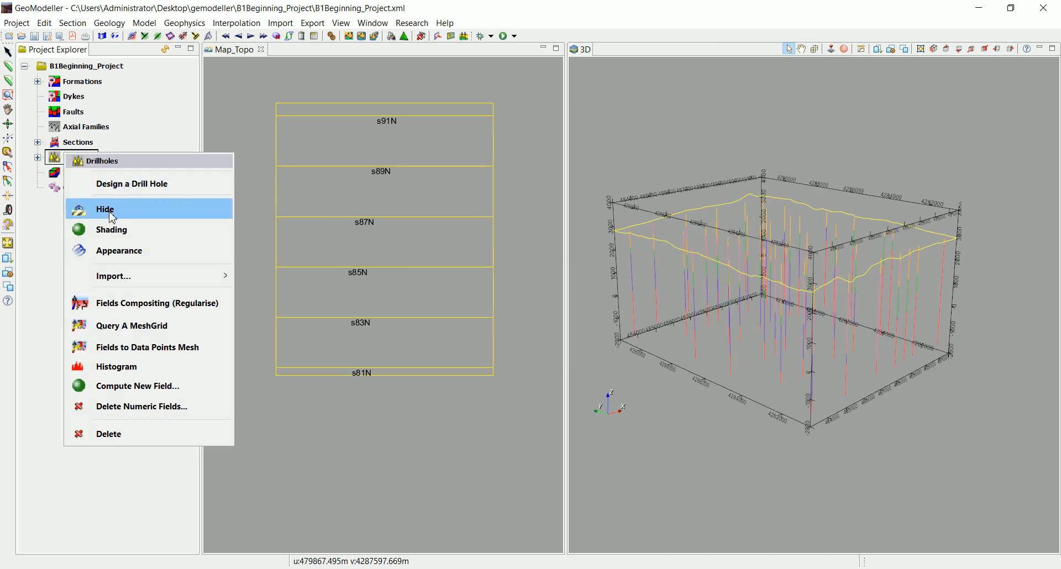
left_click(106, 209)
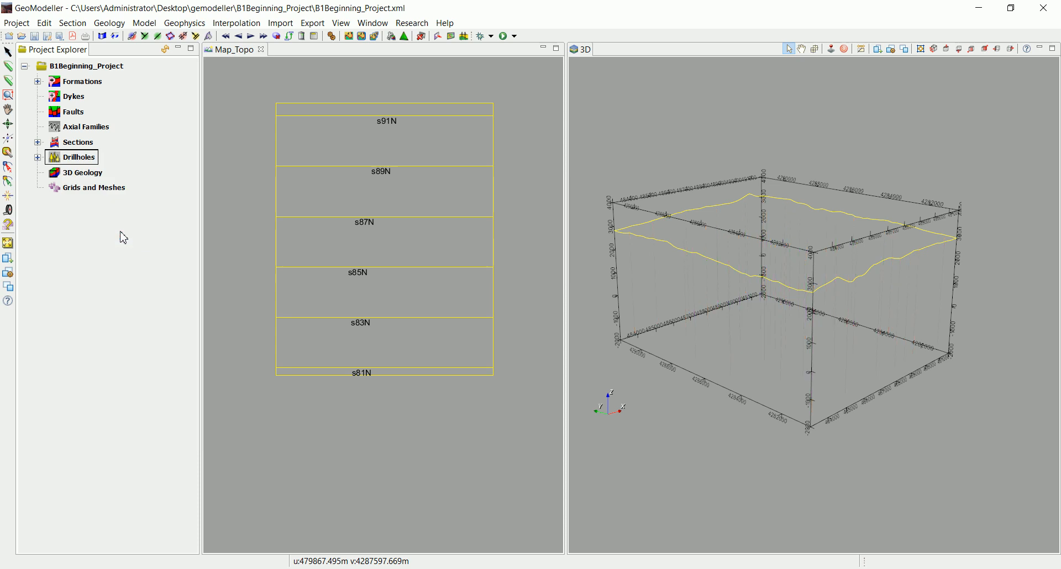
Set the drillhole appearance radius to 20 and apply it
right_click(75, 156)
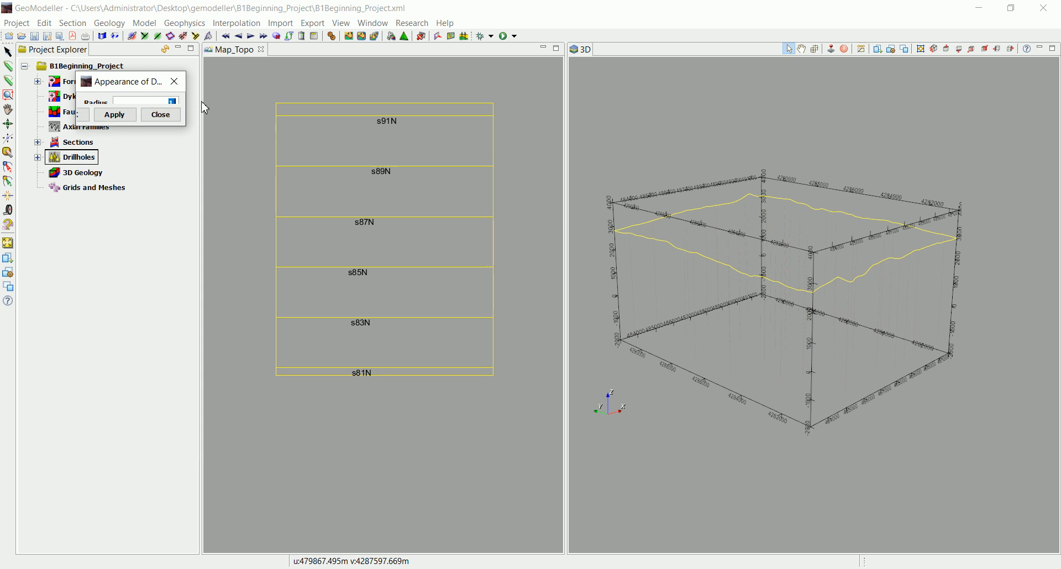
left_click(114, 114)
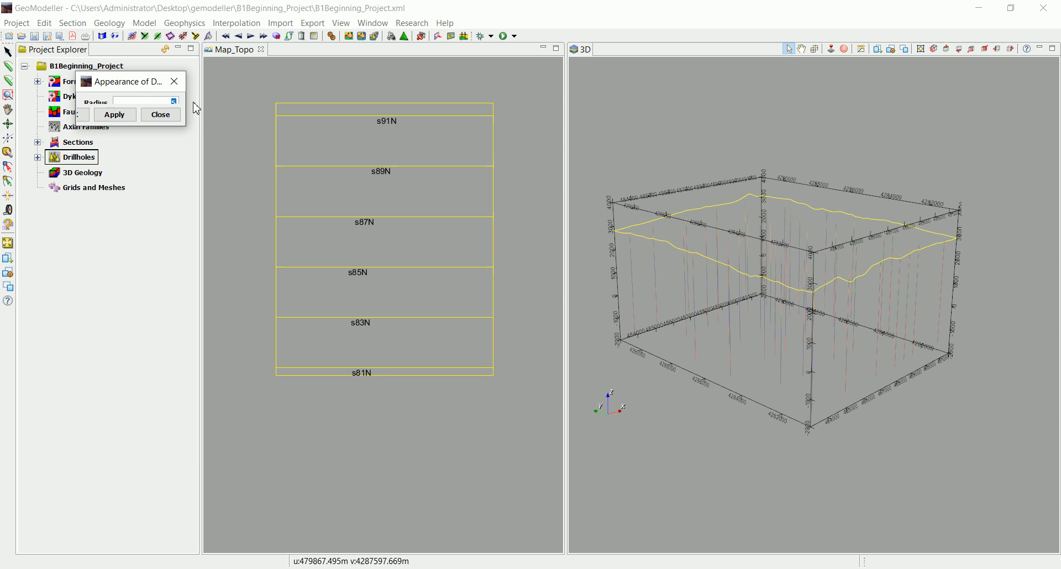
left_click(114, 114)
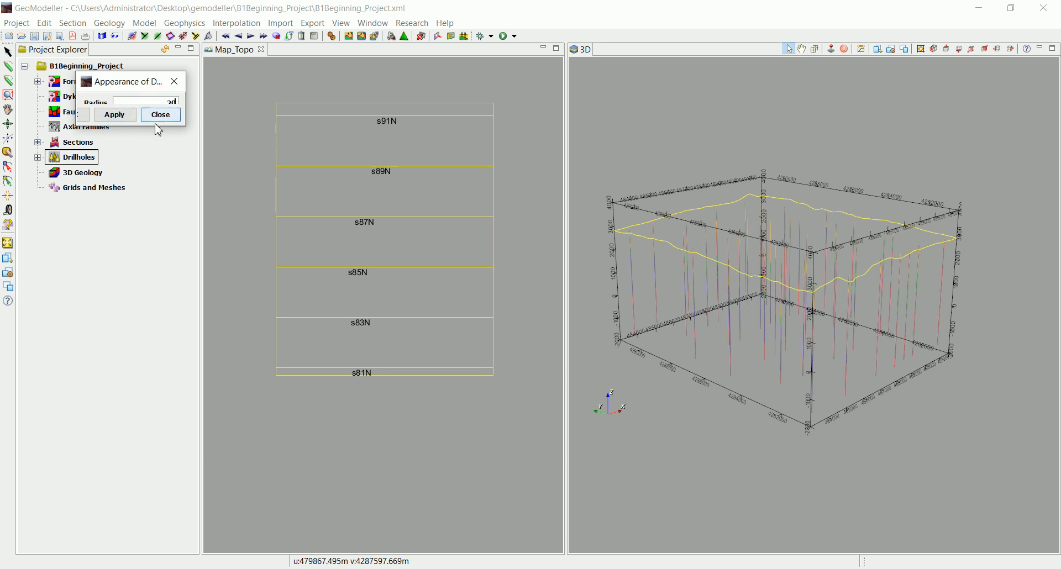
left_click(114, 114)
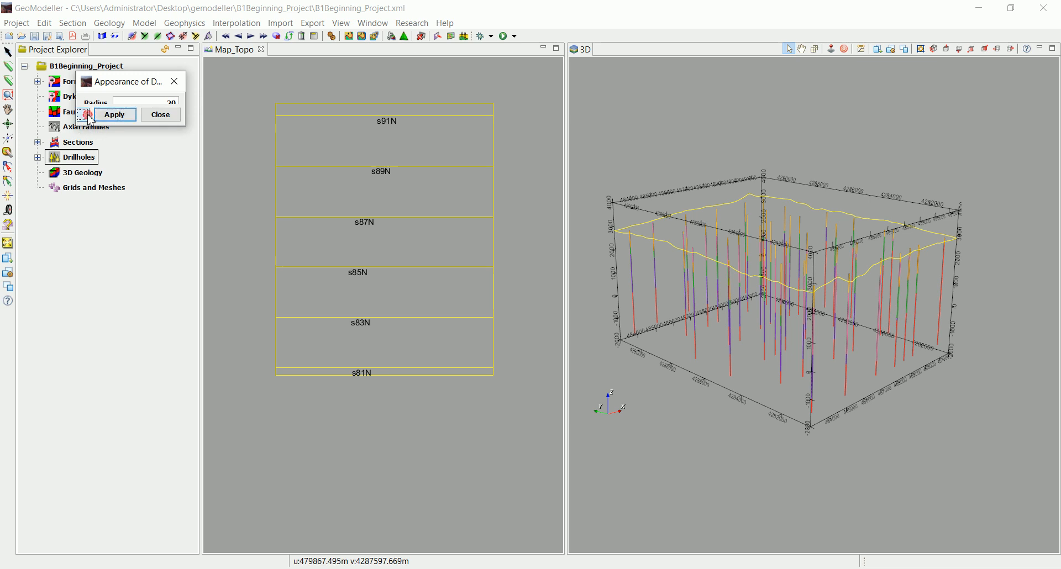
left_click(159, 114)
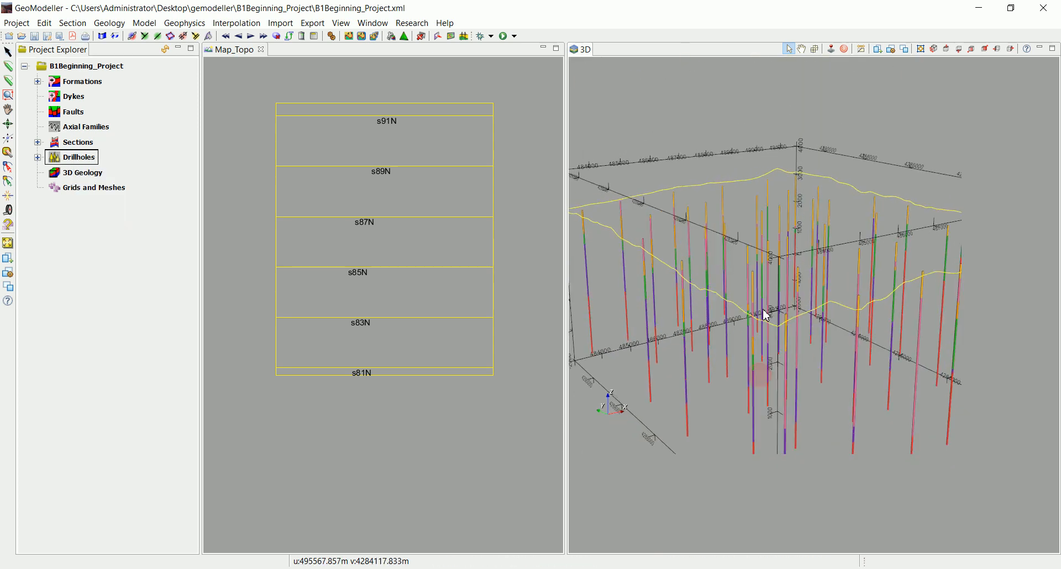
Show the Map_Topo topography surface in 3D and orbit to view it from above
left_click_drag(763, 313, 755, 299)
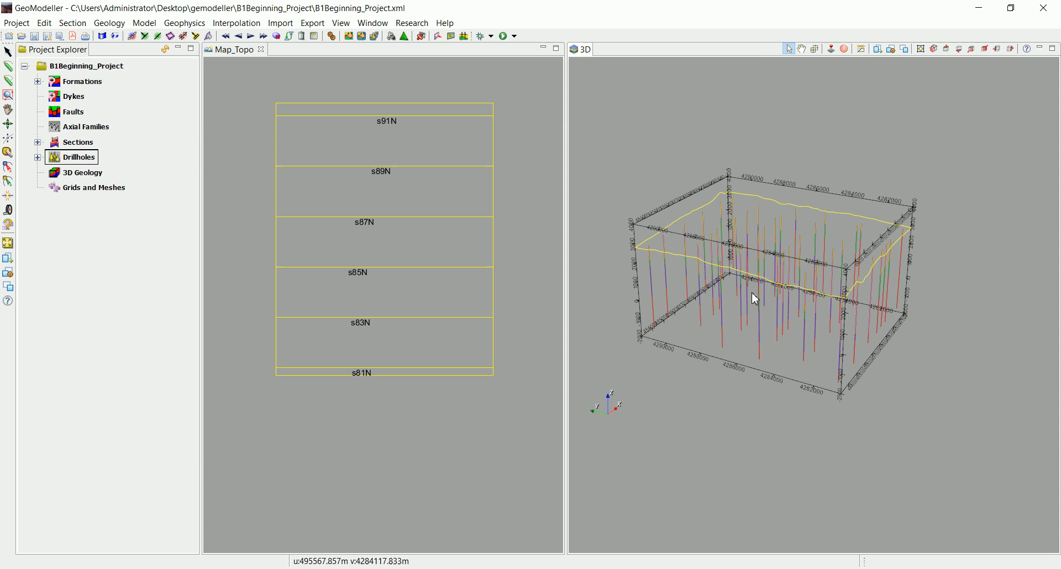
left_click(38, 142)
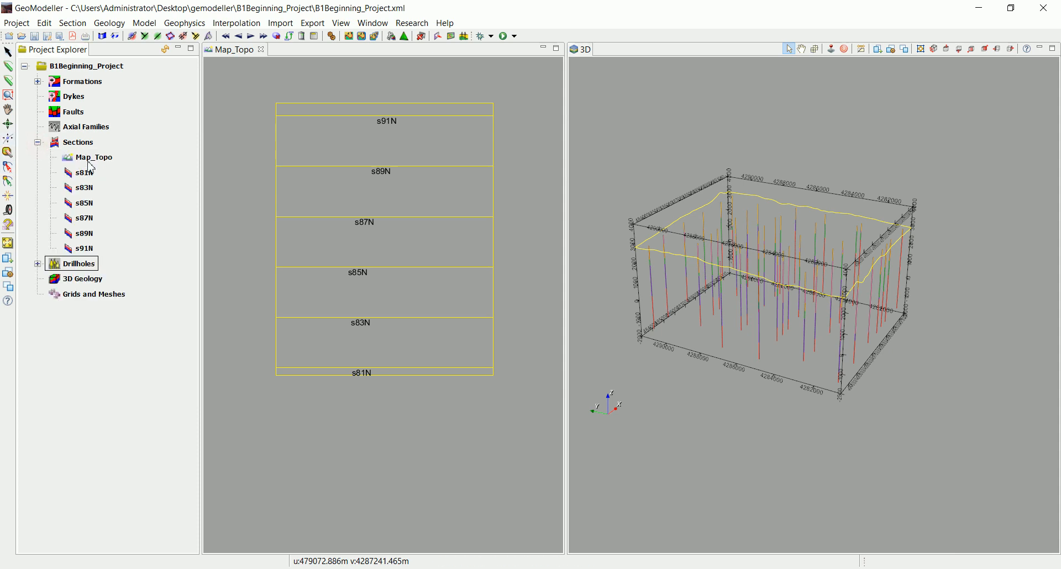
left_click(93, 157)
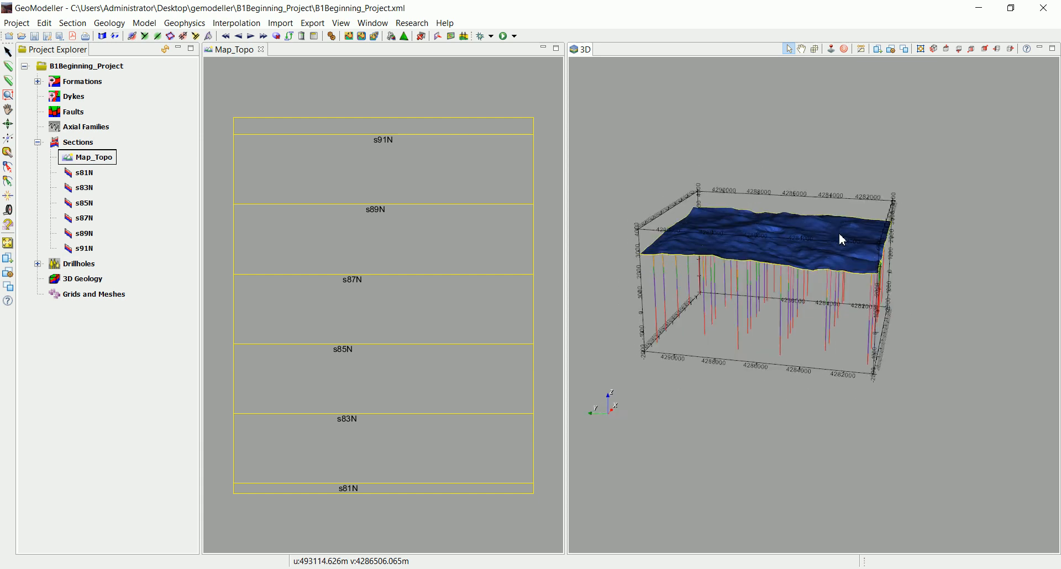
left_click_drag(842, 239, 794, 271)
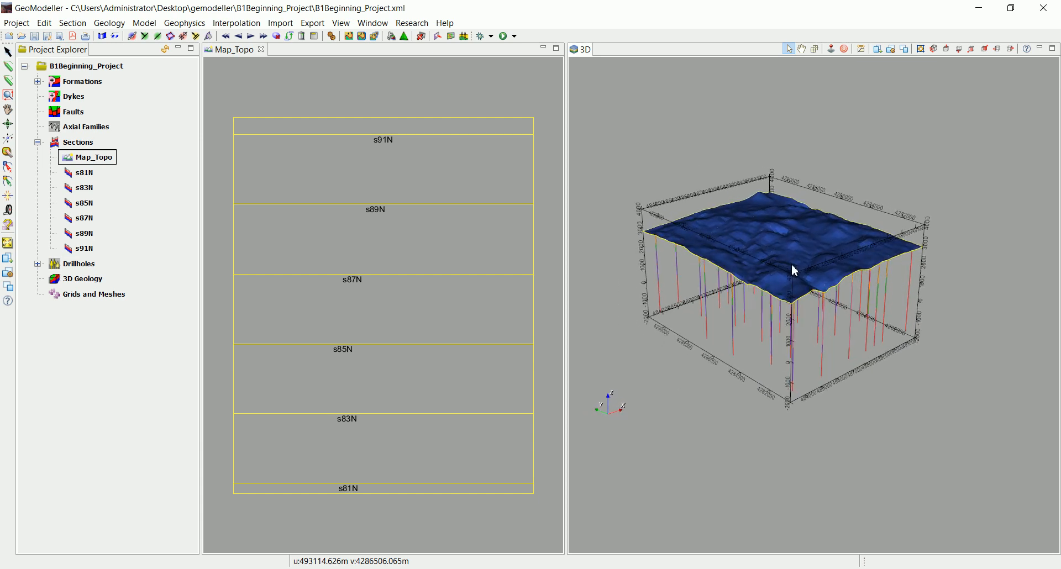